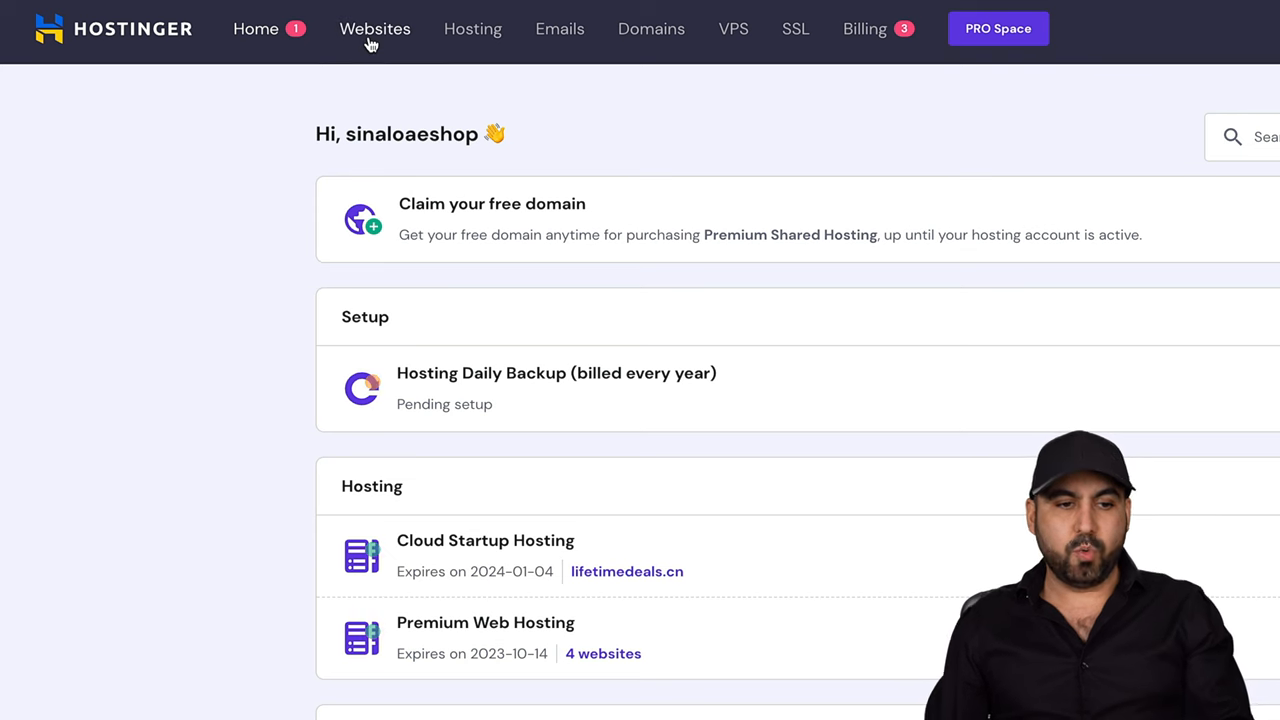
From Websites, create a new site on the Cloud Startup Hosting – lifetimedeals.cn plan.
{"action": "left_click", "coordinate": [374, 28]}
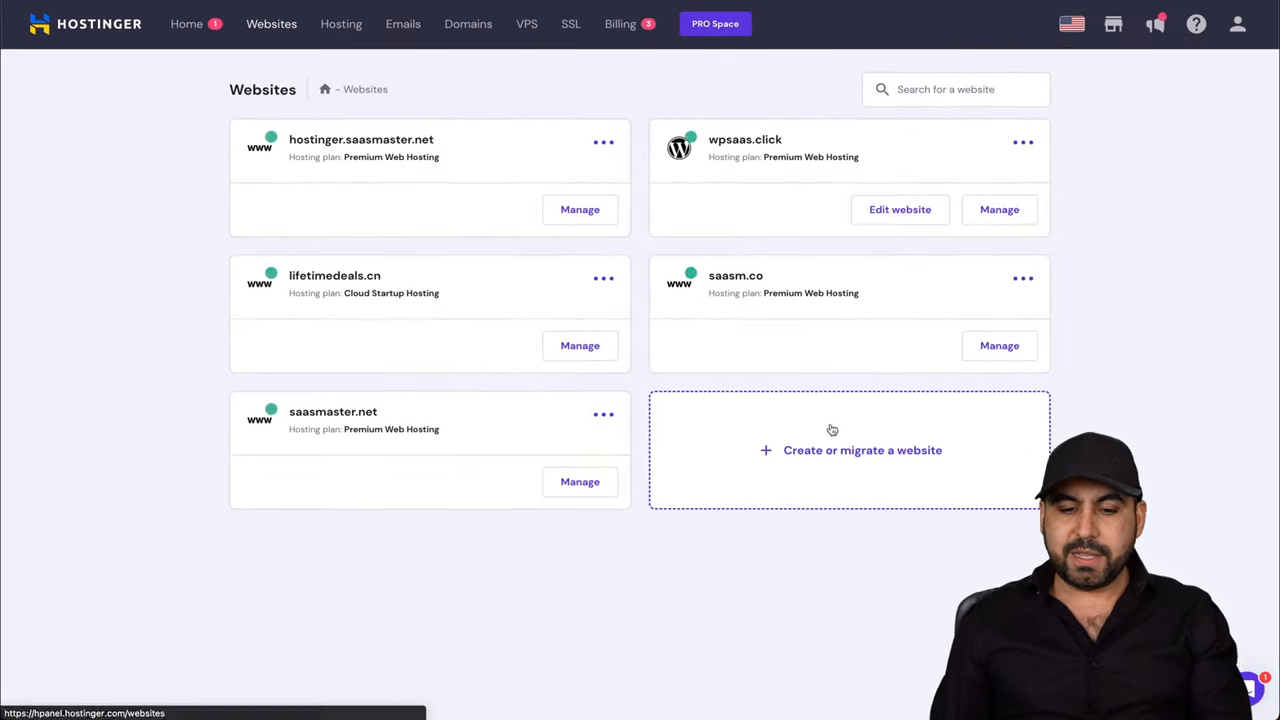
{"action": "mouse_move", "coordinate": [888, 470]}
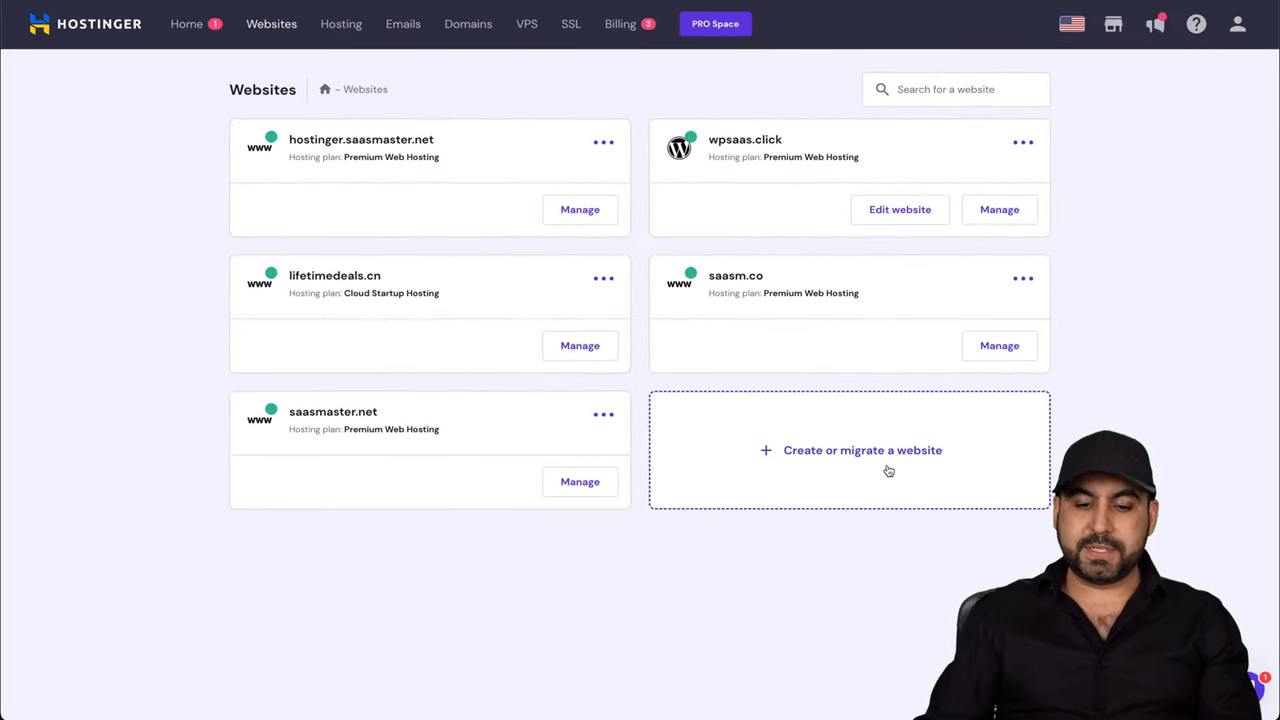
{"action": "left_click", "coordinate": [862, 450]}
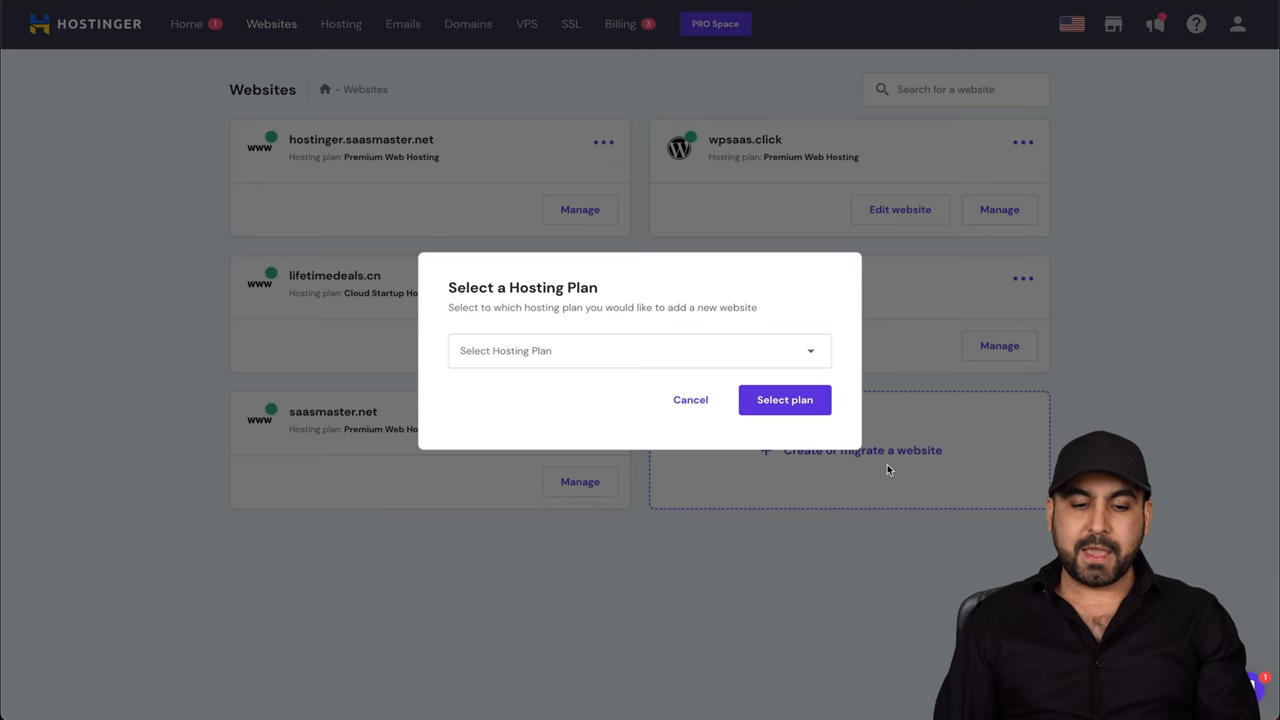
{"action": "left_click", "coordinate": [639, 350]}
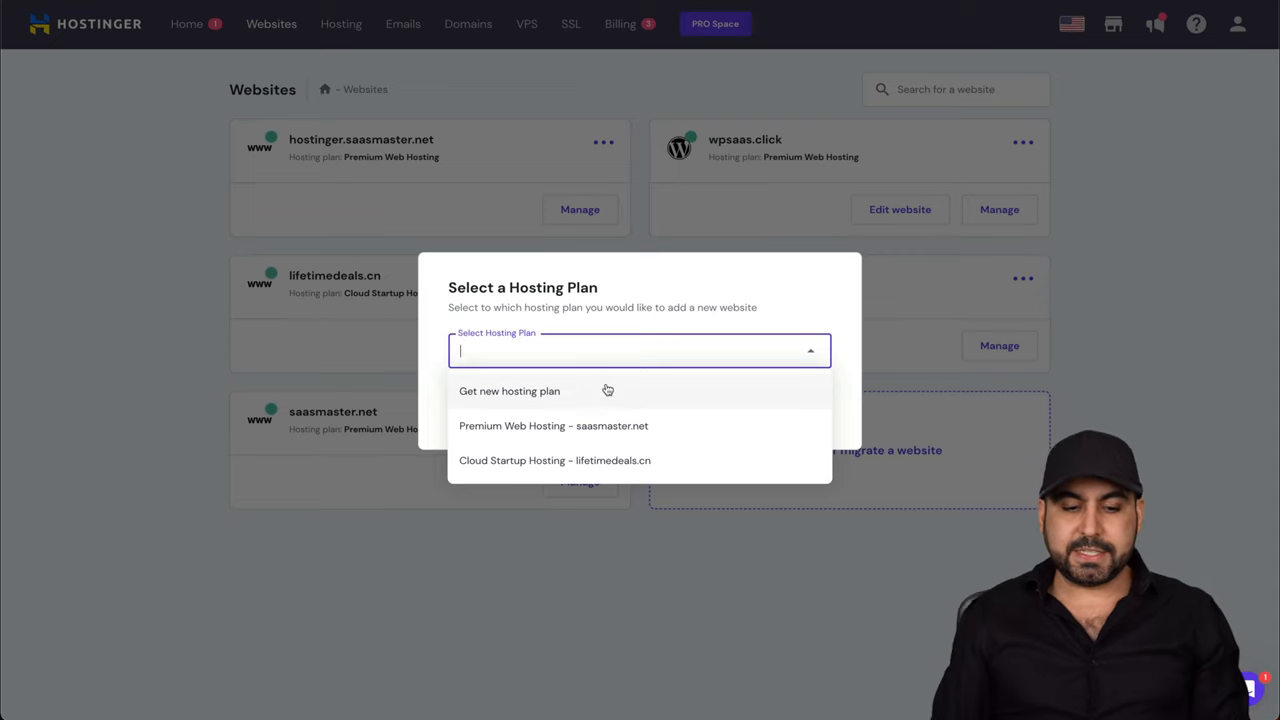
{"action": "mouse_move", "coordinate": [650, 460]}
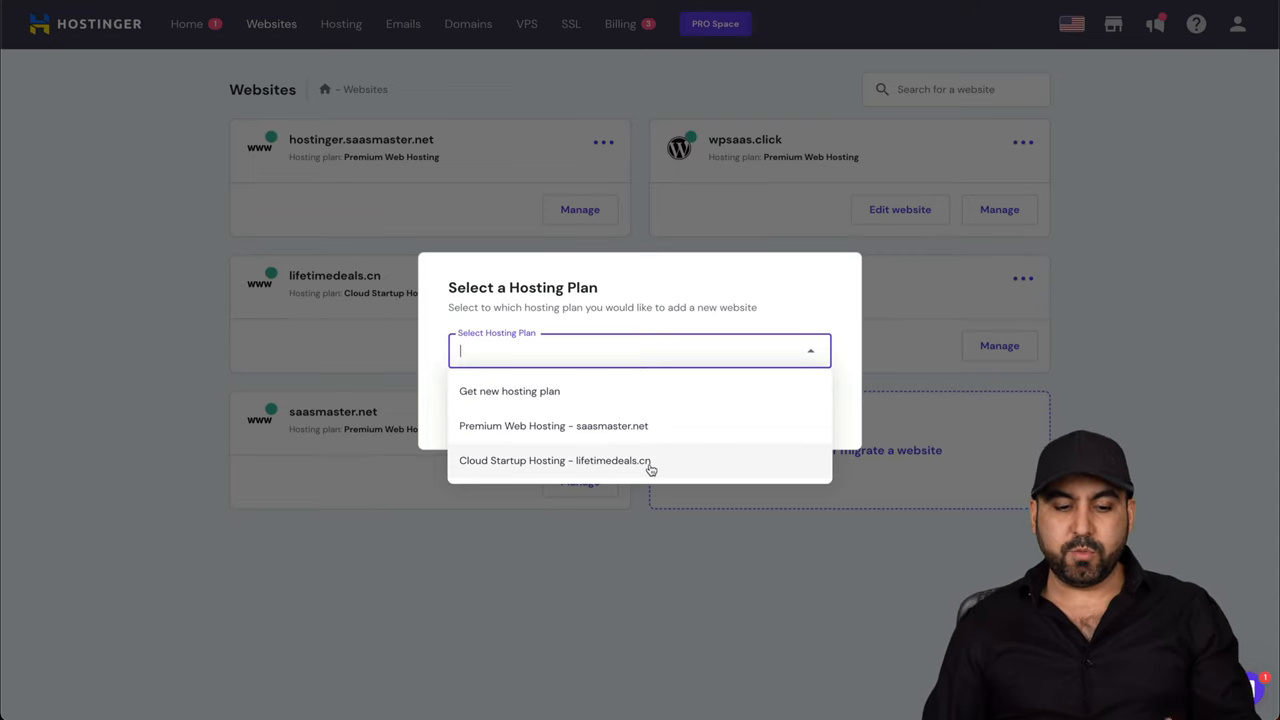
{"action": "left_click", "coordinate": [556, 460]}
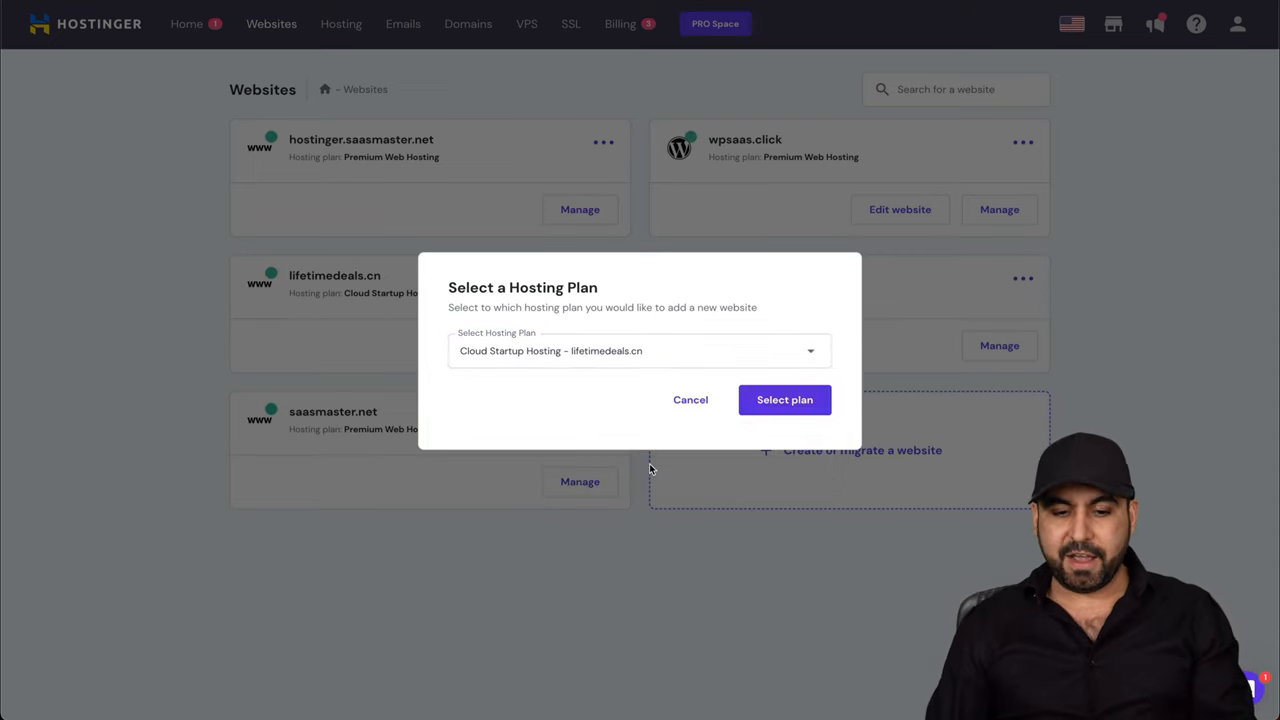
{"action": "left_click", "coordinate": [784, 399]}
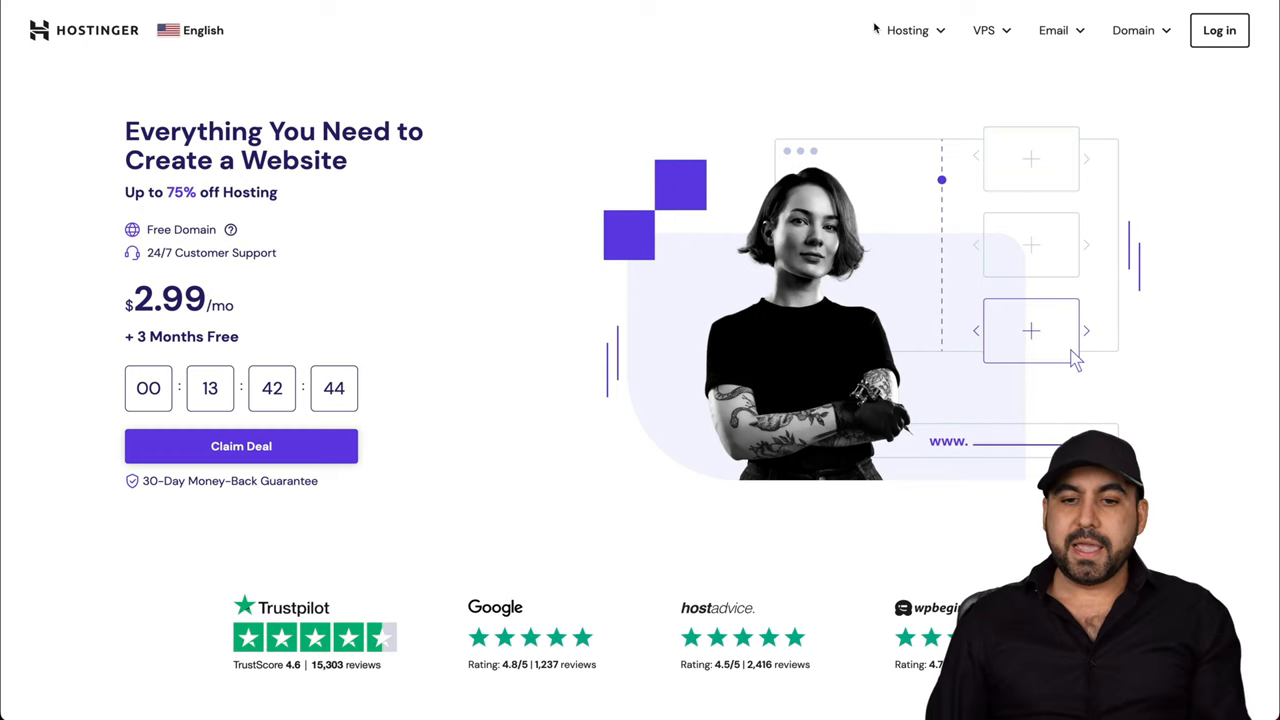
Add the Premium Web Hosting plan to the cart from the Web Hosting page.
{"action": "left_click", "coordinate": [907, 30]}
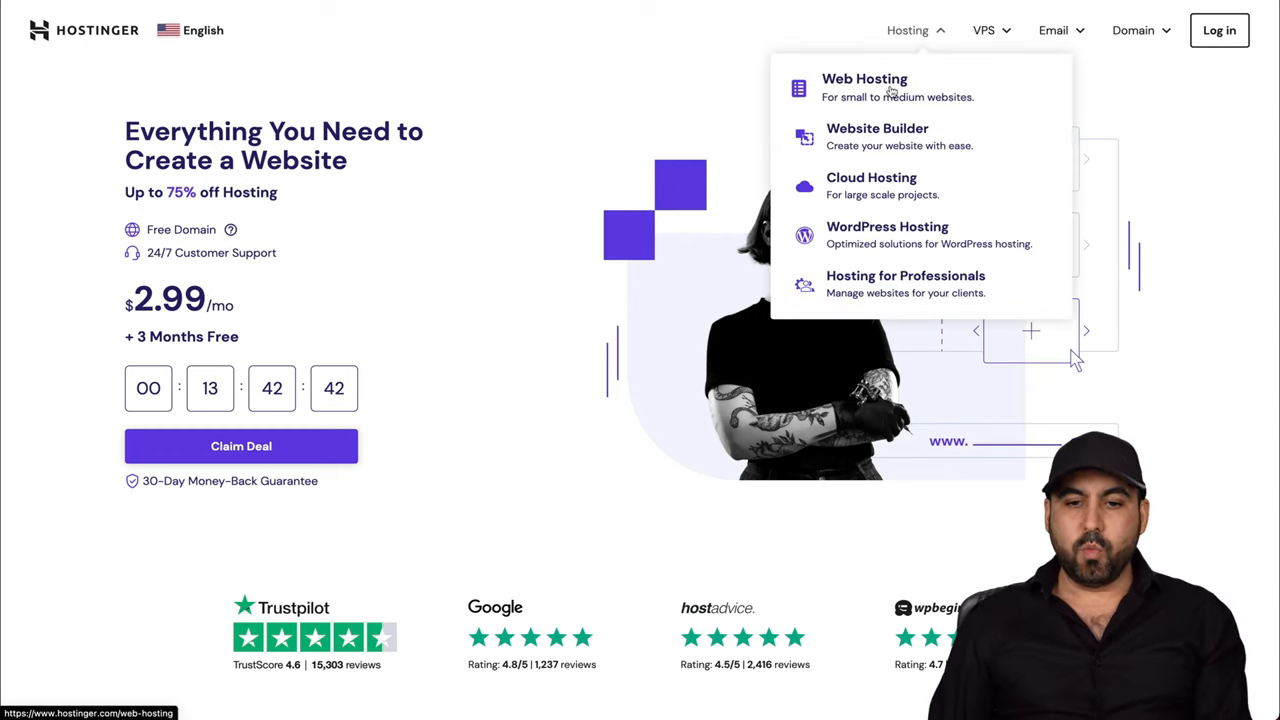
{"action": "scroll", "scroll_direction": "down", "scroll_amount": 3}
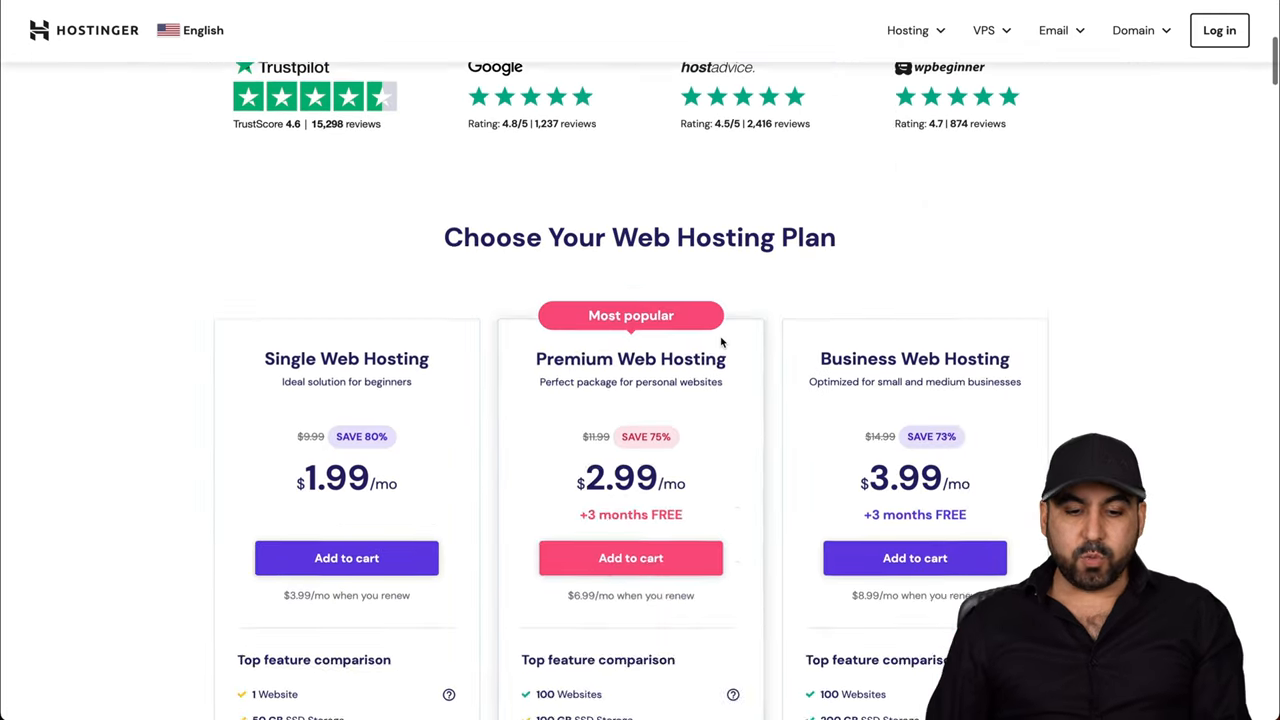
{"action": "scroll", "scroll_direction": "down", "scroll_amount": 3}
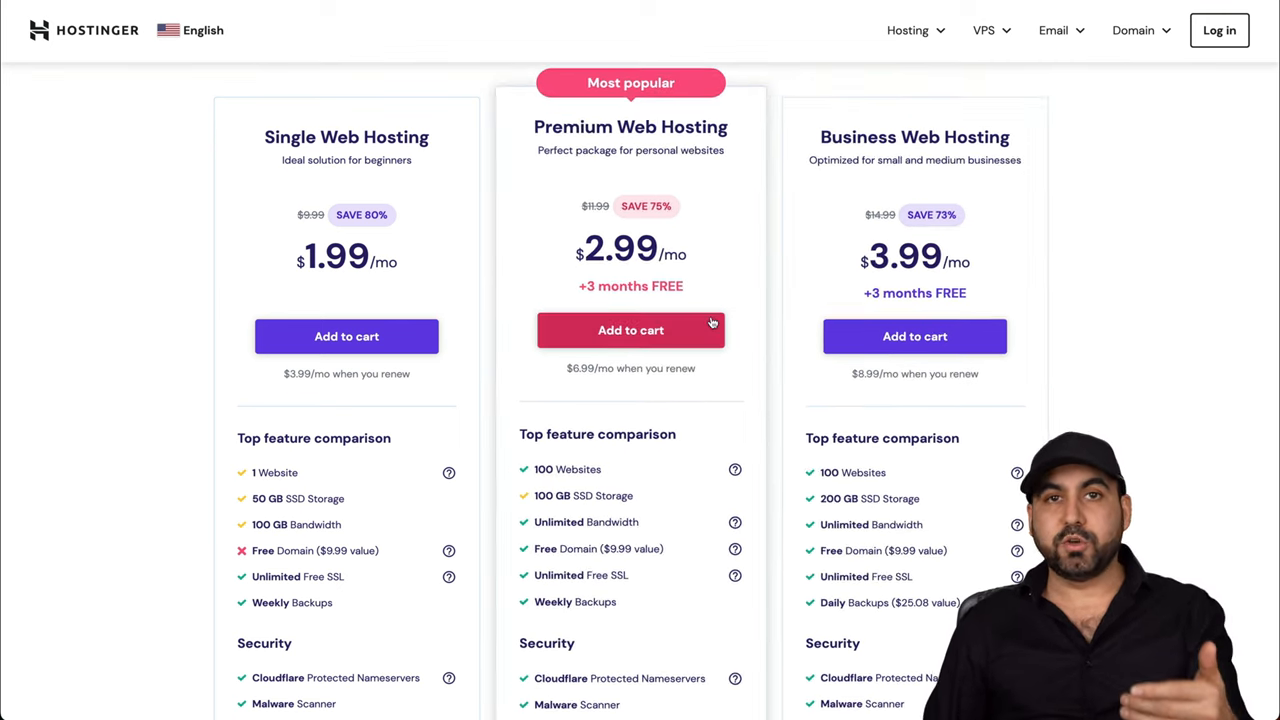
{"action": "left_click", "coordinate": [630, 330]}
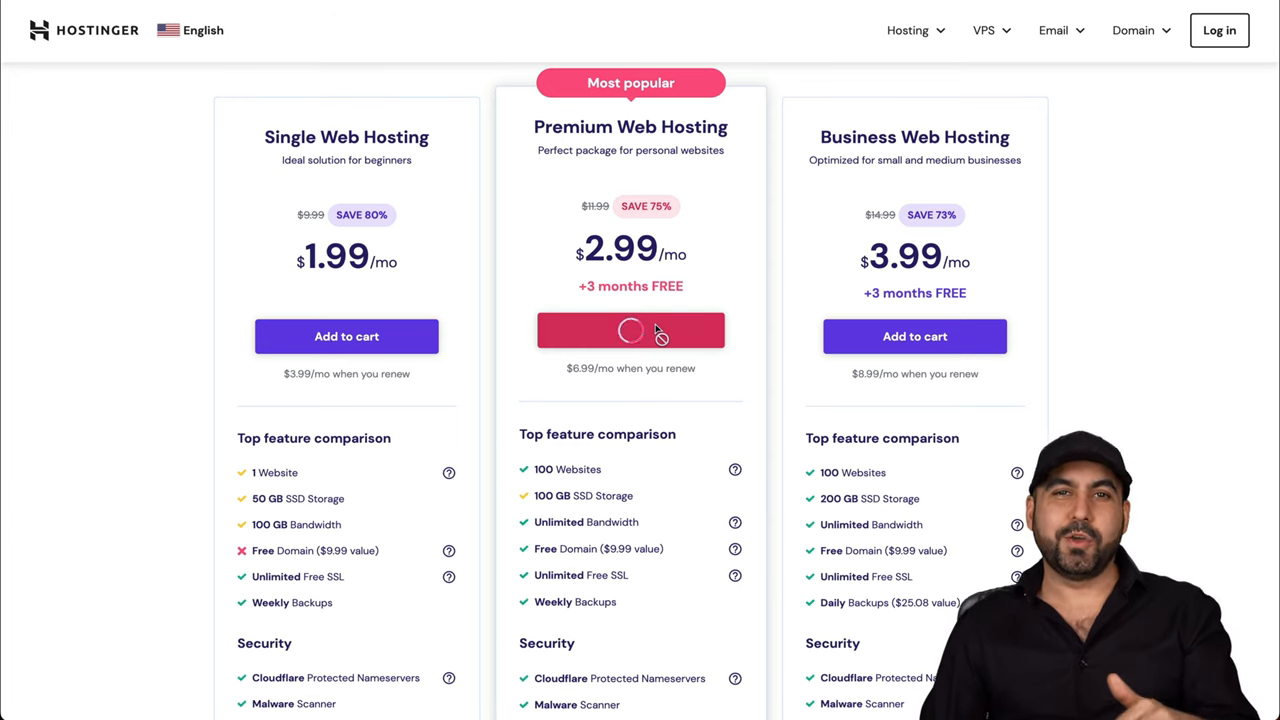
{"action": "left_click", "coordinate": [630, 330]}
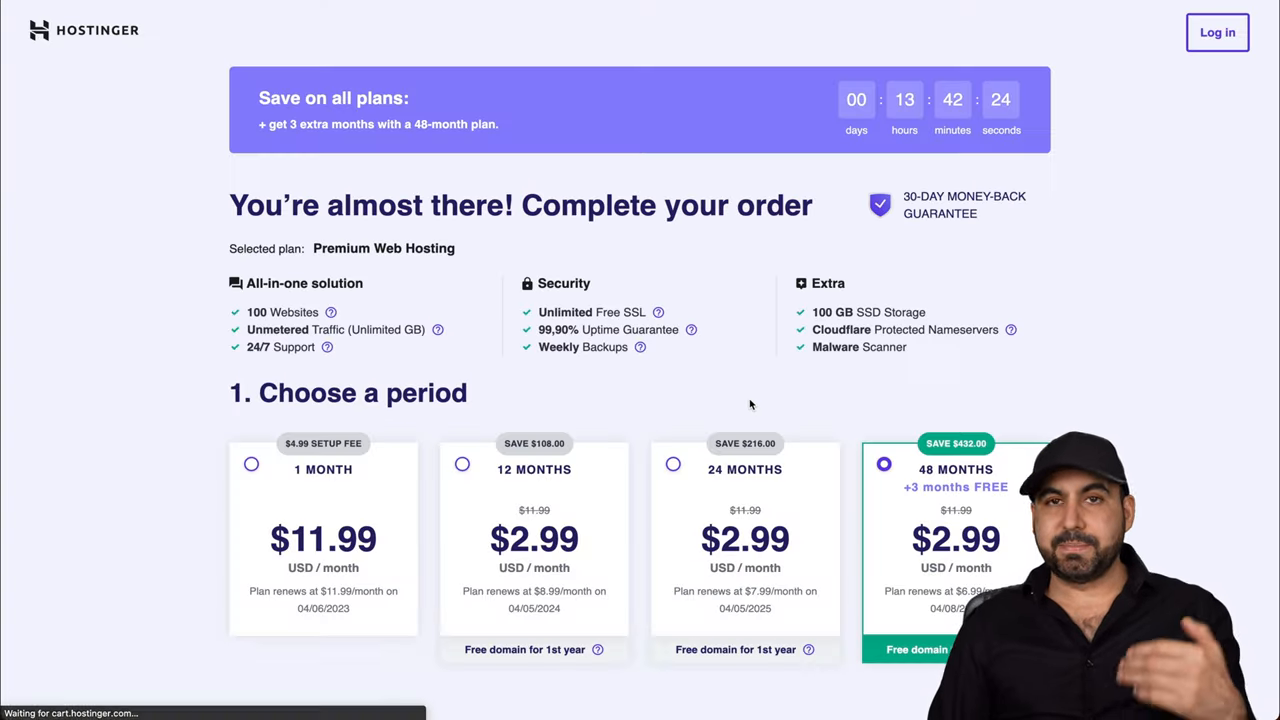
Enter coupon code SAASMASTER in the checkout order summary and apply it.
{"action": "scroll", "scroll_direction": "down", "scroll_amount": 3}
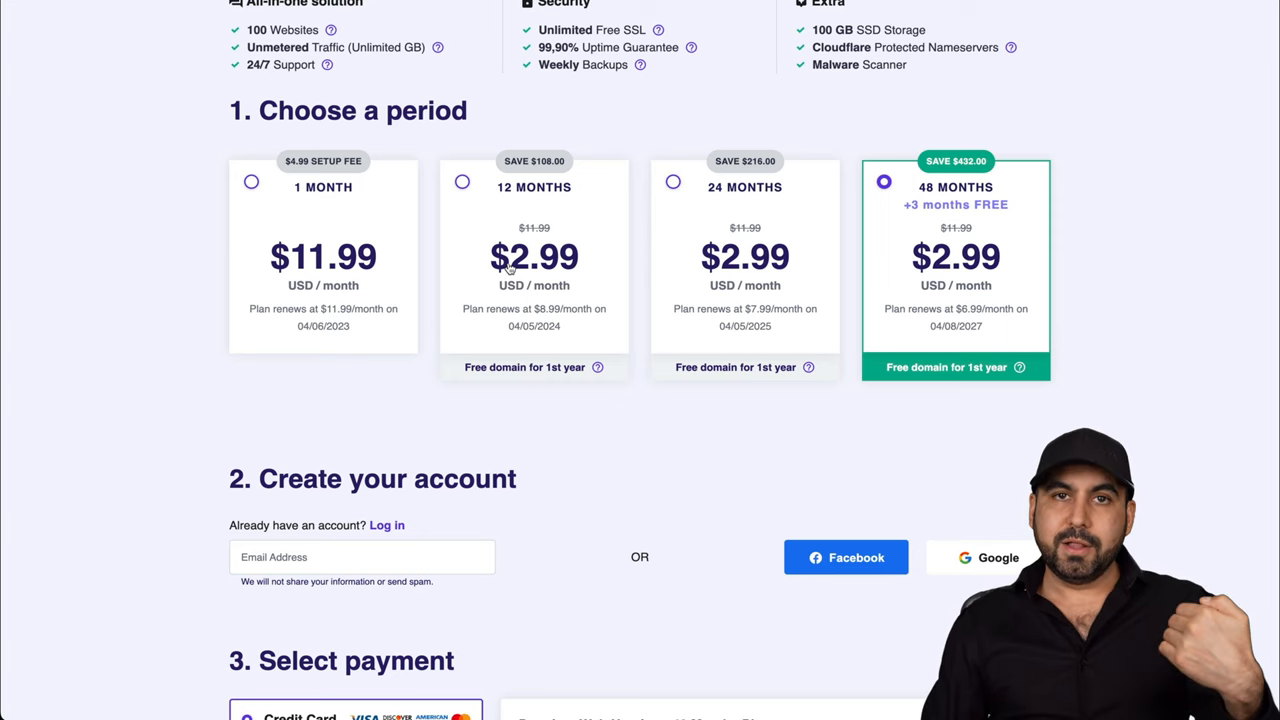
{"action": "scroll", "scroll_direction": "down", "scroll_amount": 3}
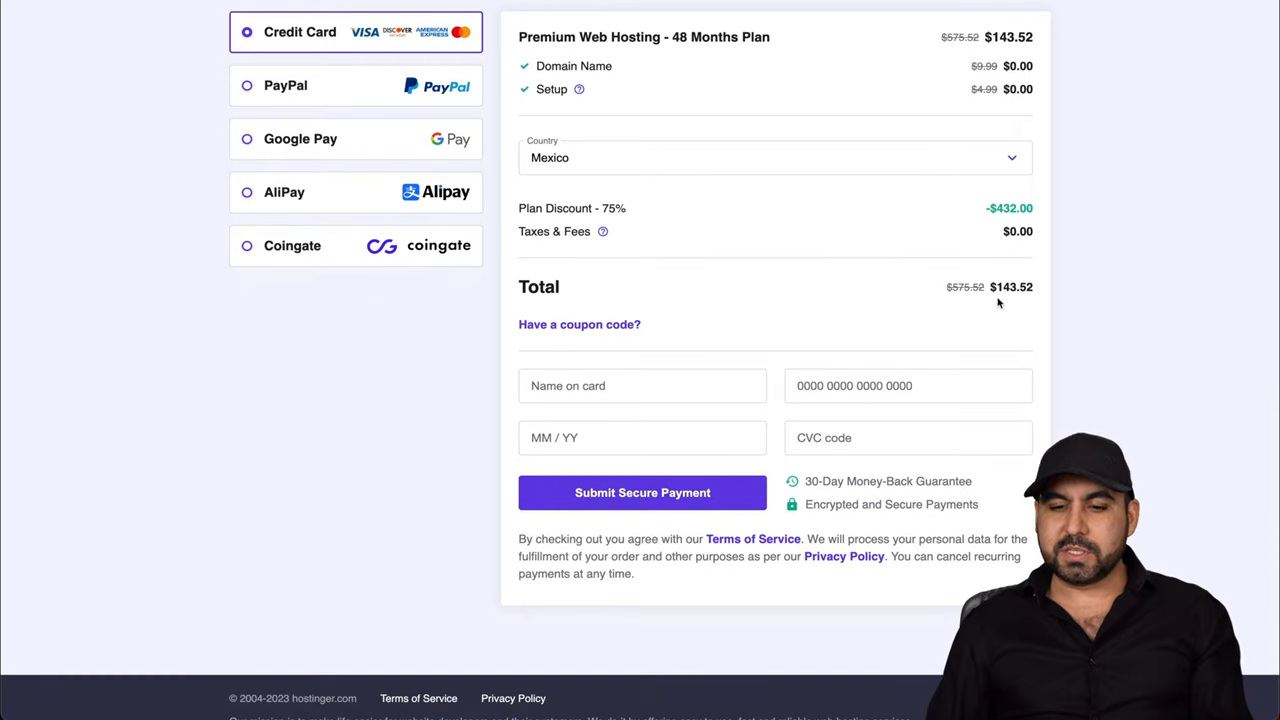
{"action": "mouse_move", "coordinate": [579, 324]}
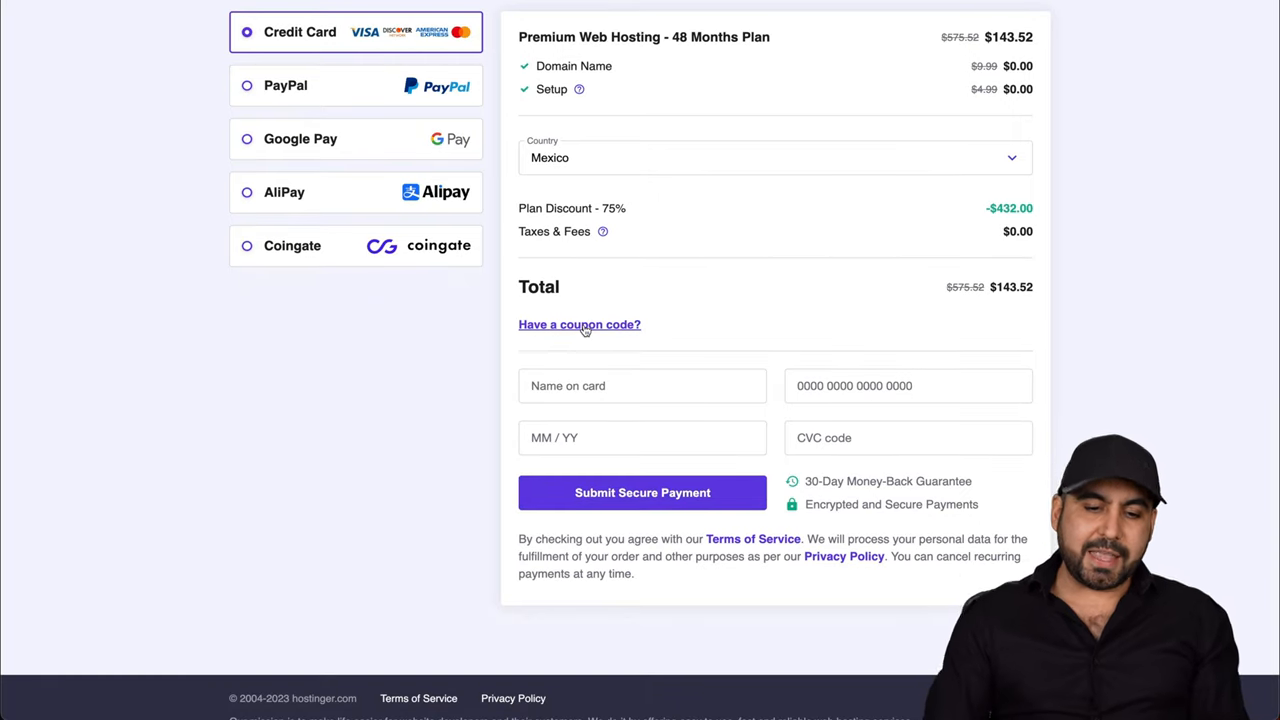
{"action": "type", "text": "SAASASTER"}
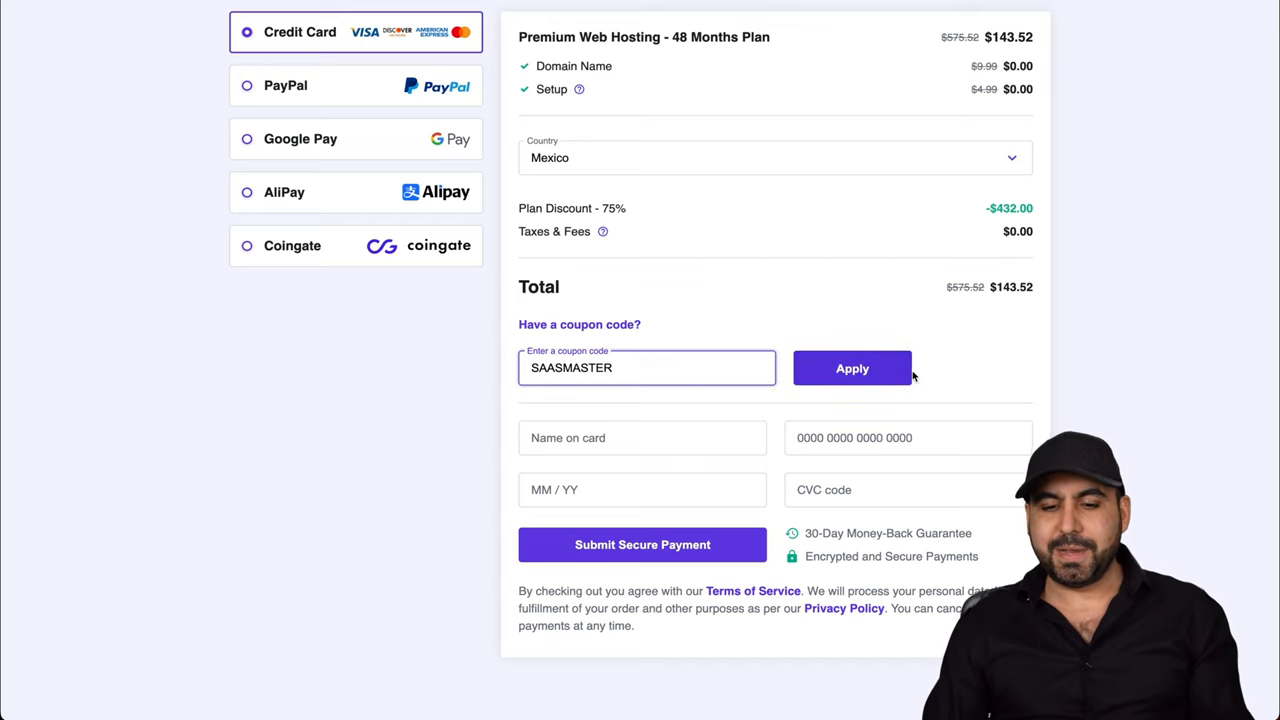
{"action": "left_click", "coordinate": [852, 368]}
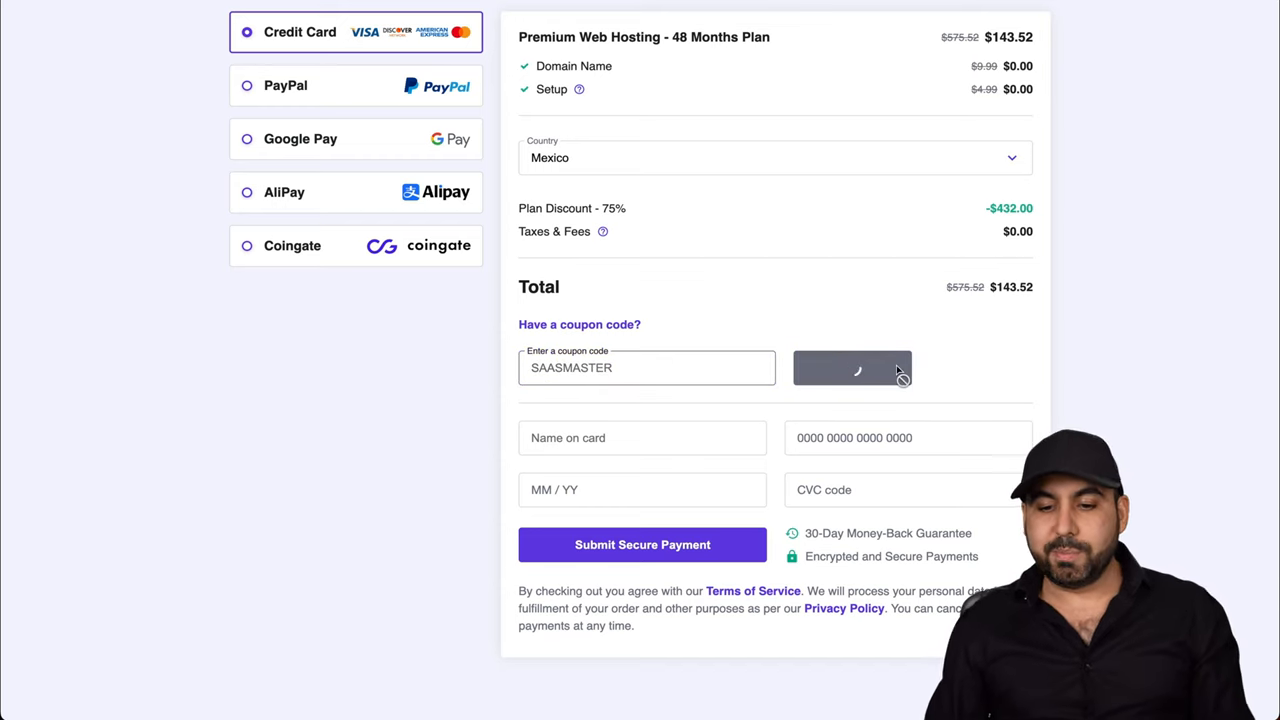
{"action": "left_click", "coordinate": [851, 367]}
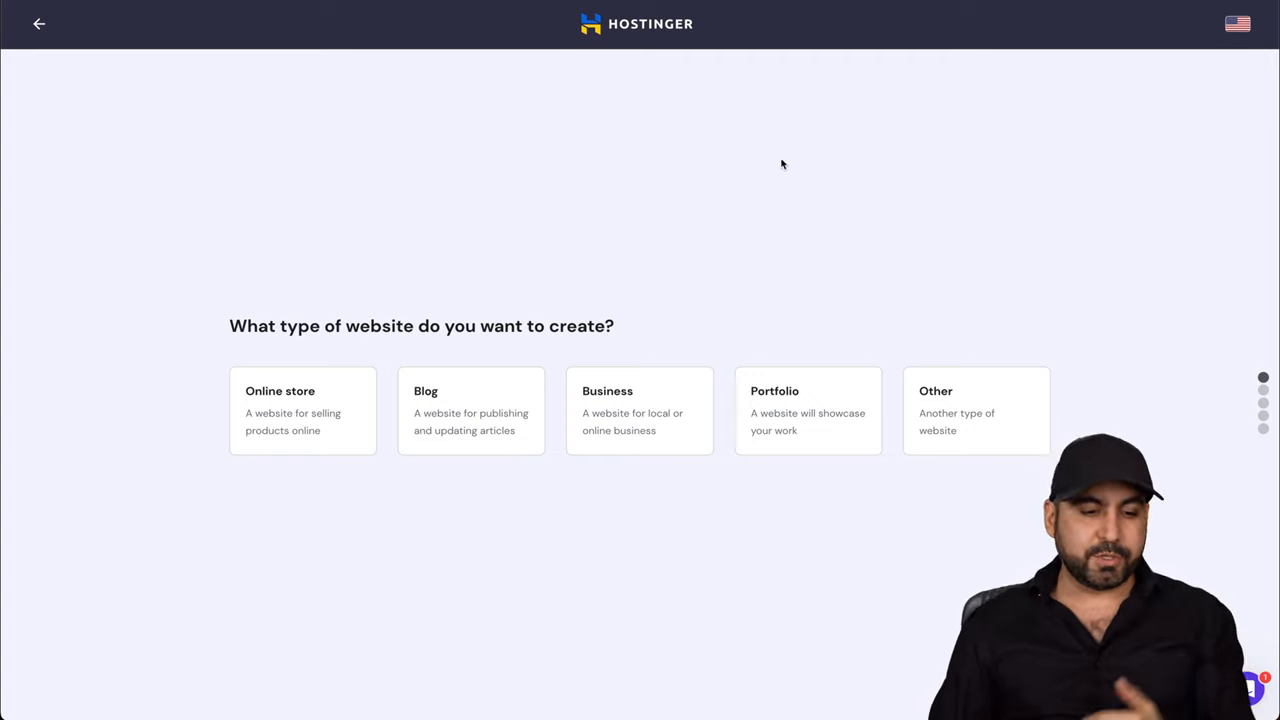
{"action": "mouse_move", "coordinate": [769, 190]}
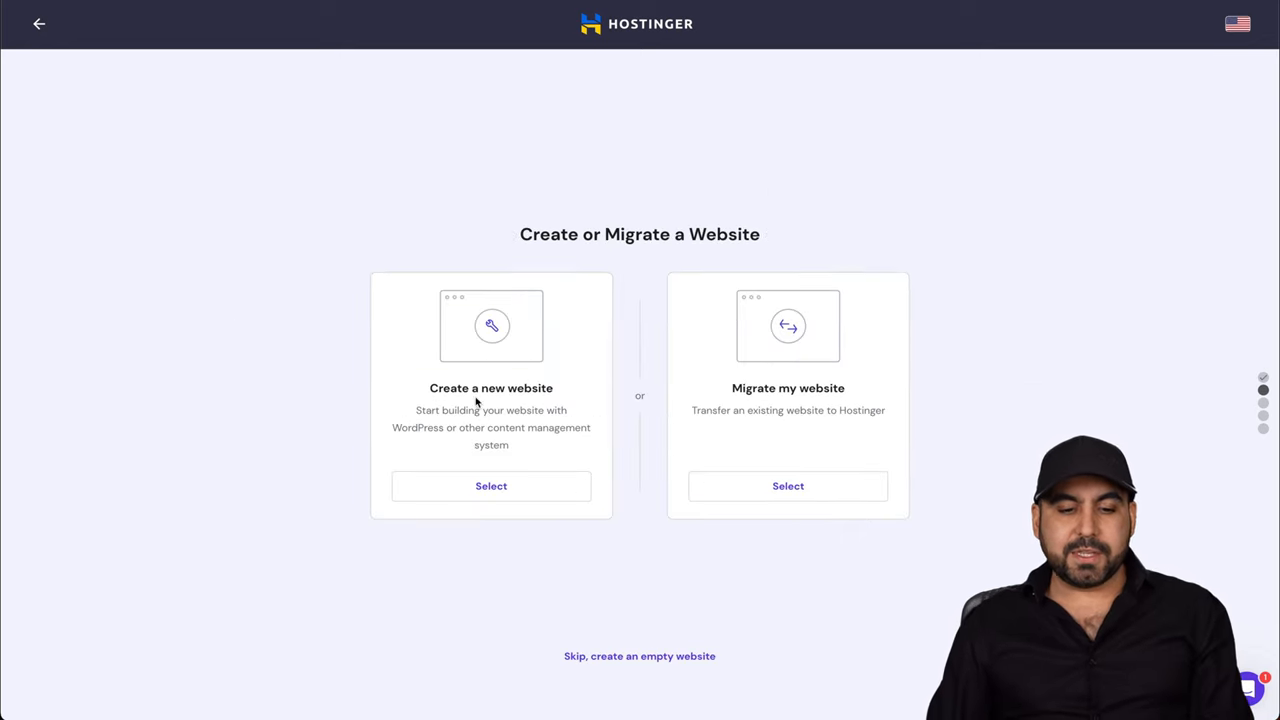
Create a new website with Hostinger Builder with AI, choosing the domain later.
{"action": "left_click", "coordinate": [491, 485]}
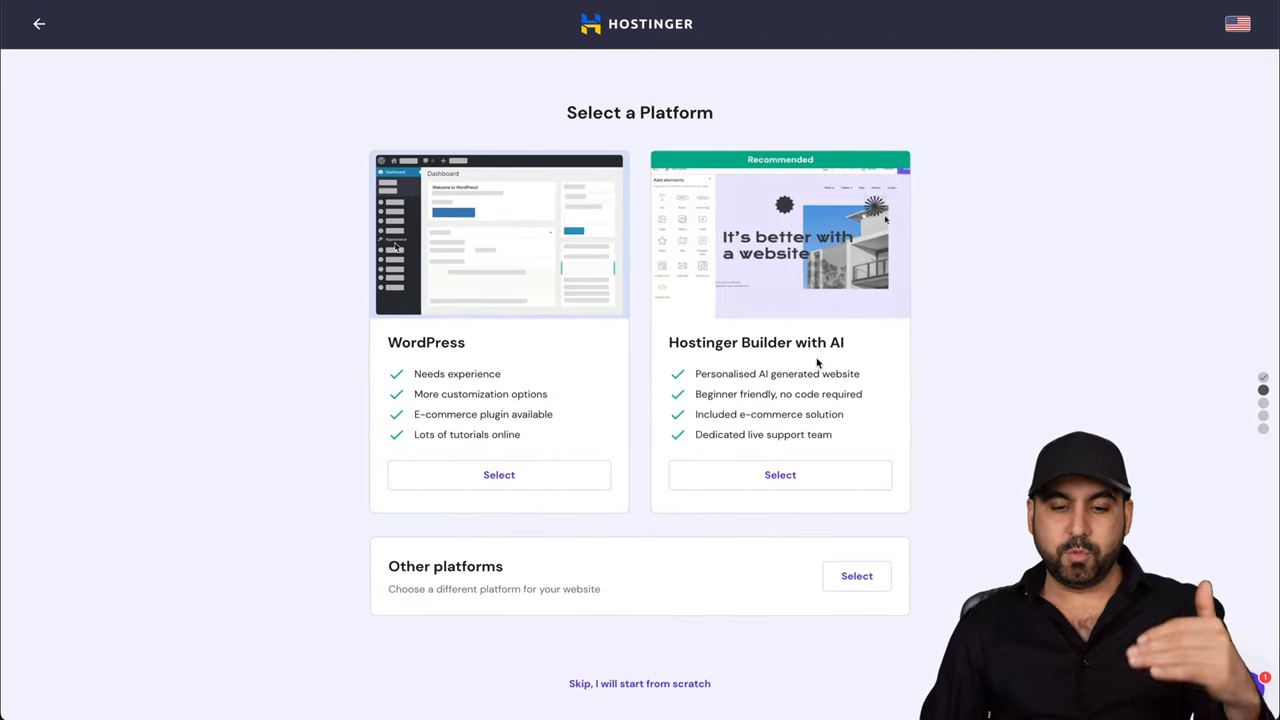
{"action": "left_click", "coordinate": [780, 474]}
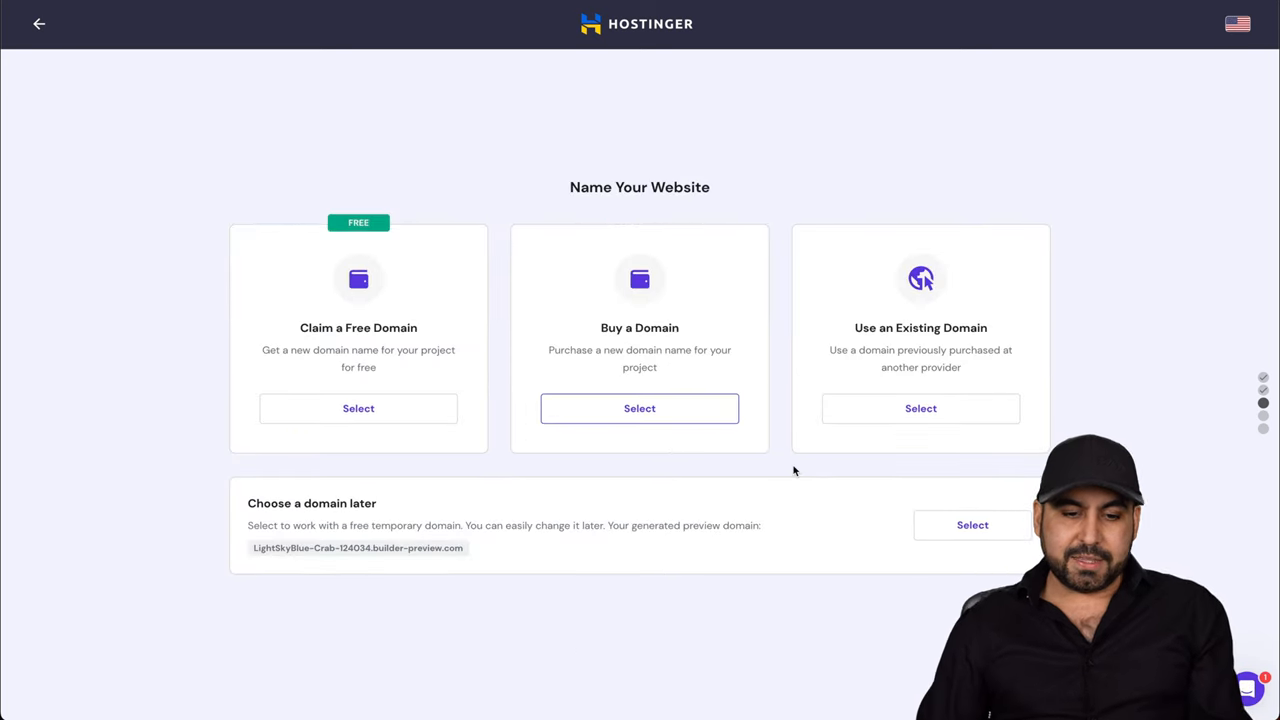
{"action": "mouse_move", "coordinate": [593, 553]}
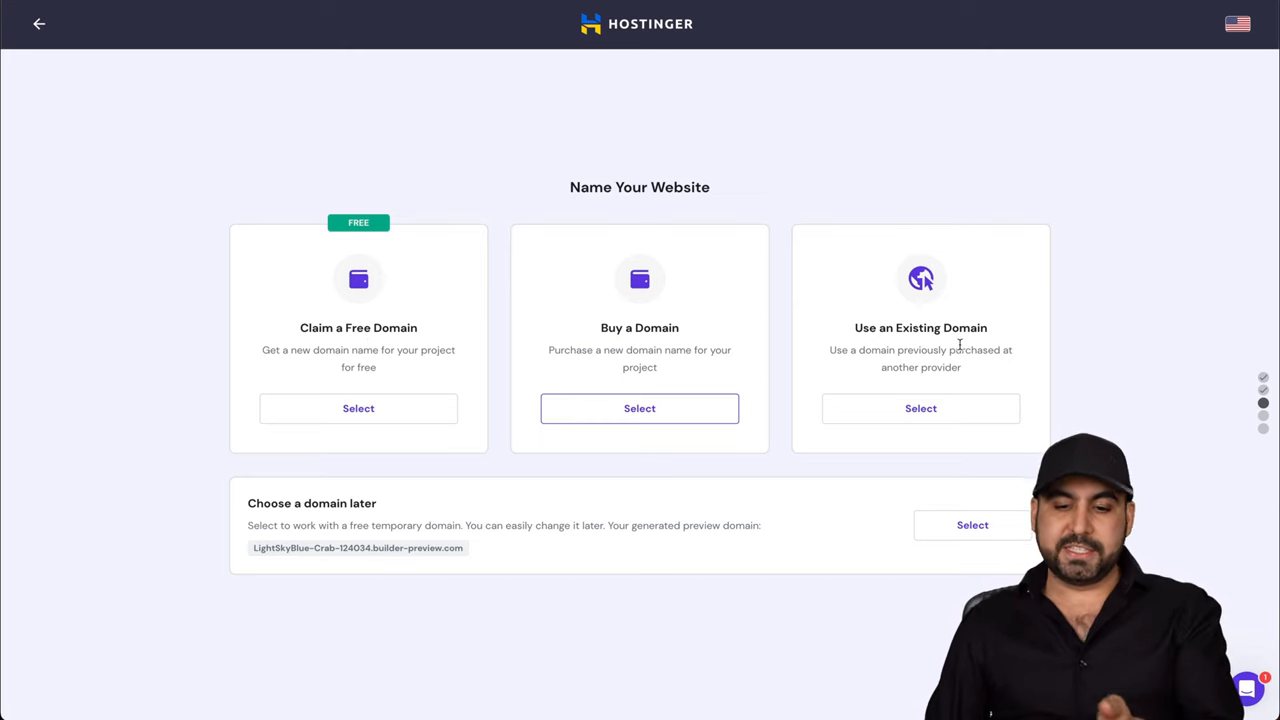
{"action": "left_click", "coordinate": [972, 524]}
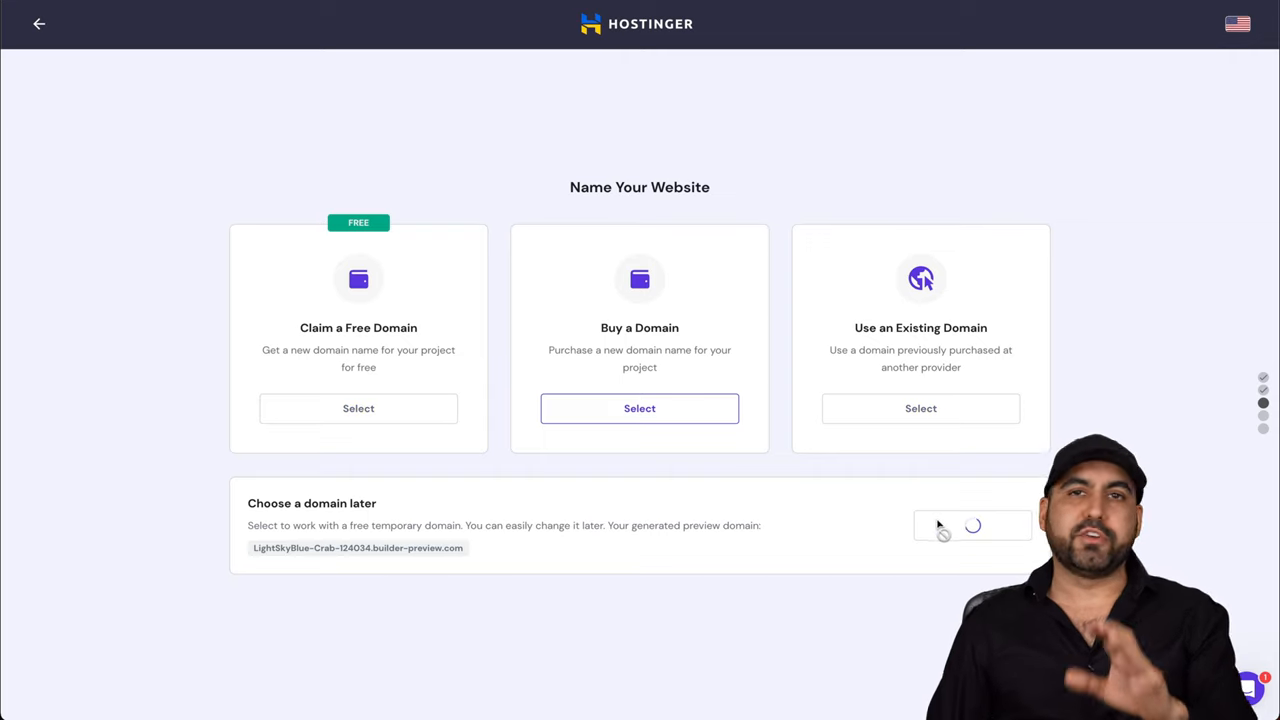
{"action": "left_click", "coordinate": [971, 525]}
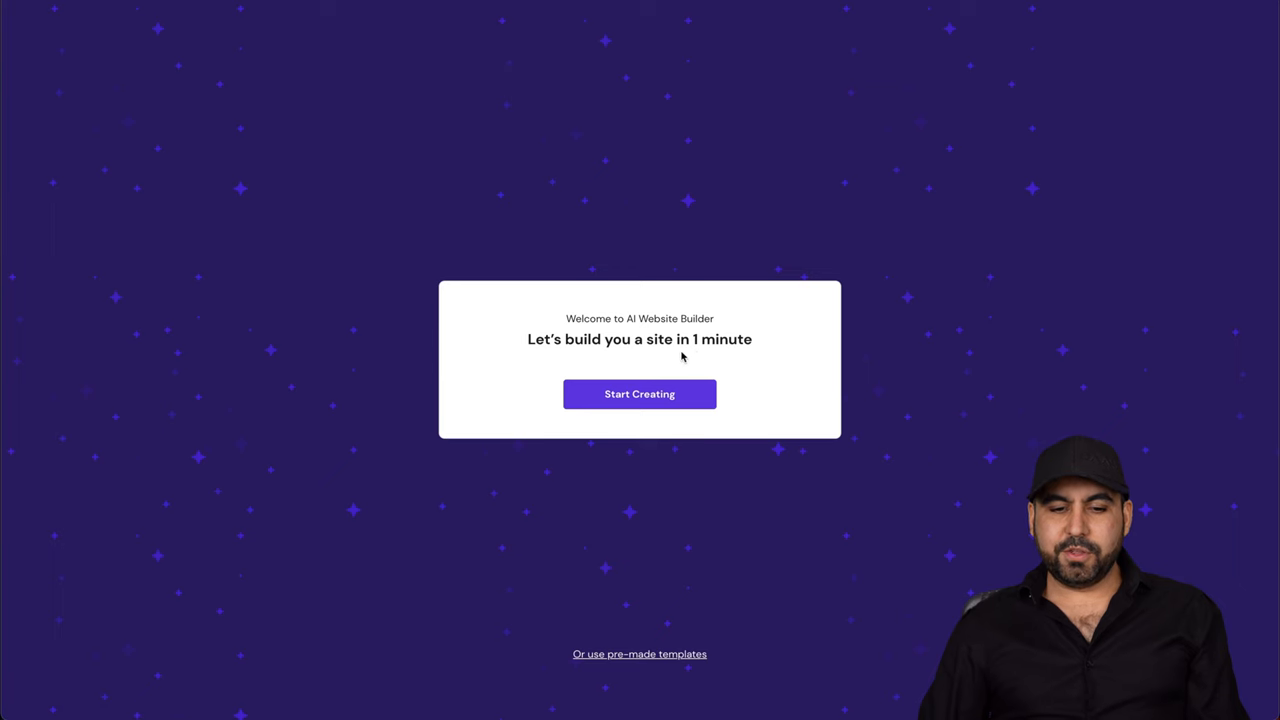
Generate a site with brand name Houzez, type Business and a real-estate description.
{"action": "left_click", "coordinate": [639, 393]}
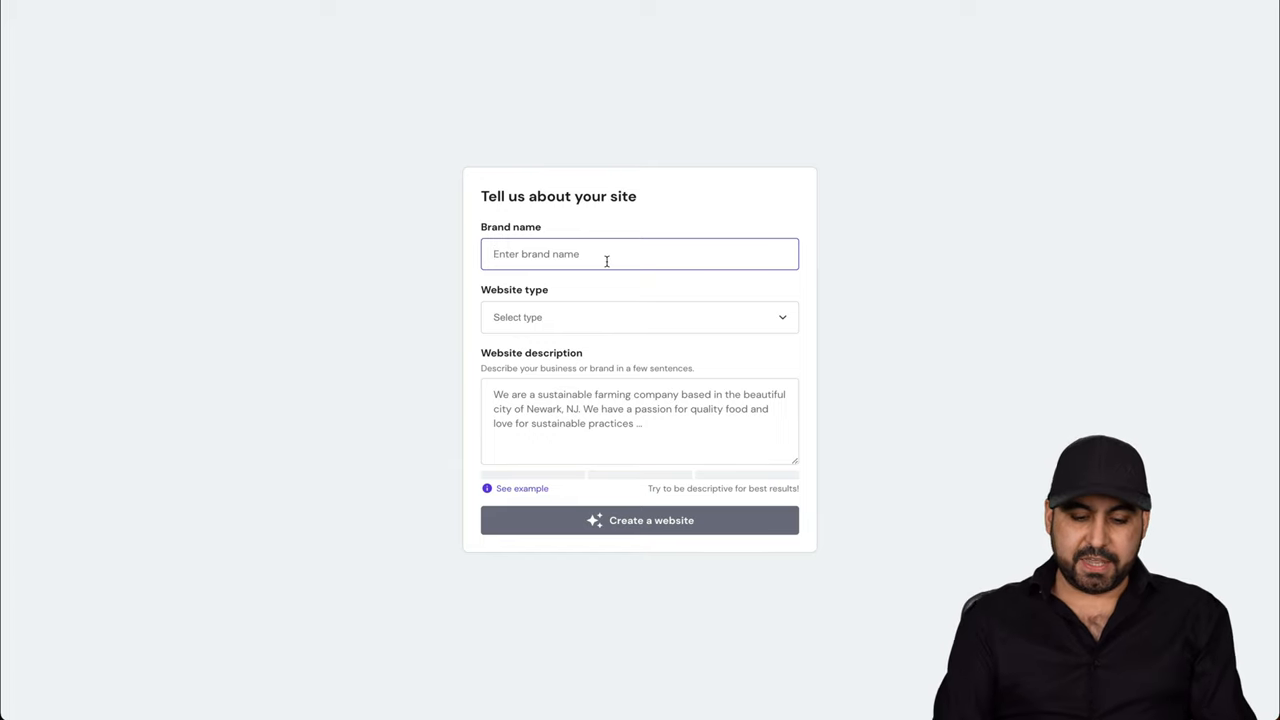
{"action": "type", "text": "Houzez"}
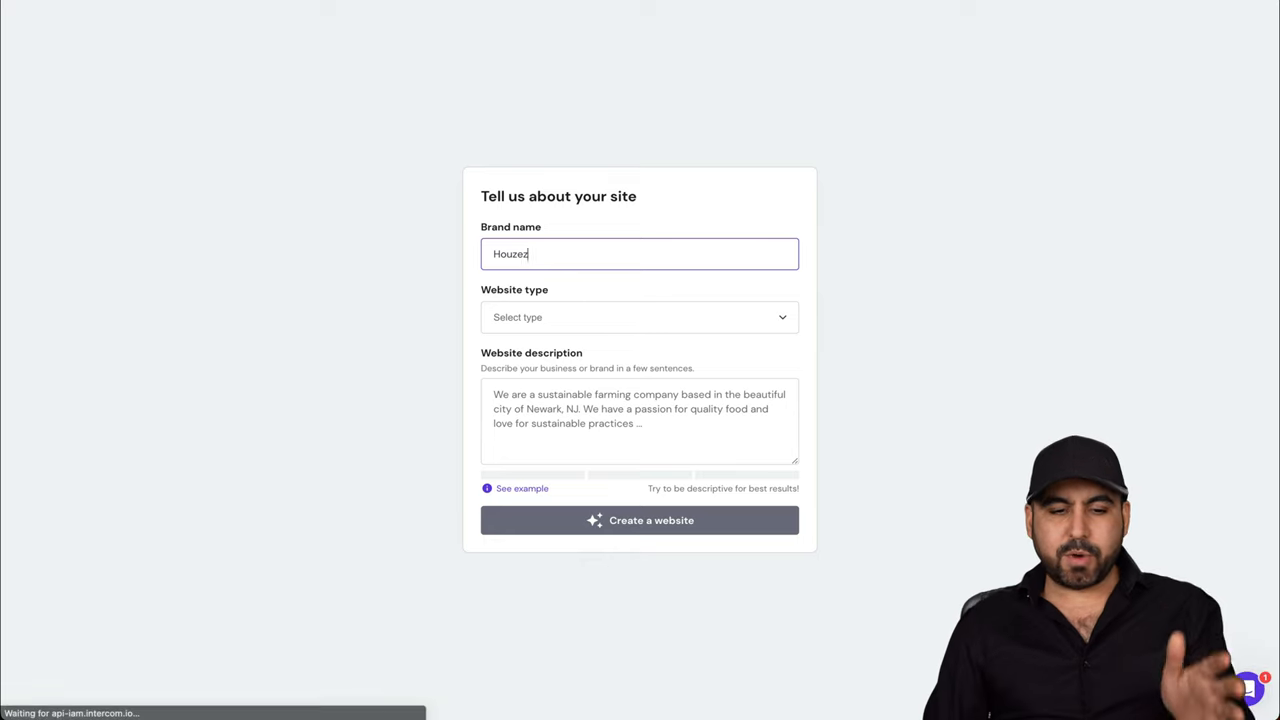
{"action": "left_click", "coordinate": [639, 317]}
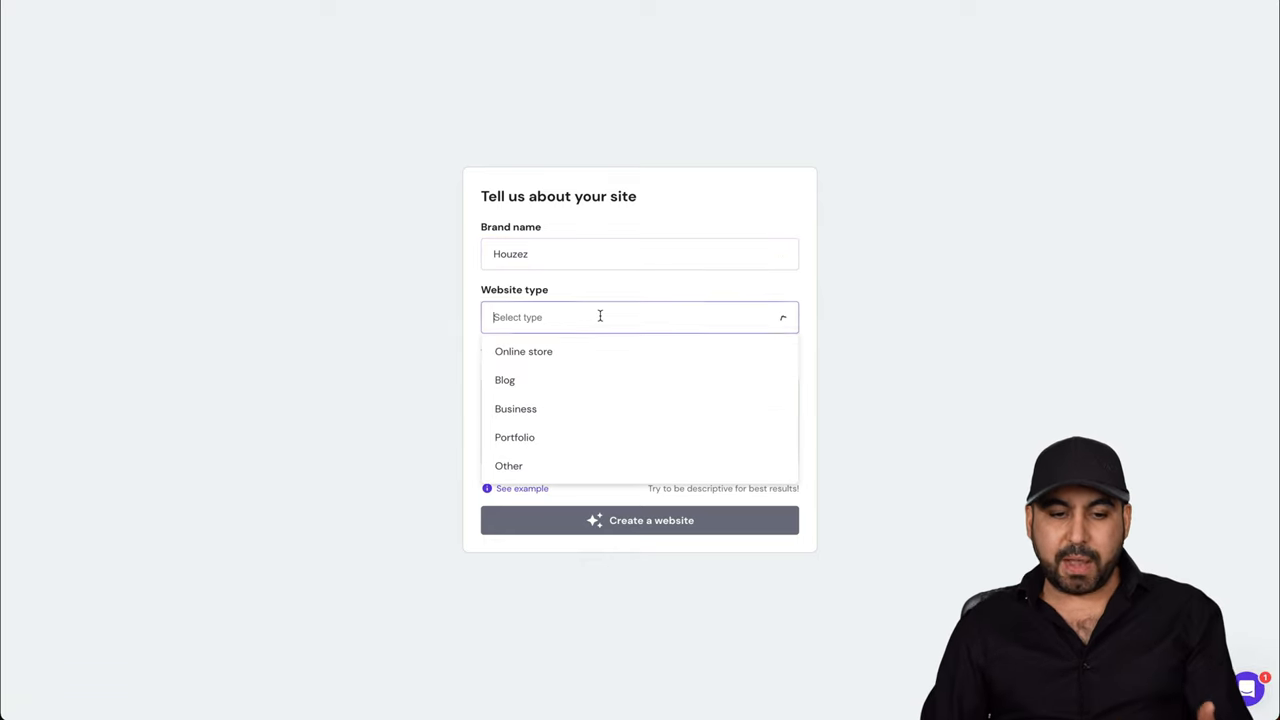
{"action": "left_click", "coordinate": [515, 408]}
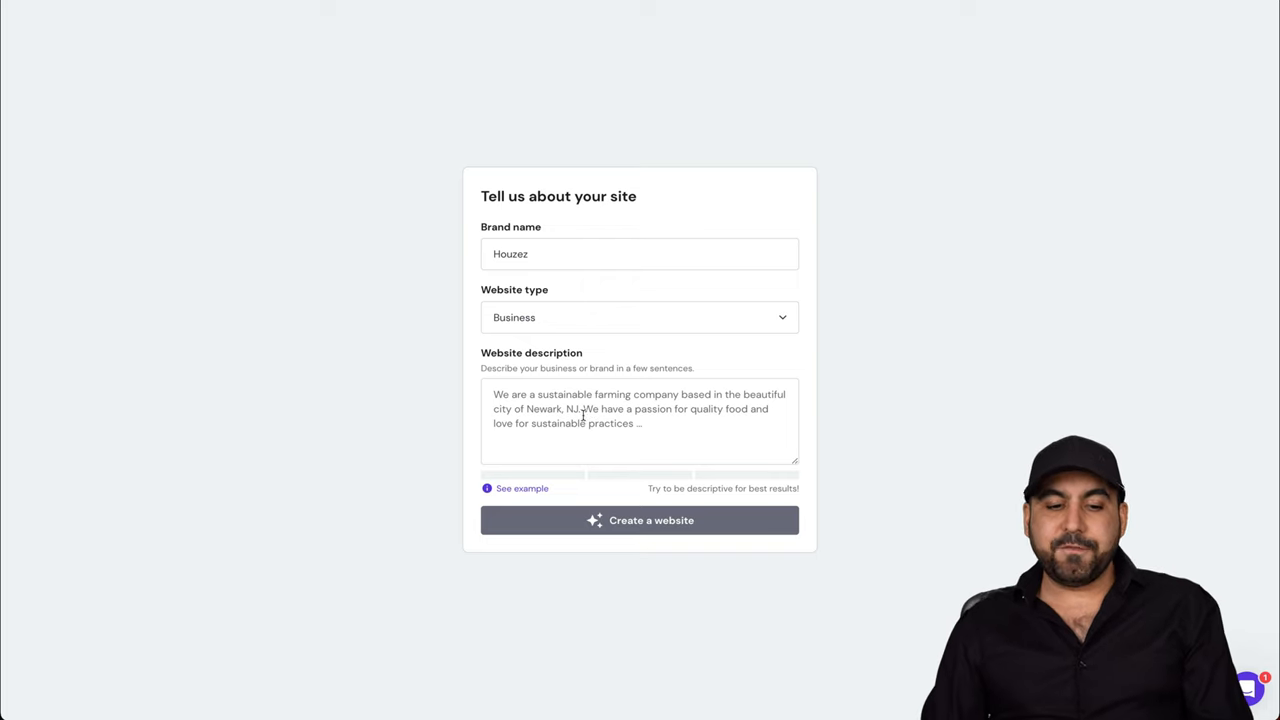
{"action": "left_click", "coordinate": [640, 415]}
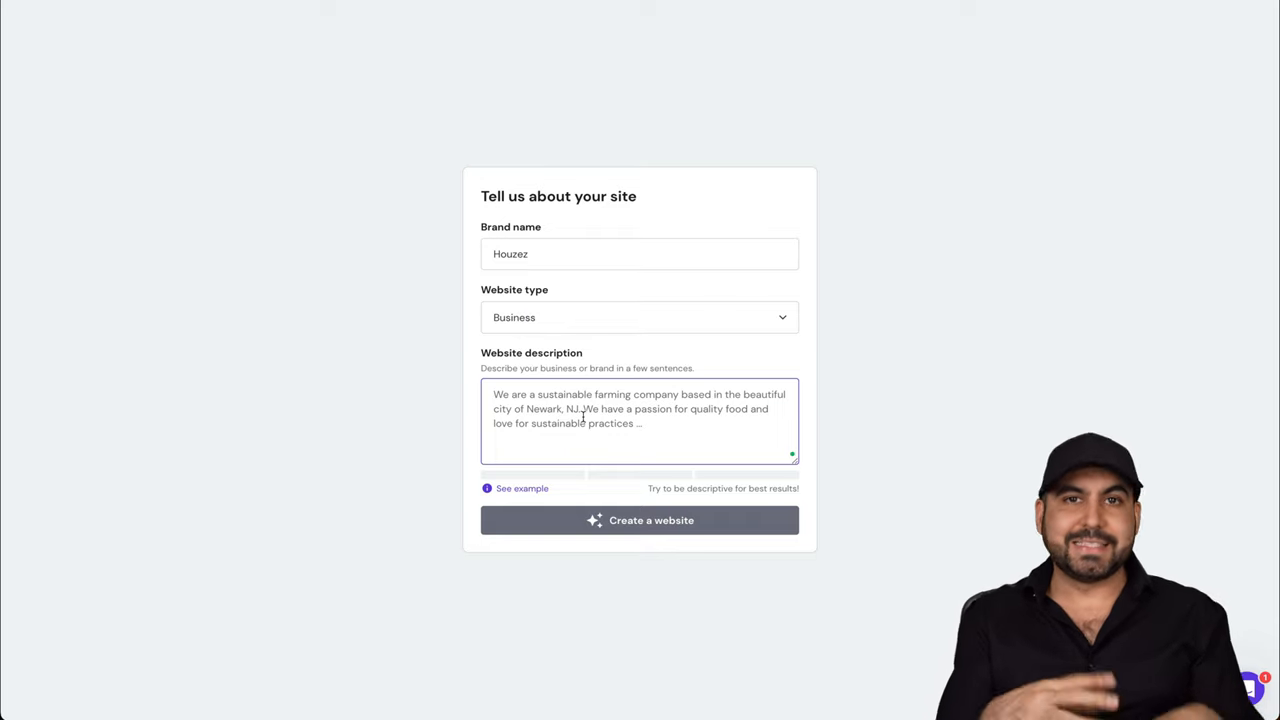
{"action": "mouse_move", "coordinate": [525, 110]}
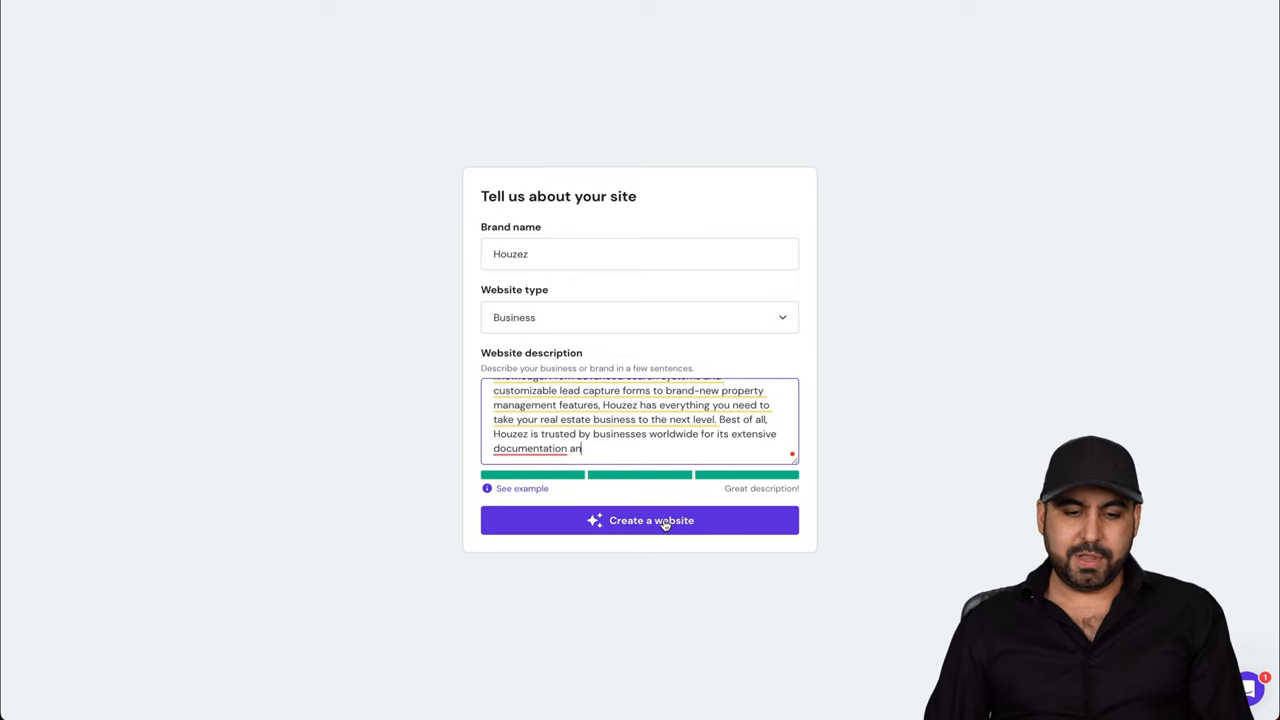
{"action": "left_click", "coordinate": [639, 520]}
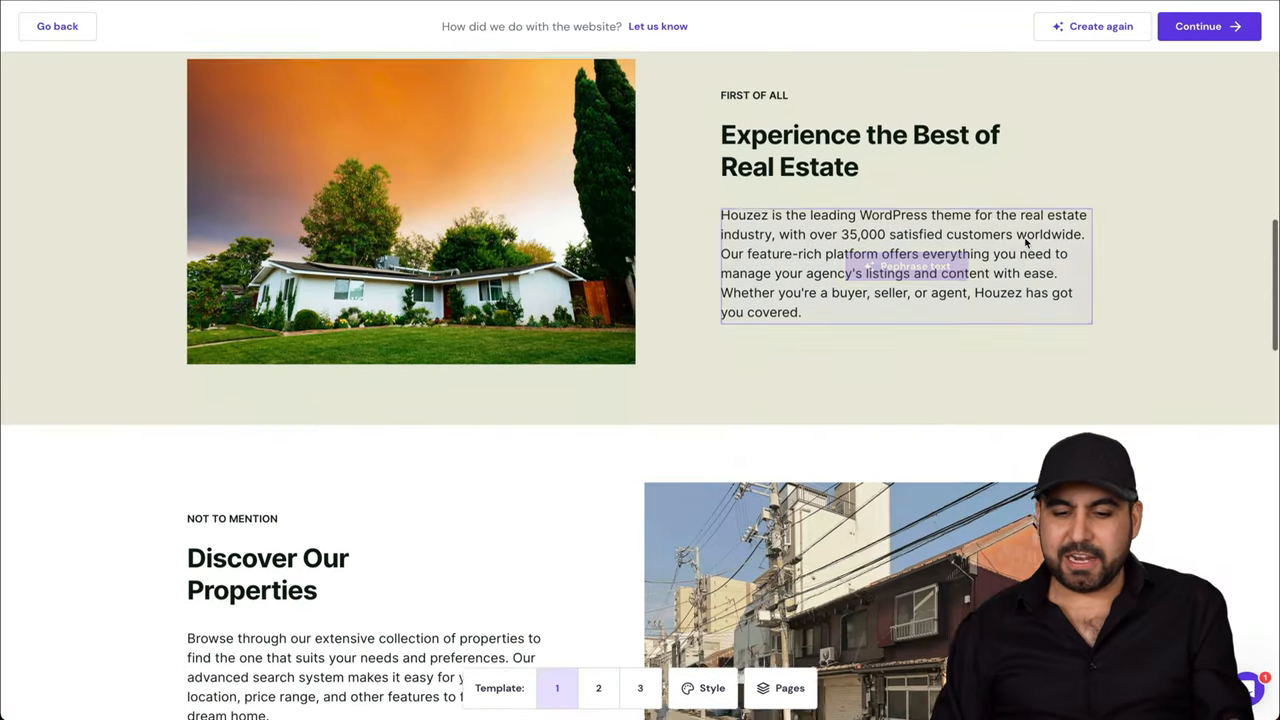
Preview the Houzez site under template 2, then settle on template 3.
{"action": "scroll", "scroll_direction": "down", "scroll_amount": 3}
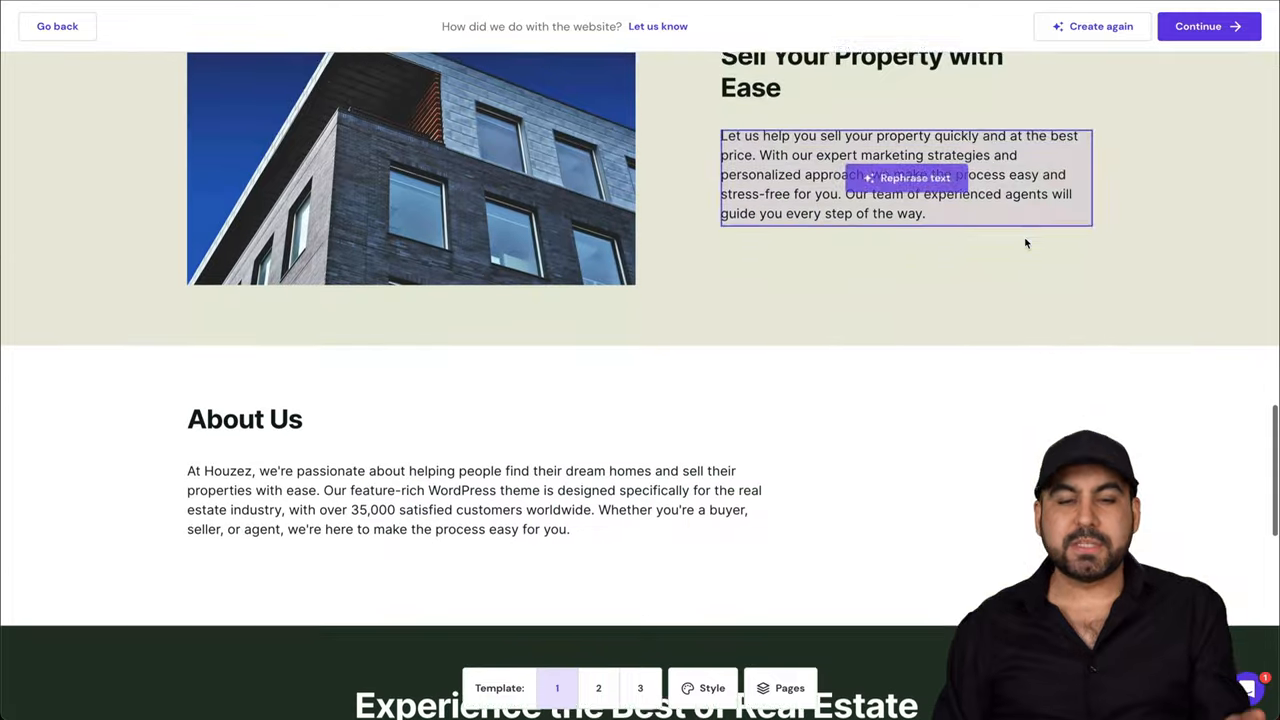
{"action": "scroll", "scroll_direction": "down", "scroll_amount": 3}
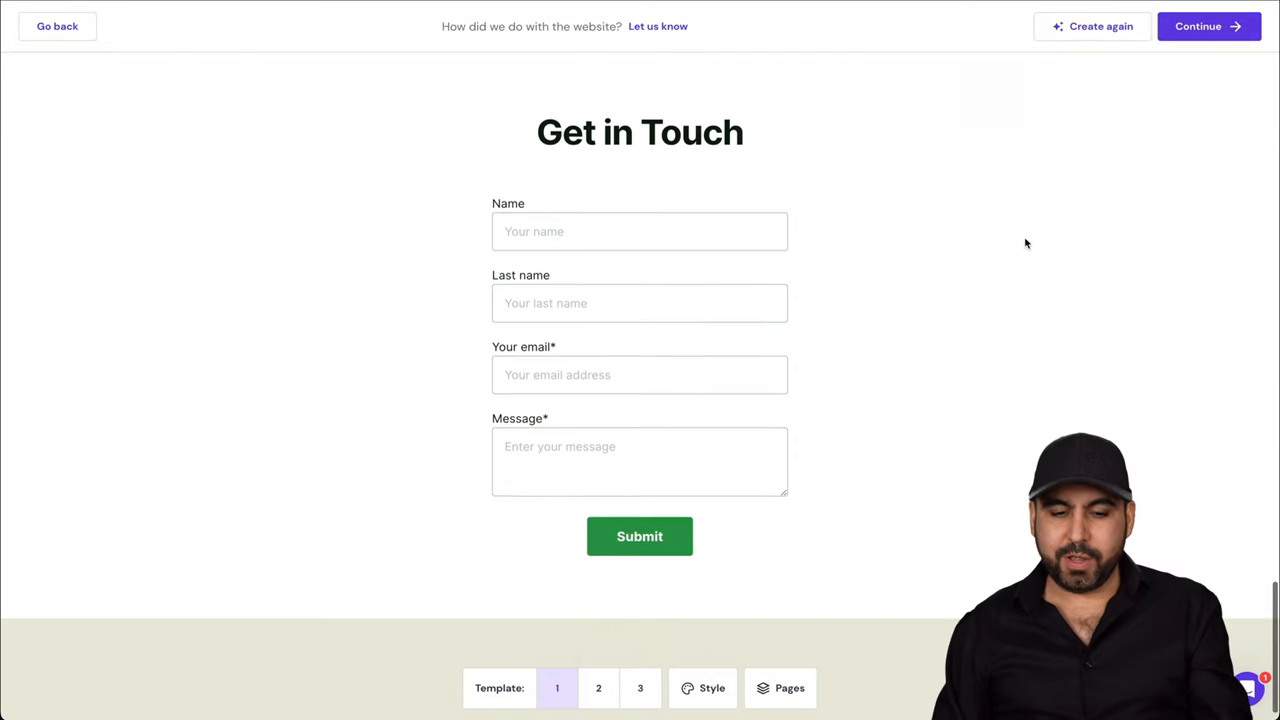
{"action": "scroll", "scroll_direction": "up", "scroll_amount": 3}
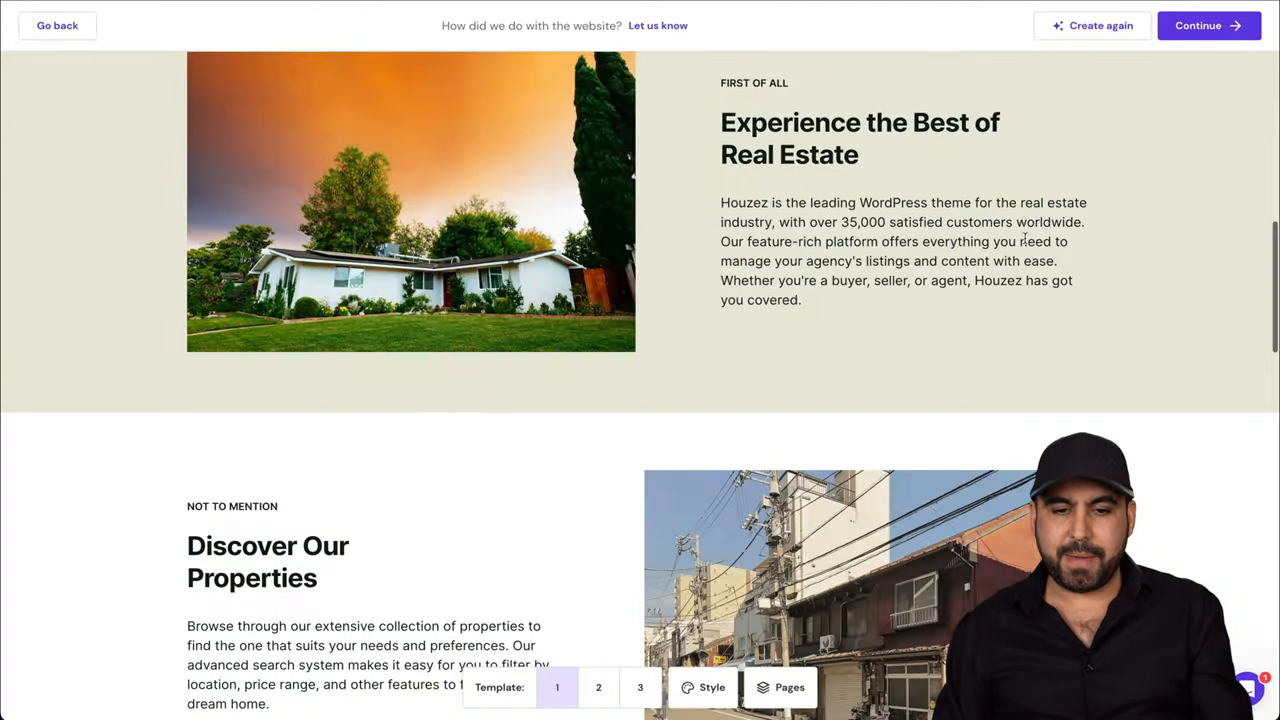
{"action": "left_click", "coordinate": [900, 250]}
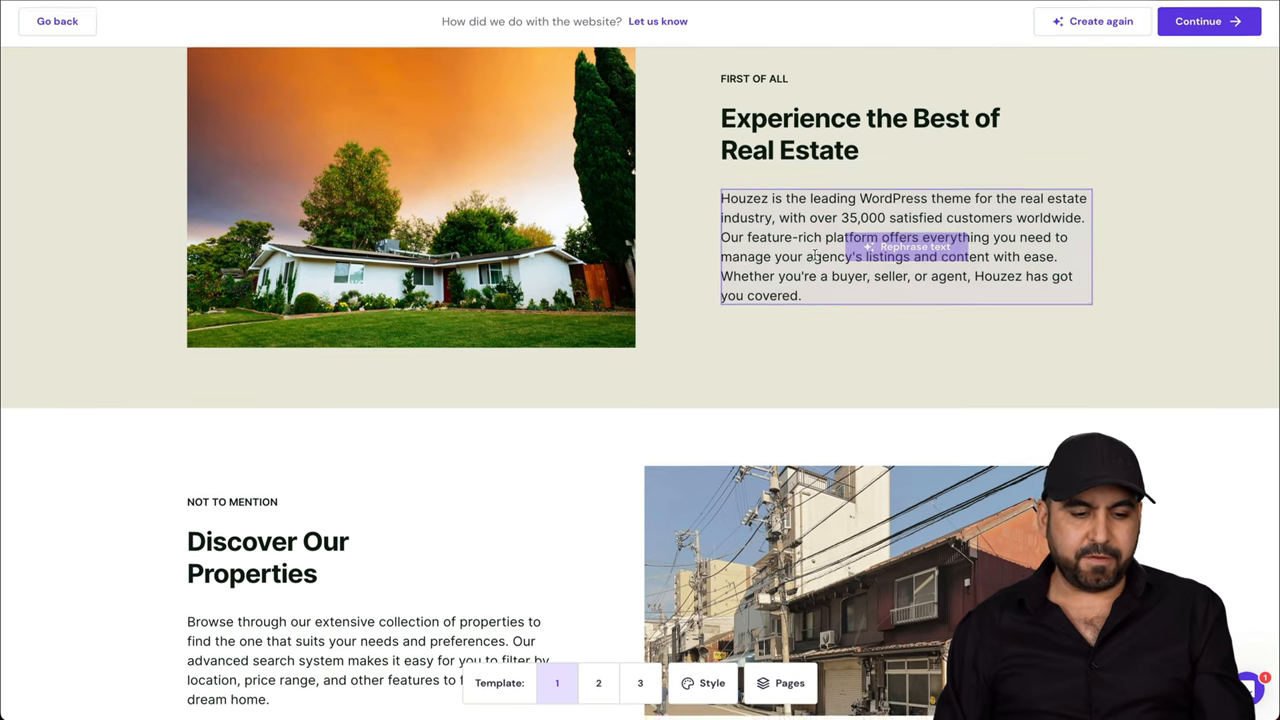
{"action": "scroll", "scroll_direction": "down", "scroll_amount": 3}
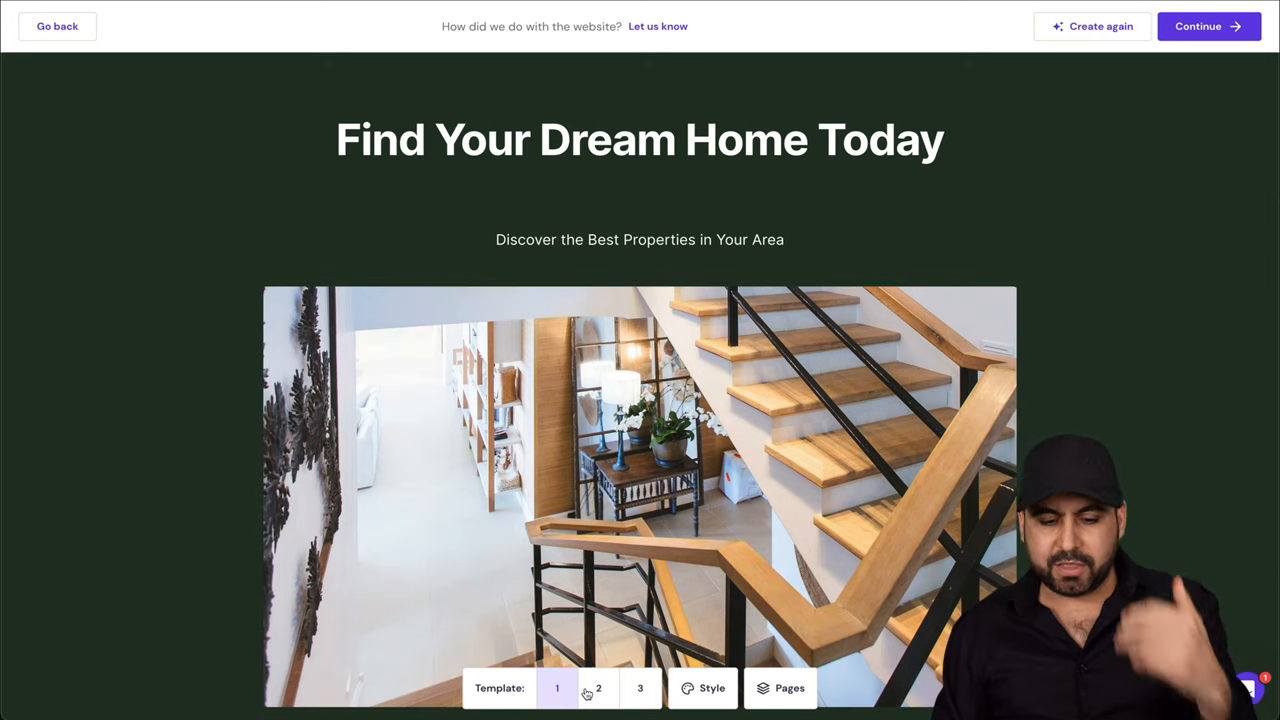
{"action": "left_click", "coordinate": [598, 688]}
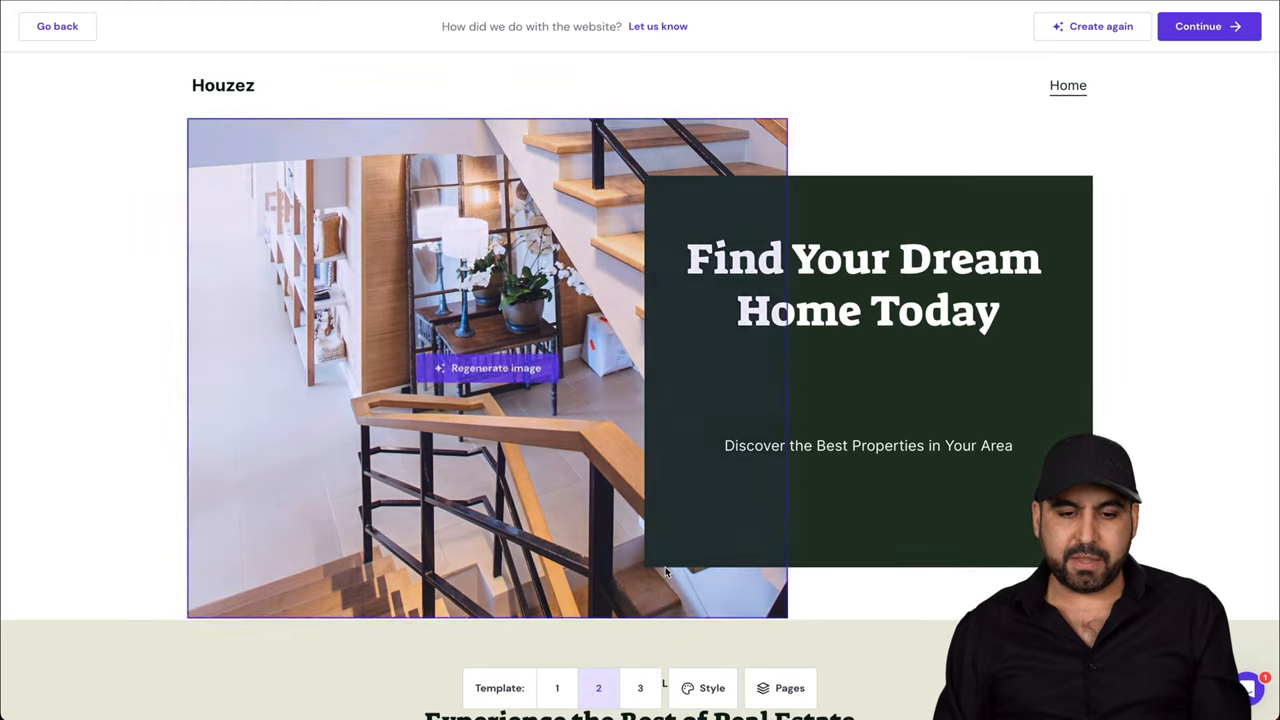
{"action": "scroll", "scroll_direction": "down", "scroll_amount": 3}
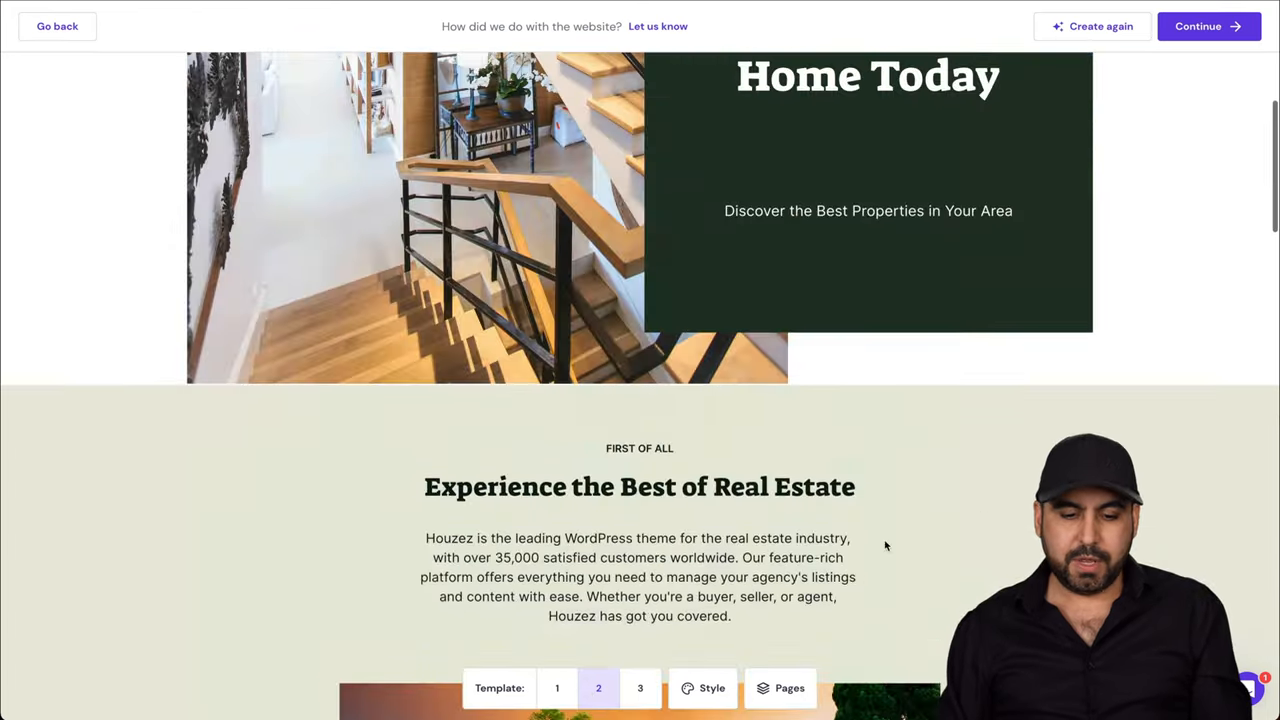
{"action": "left_click", "coordinate": [640, 688]}
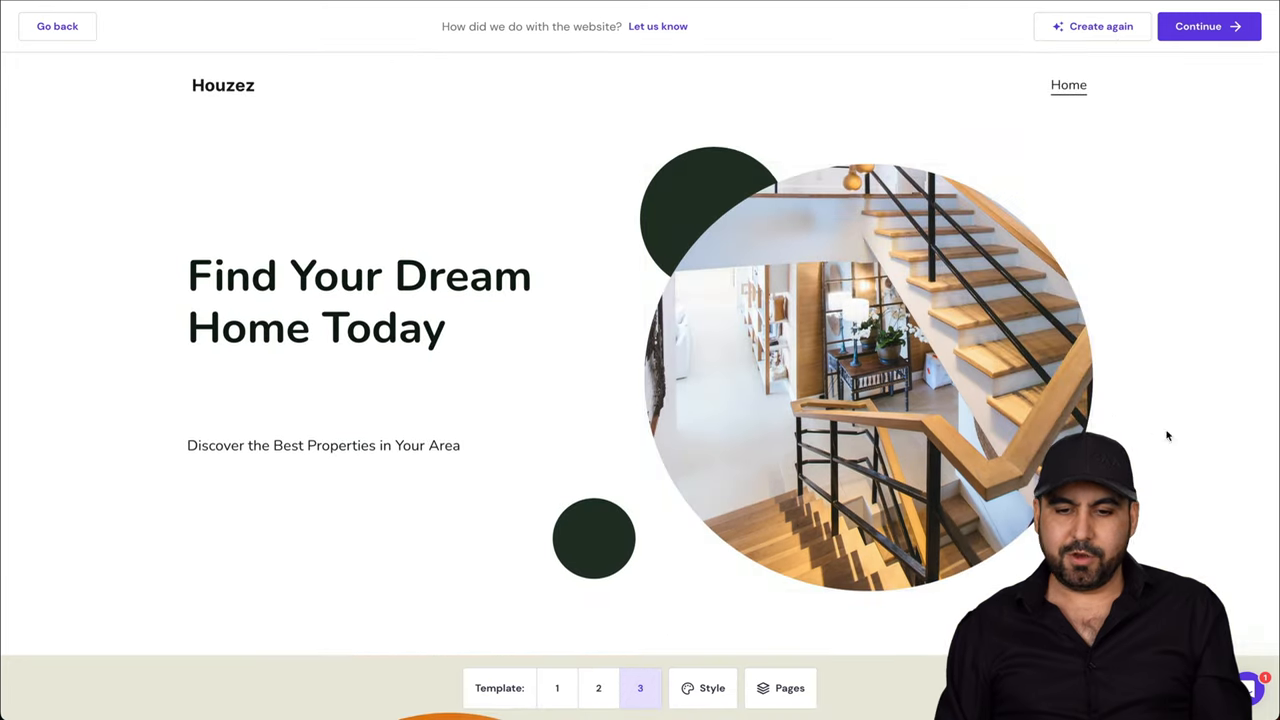
{"action": "scroll", "scroll_direction": "down", "scroll_amount": 3}
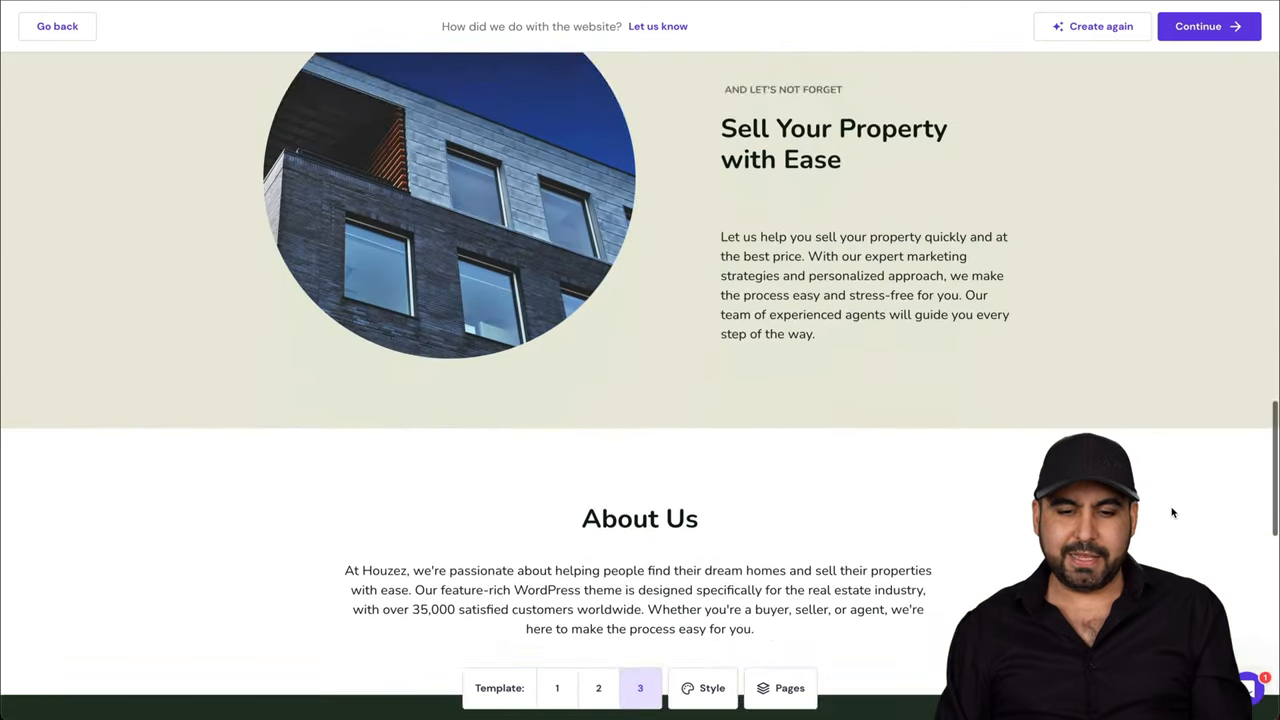
{"action": "scroll", "scroll_direction": "up", "scroll_amount": 3}
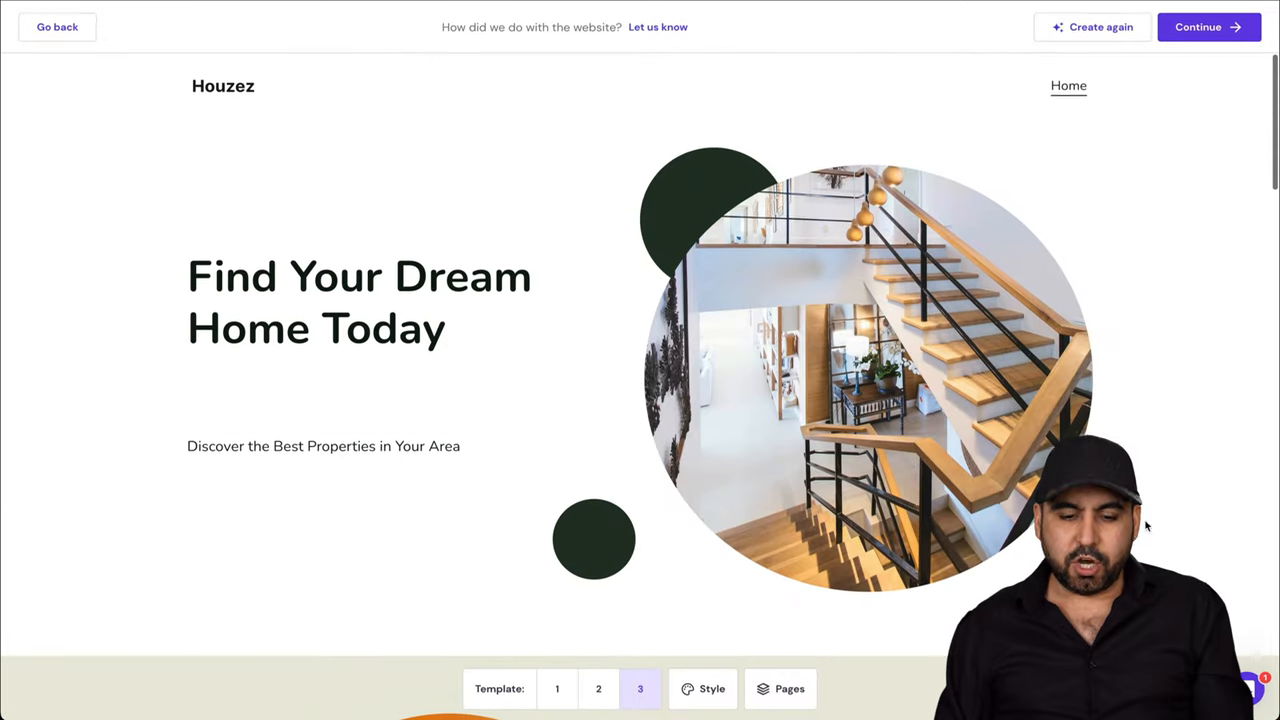
Apply the Midnight Blues colour palette from Style and close the panel.
{"action": "left_click", "coordinate": [712, 688]}
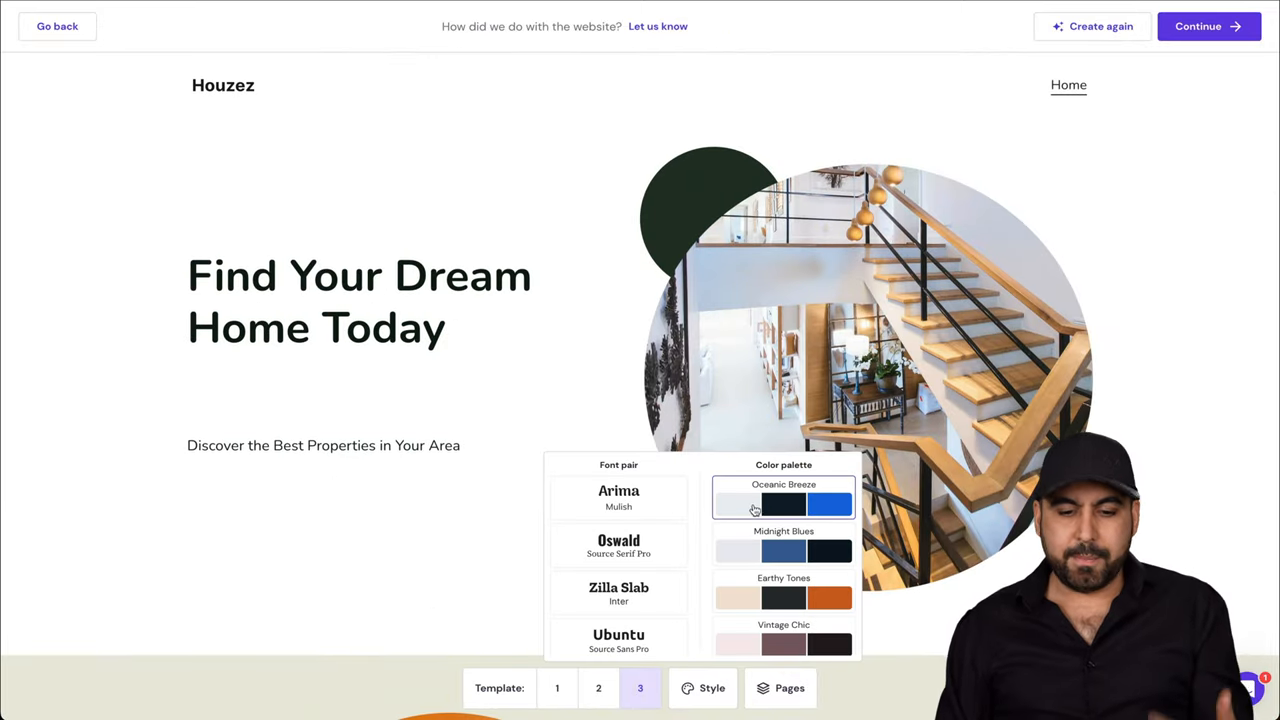
{"action": "left_click", "coordinate": [783, 503]}
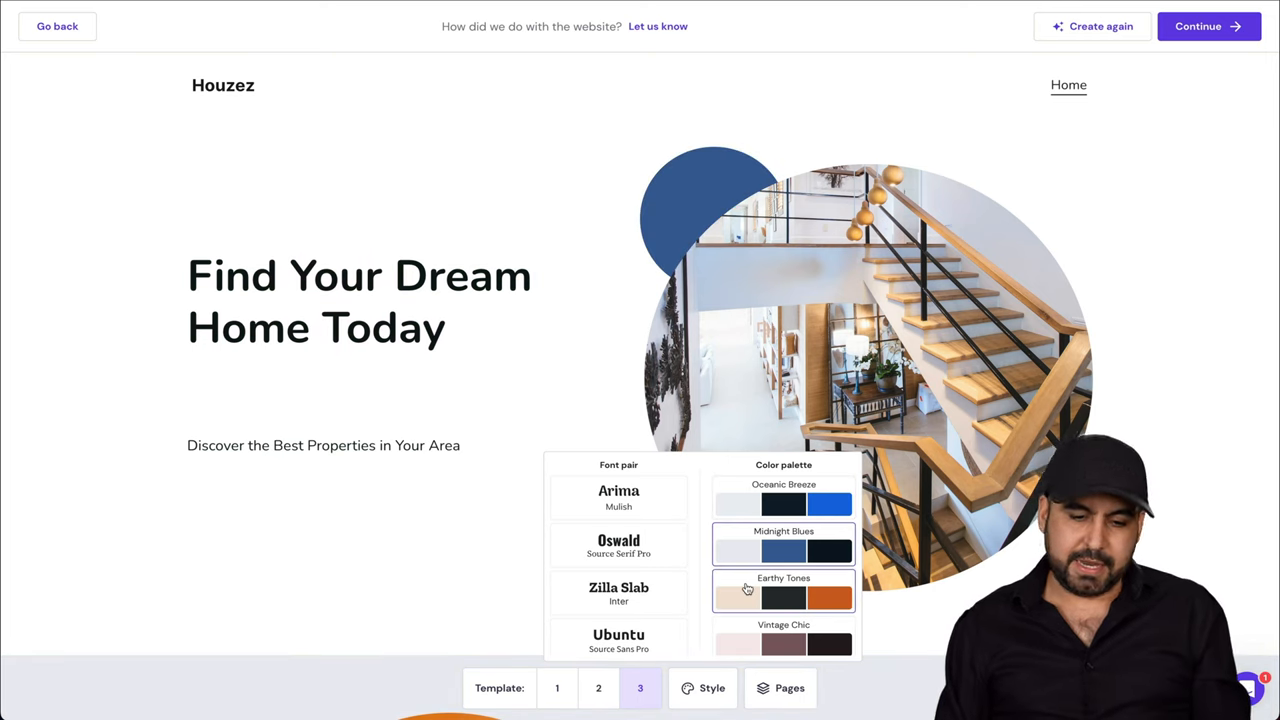
{"action": "scroll", "scroll_direction": "down", "scroll_amount": 3}
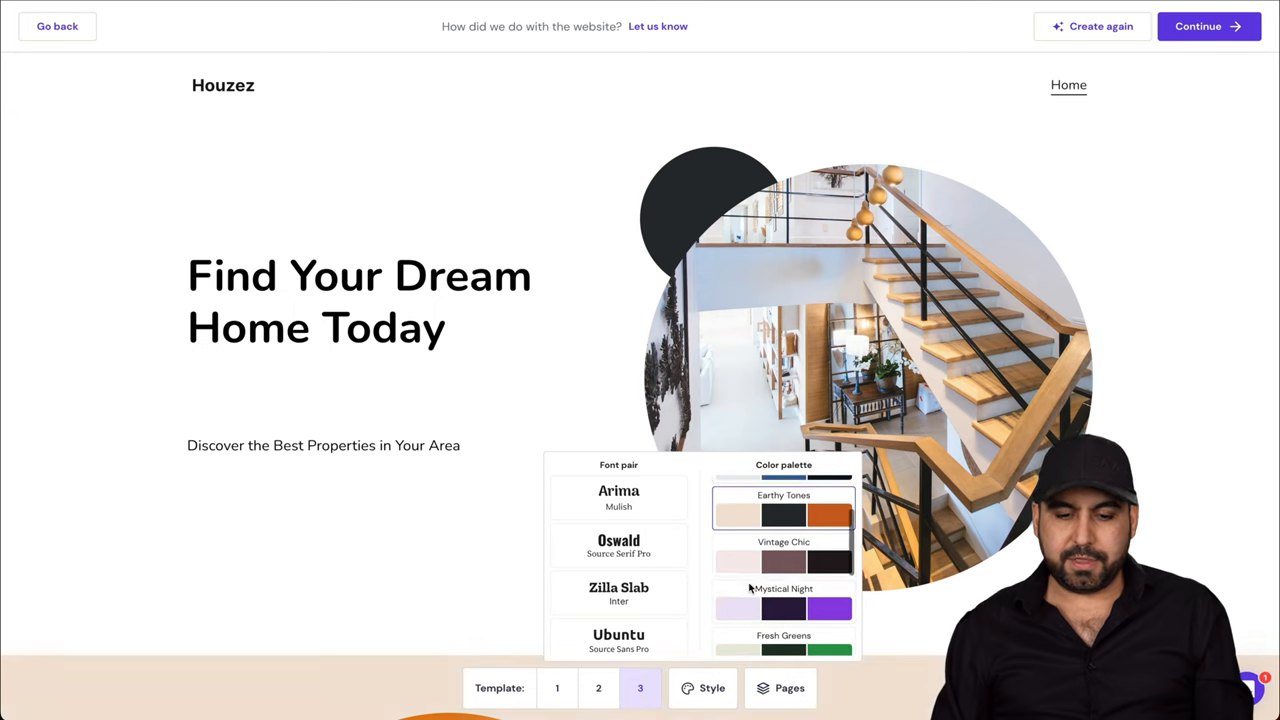
{"action": "scroll", "scroll_direction": "down", "scroll_amount": 3}
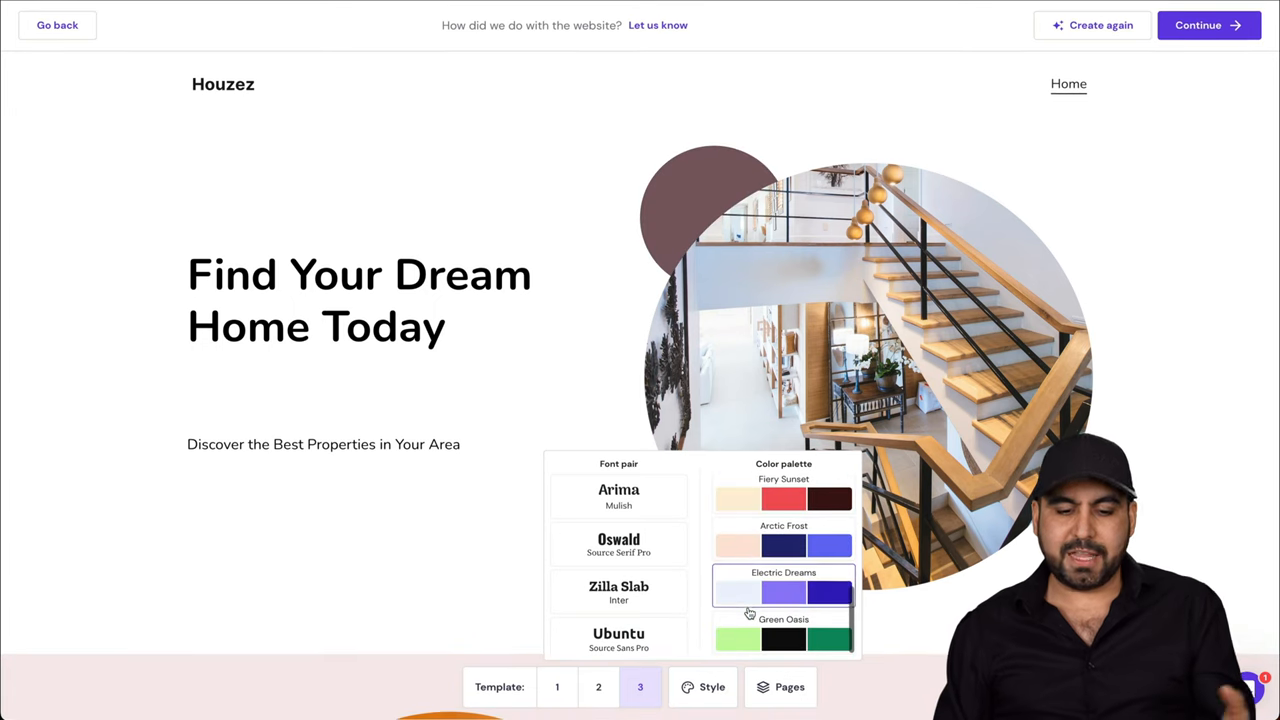
{"action": "scroll", "scroll_direction": "down", "scroll_amount": 3}
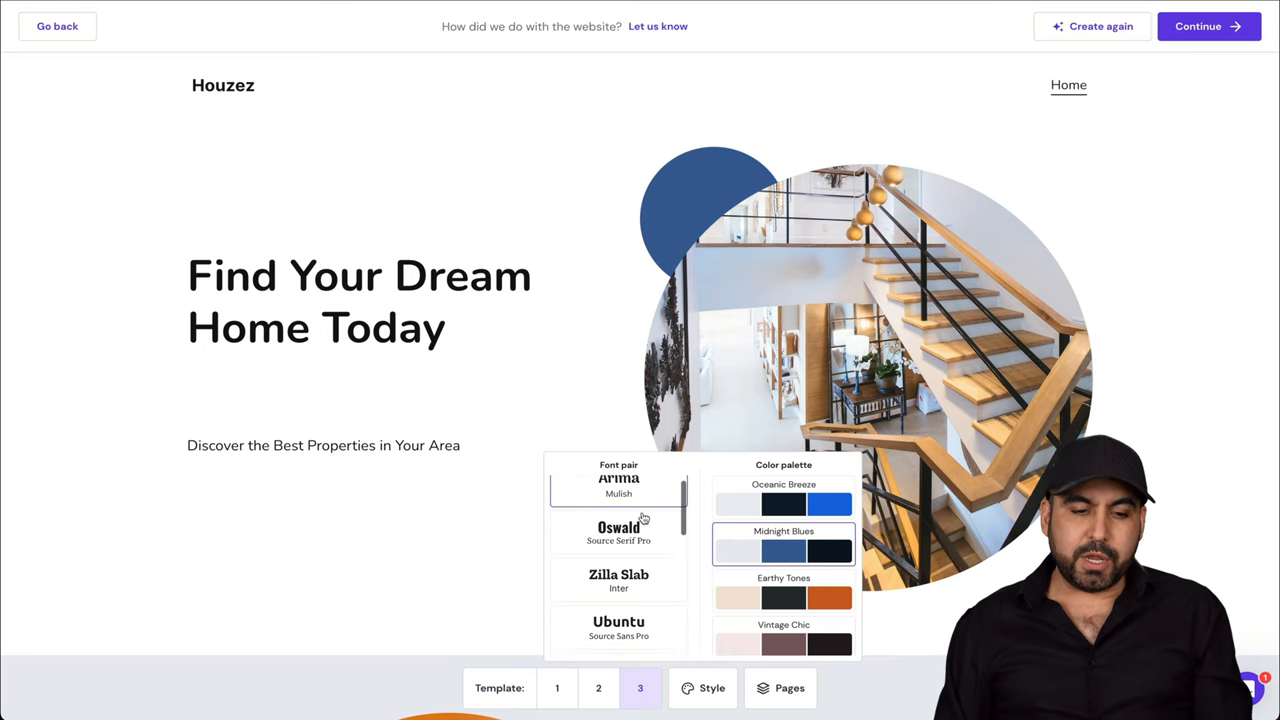
{"action": "scroll", "scroll_direction": "down", "scroll_amount": 3}
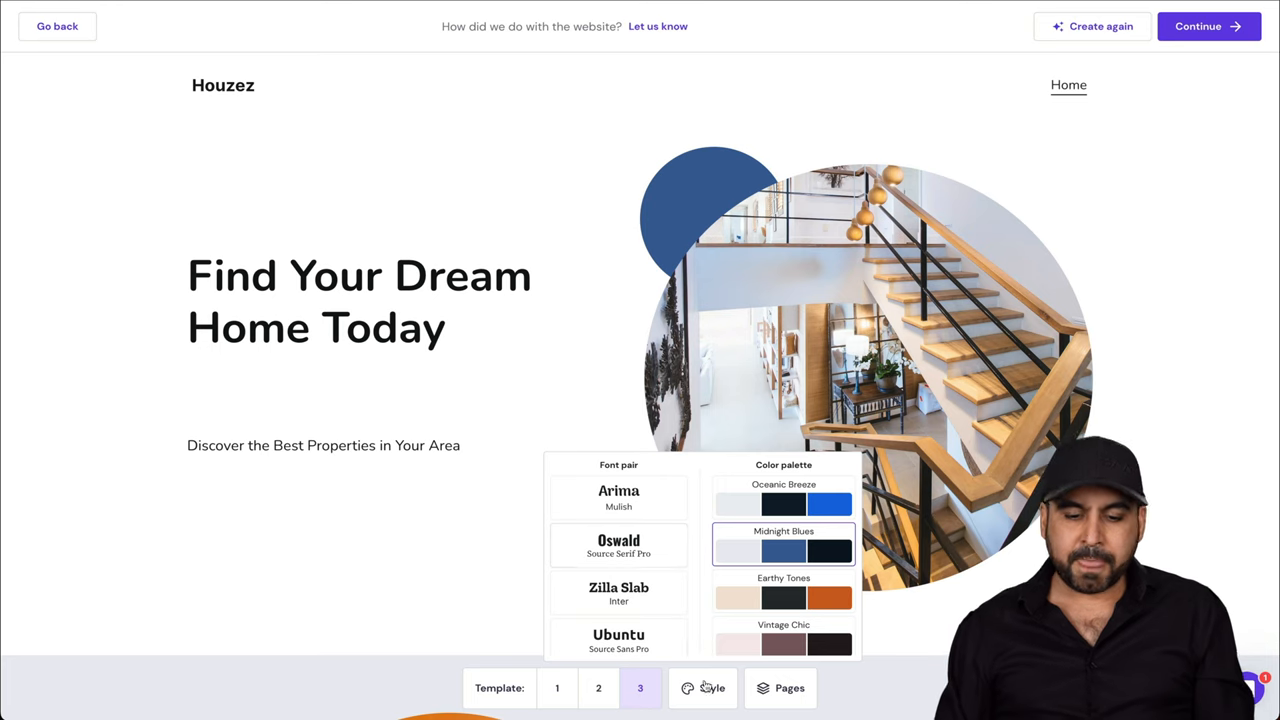
{"action": "left_click", "coordinate": [702, 688]}
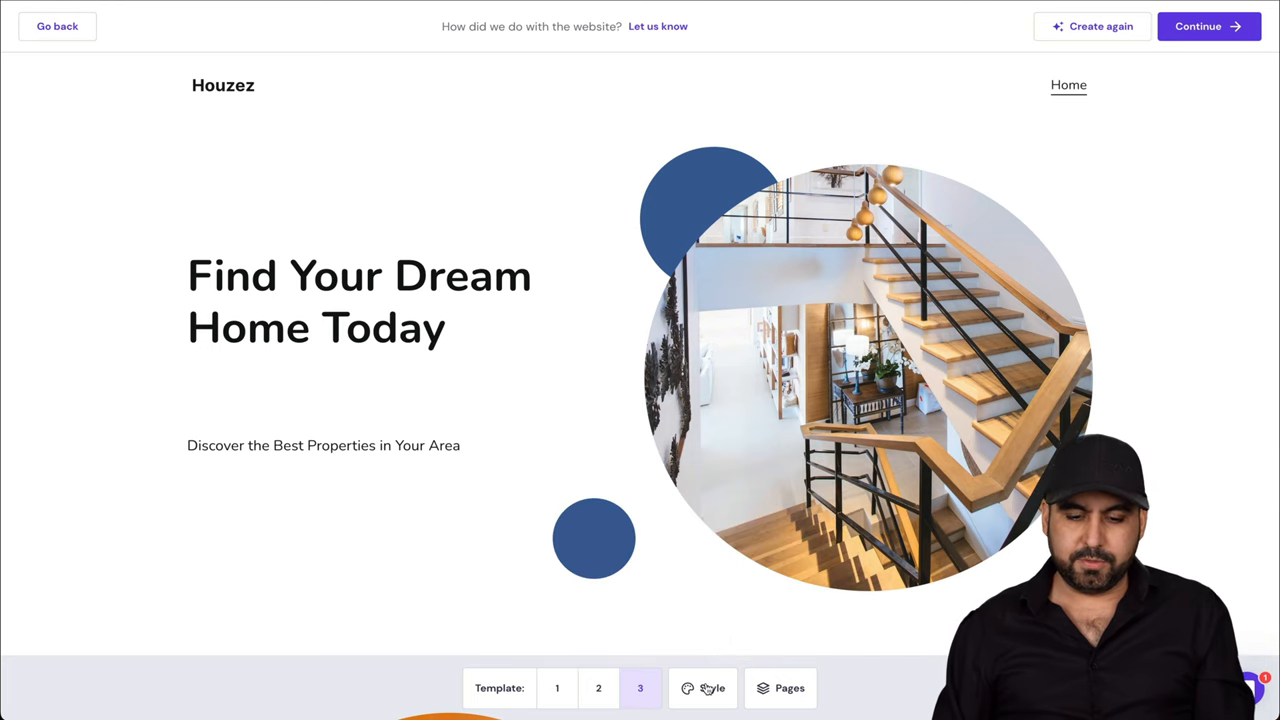
{"action": "left_click", "coordinate": [788, 688]}
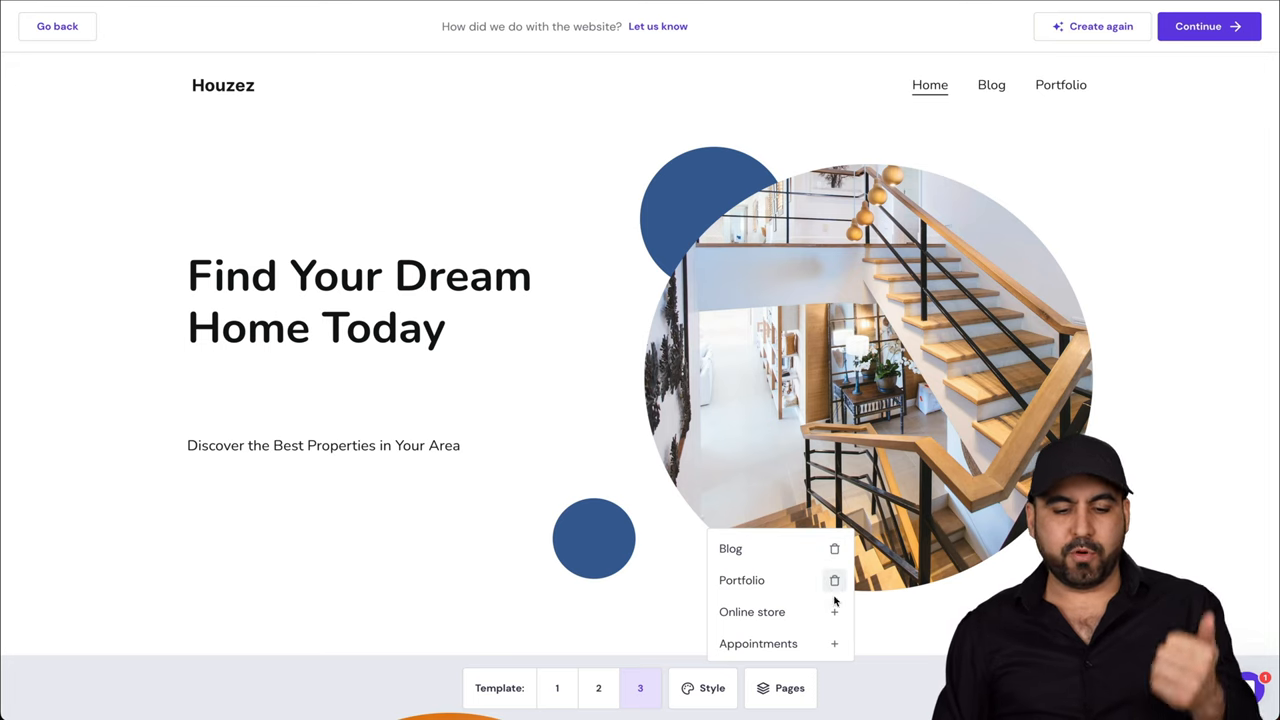
Add Blog, Portfolio, Online Store and Appointments pages, then enter the editor.
{"action": "left_click", "coordinate": [834, 643]}
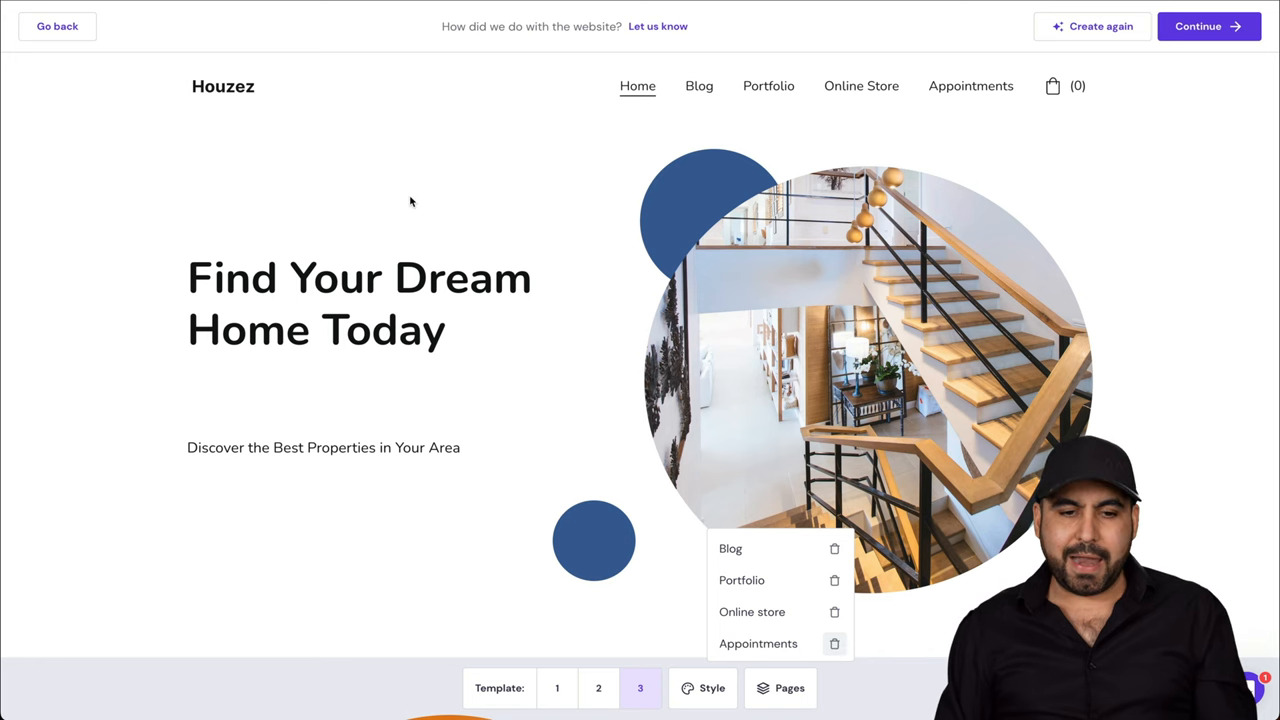
{"action": "scroll", "scroll_direction": "down", "scroll_amount": 3}
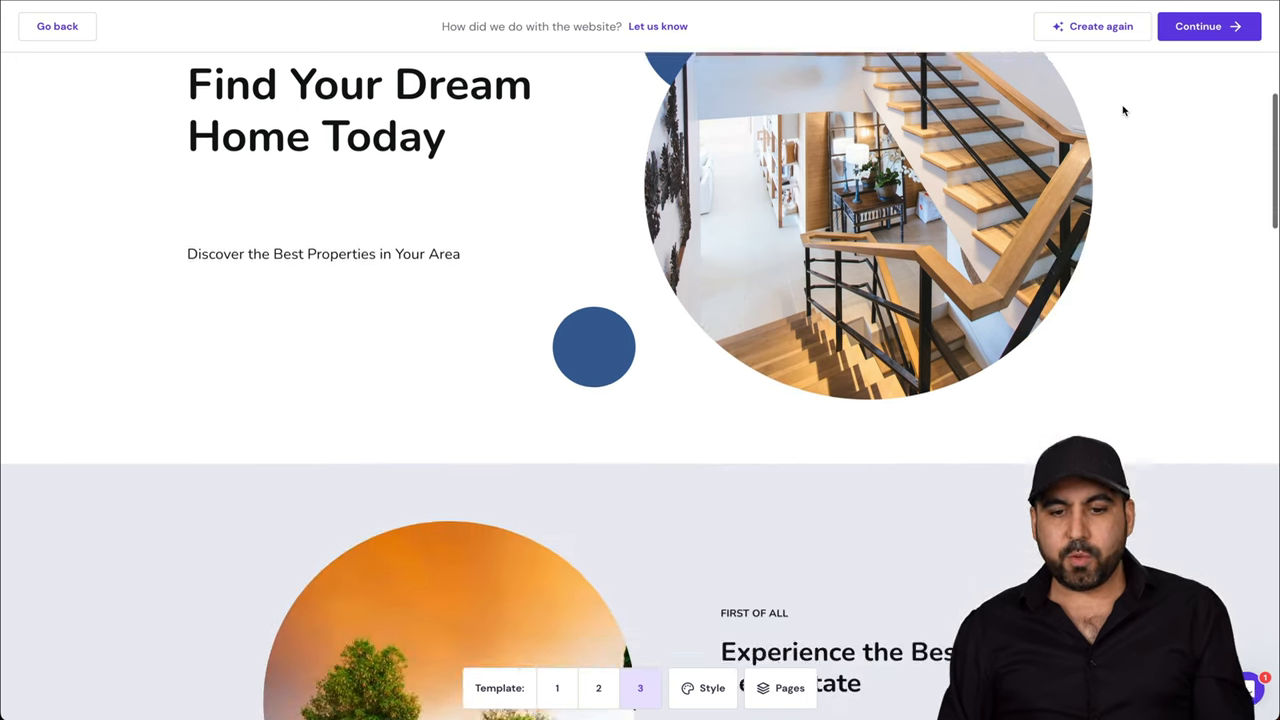
{"action": "scroll", "scroll_direction": "down", "scroll_amount": 3}
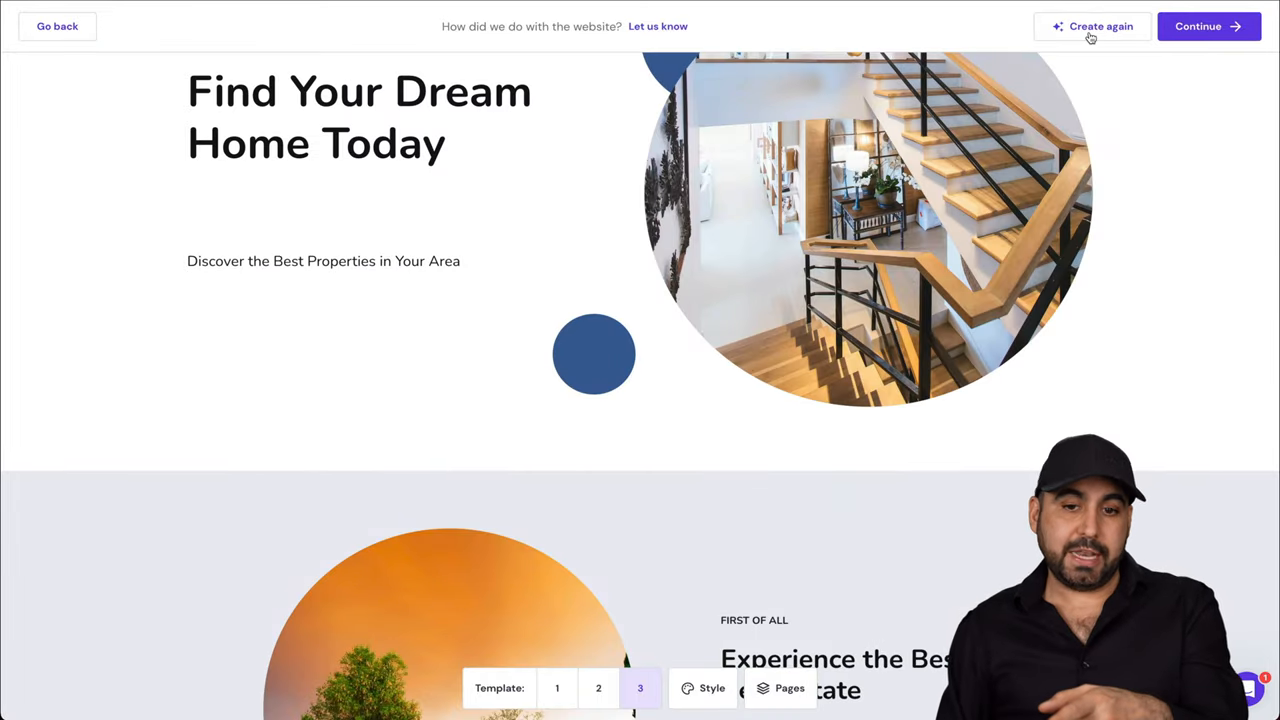
{"action": "left_click", "coordinate": [1208, 26]}
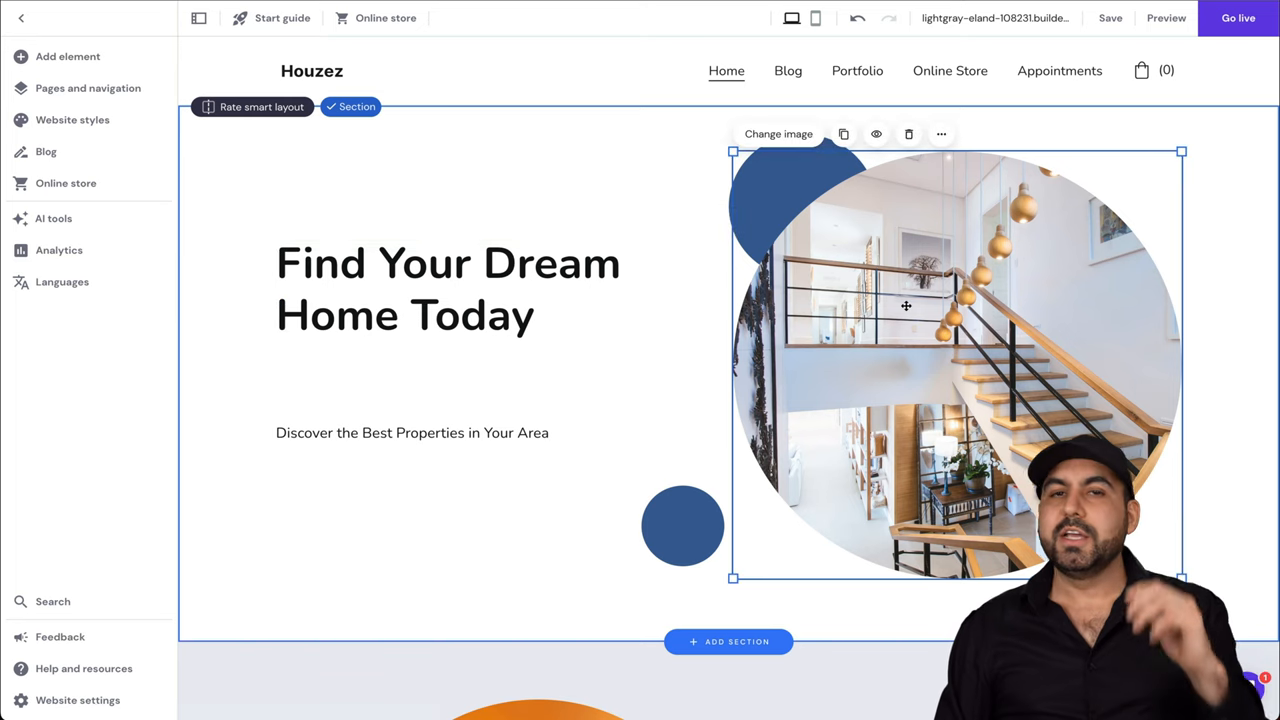
{"action": "mouse_move", "coordinate": [907, 308]}
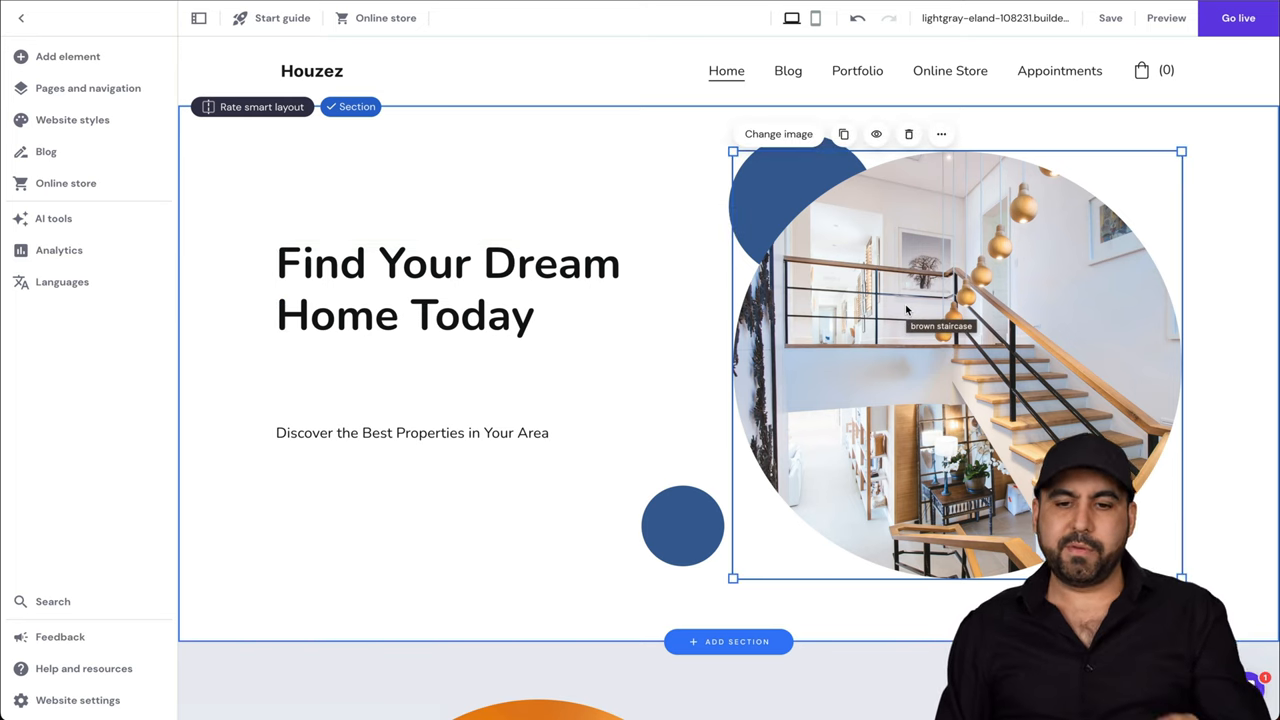
{"action": "scroll", "scroll_direction": "down", "scroll_amount": 3}
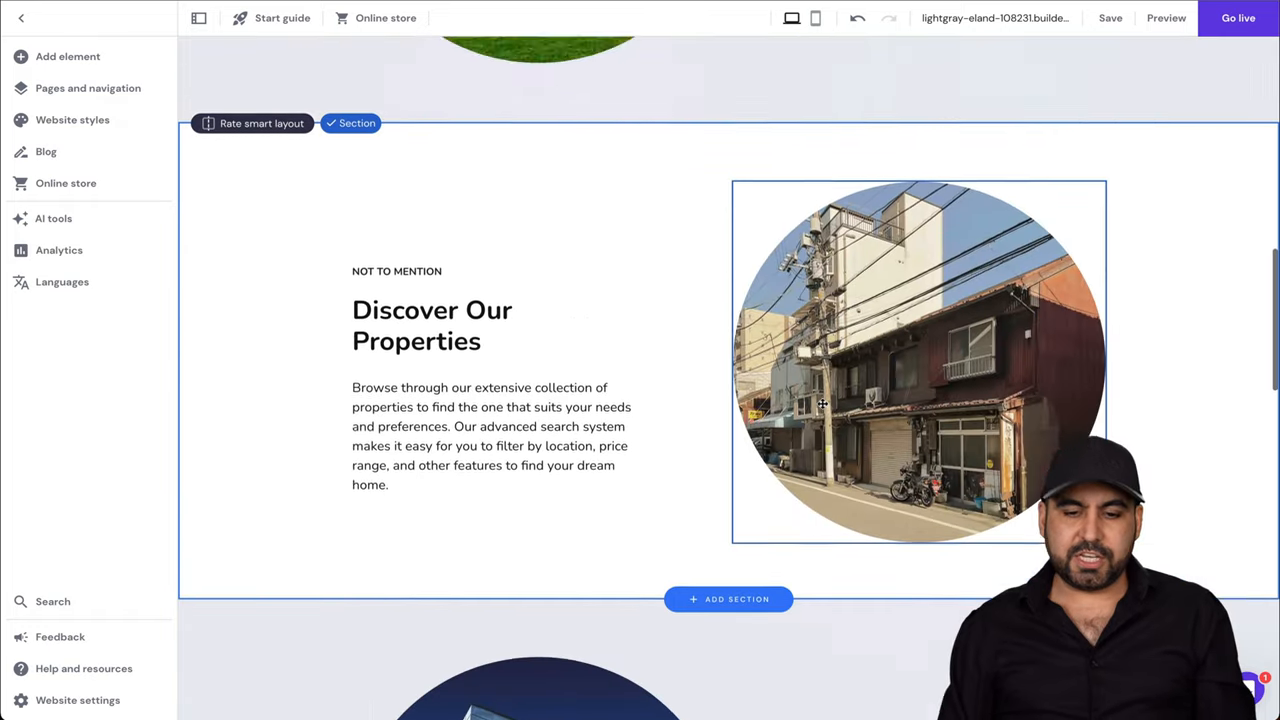
{"action": "scroll", "scroll_direction": "up", "scroll_amount": 3}
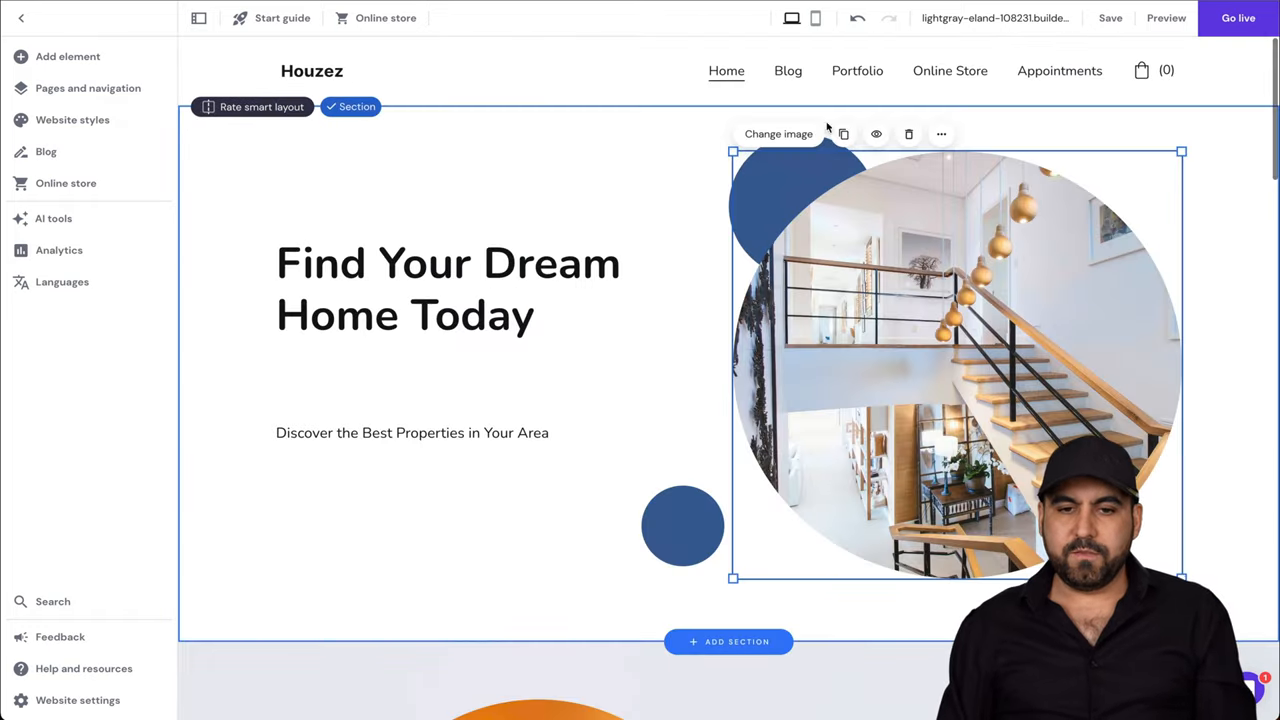
{"action": "left_click", "coordinate": [815, 18]}
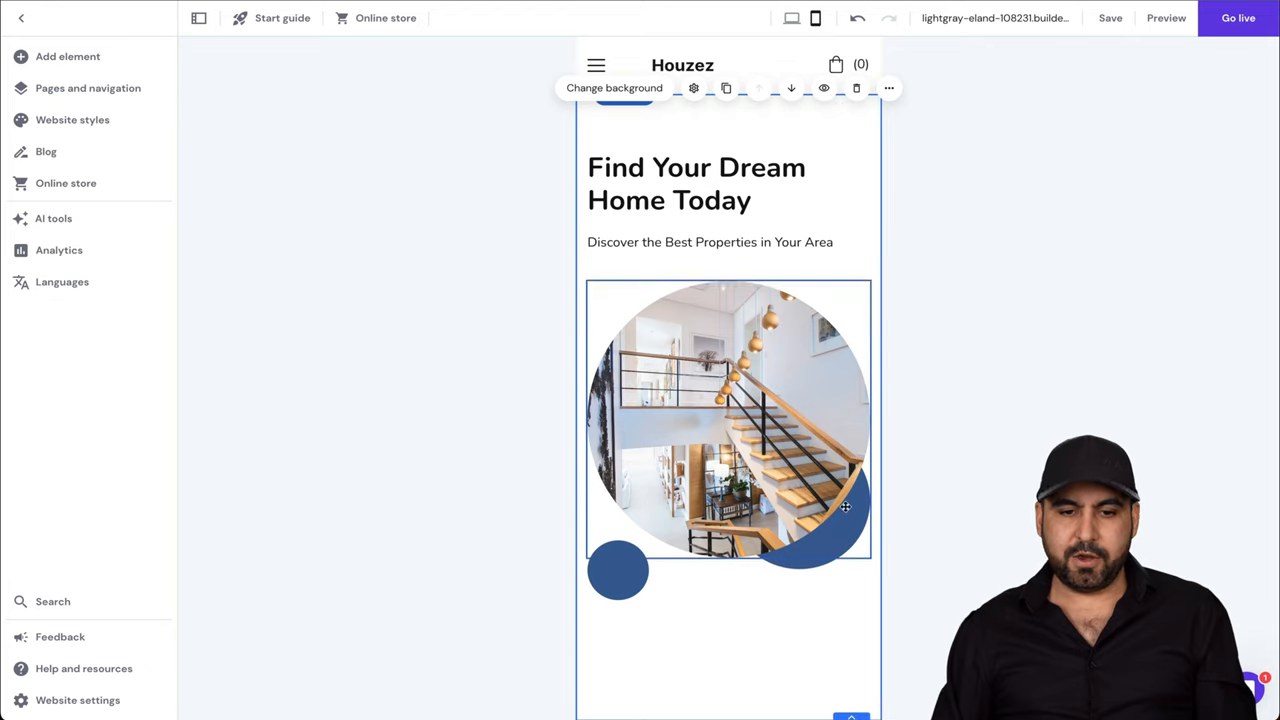
{"action": "scroll", "scroll_direction": "down", "scroll_amount": 3}
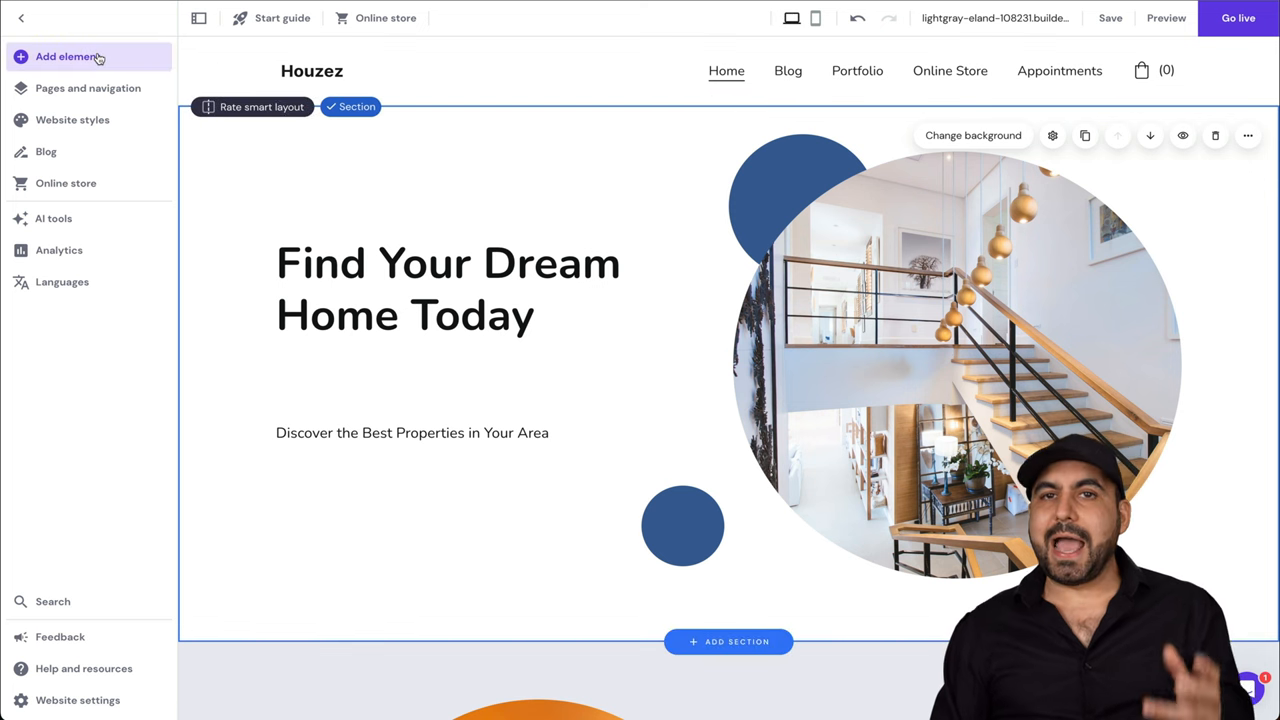
Drop a Button element into the hero section beneath the subtitle text.
{"action": "left_click", "coordinate": [68, 56]}
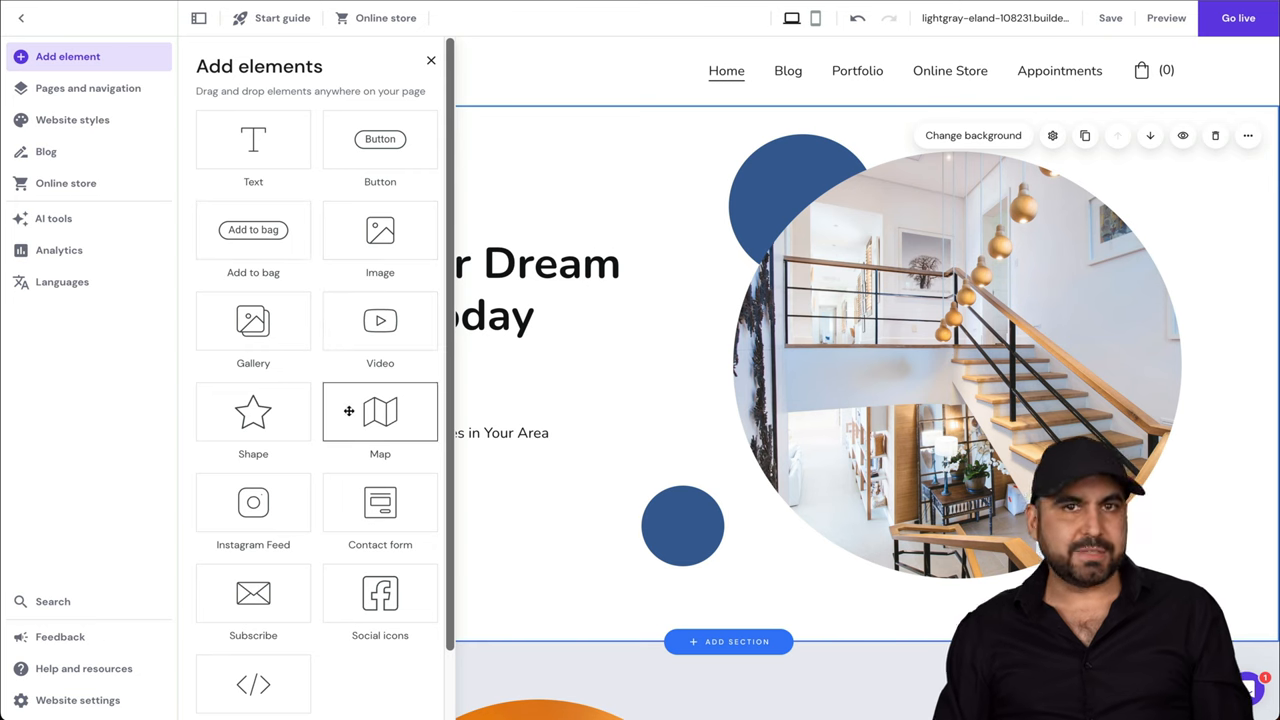
{"action": "left_click", "coordinate": [431, 60]}
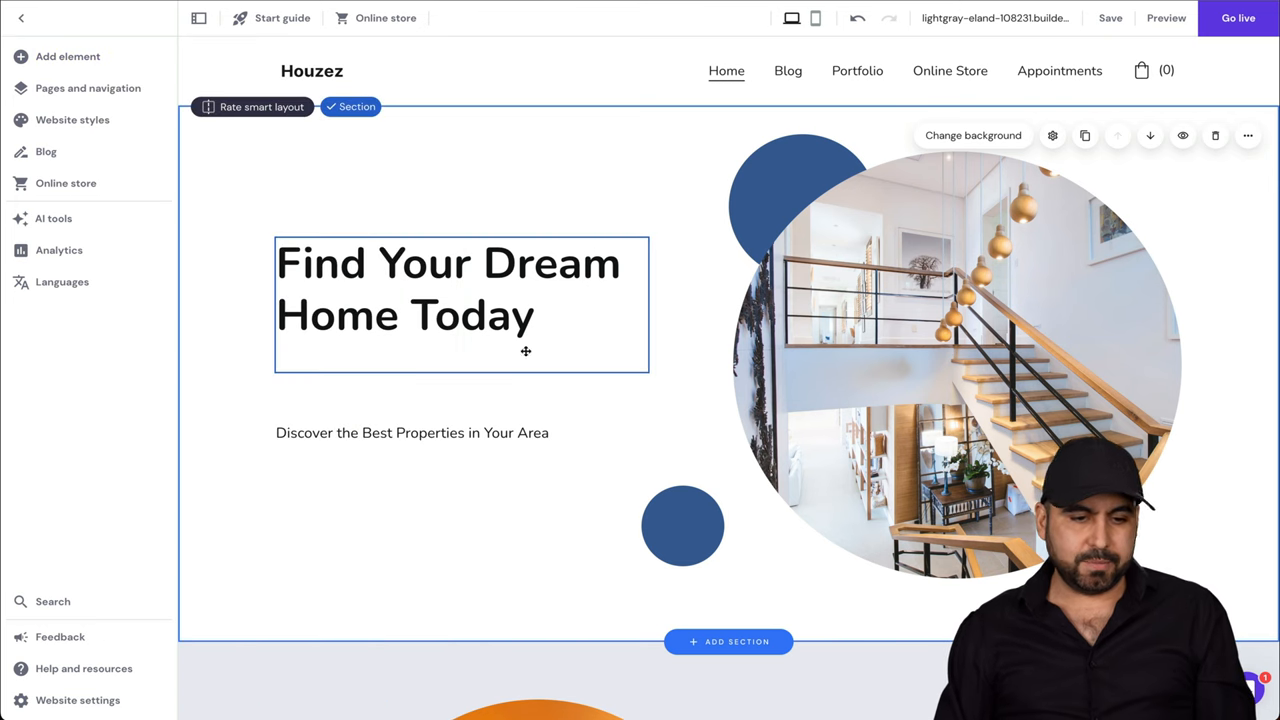
{"action": "left_click", "coordinate": [67, 56]}
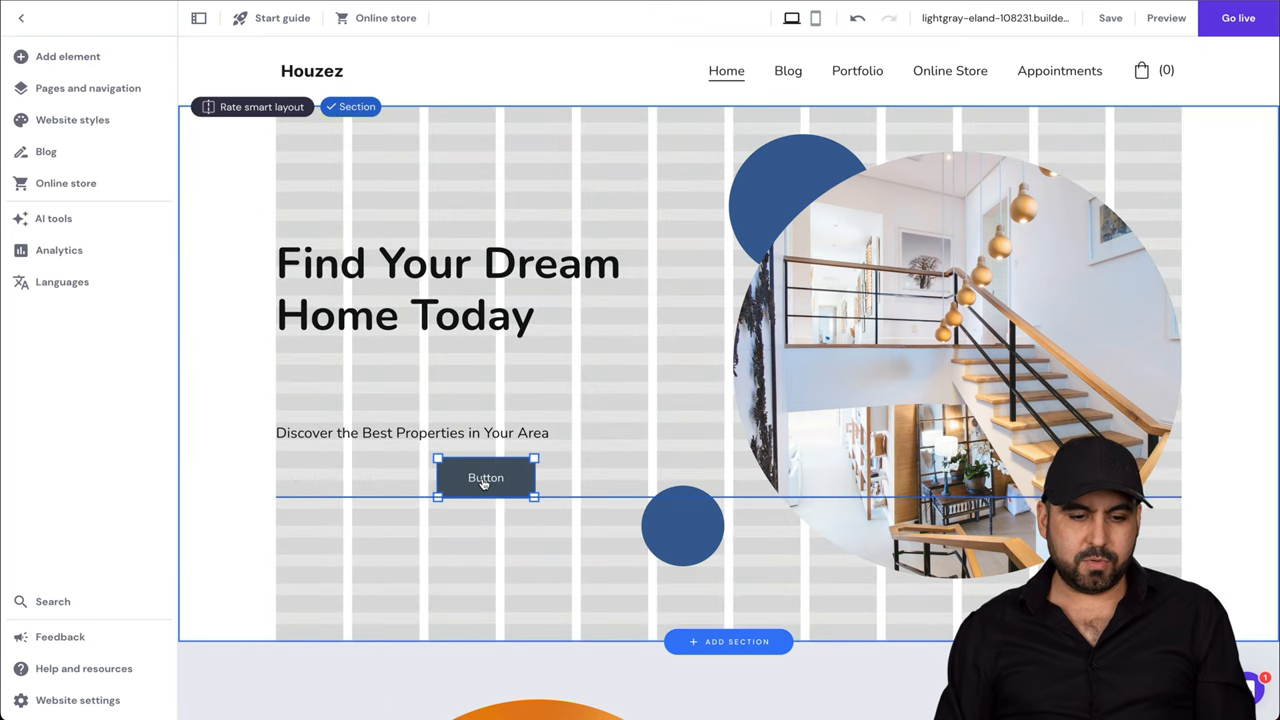
{"action": "left_click", "coordinate": [485, 477]}
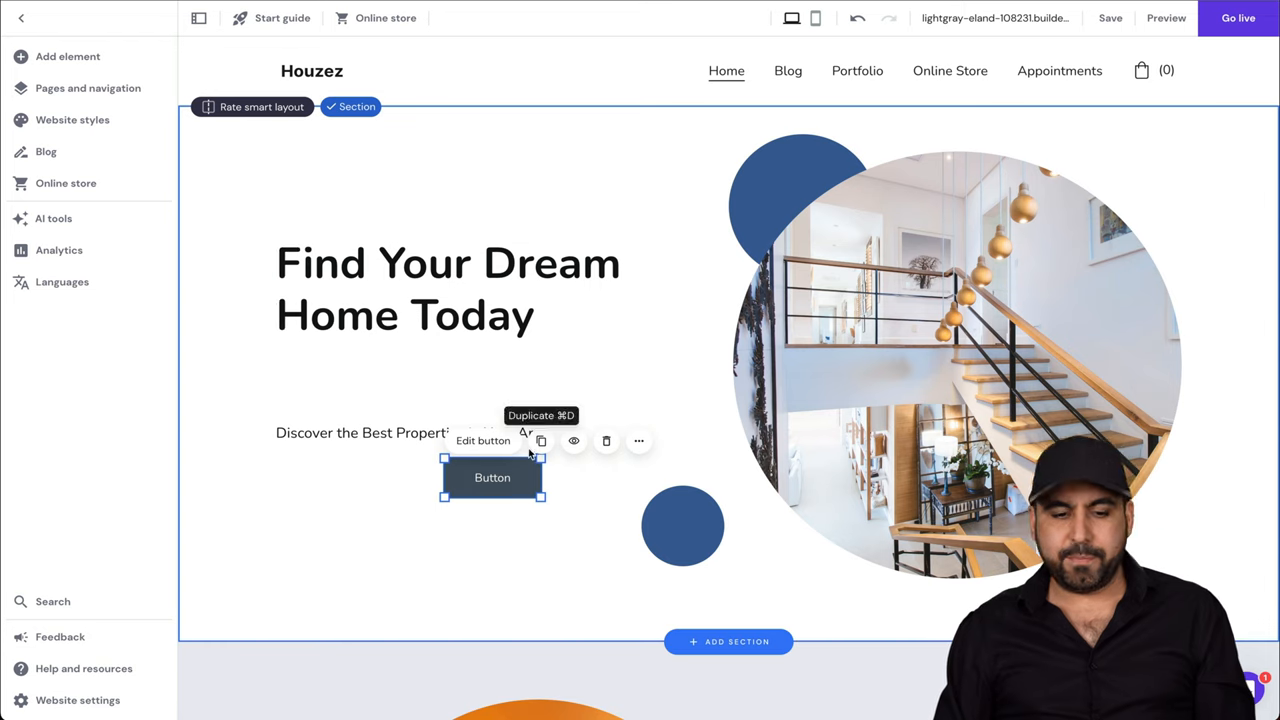
{"action": "mouse_move", "coordinate": [482, 441]}
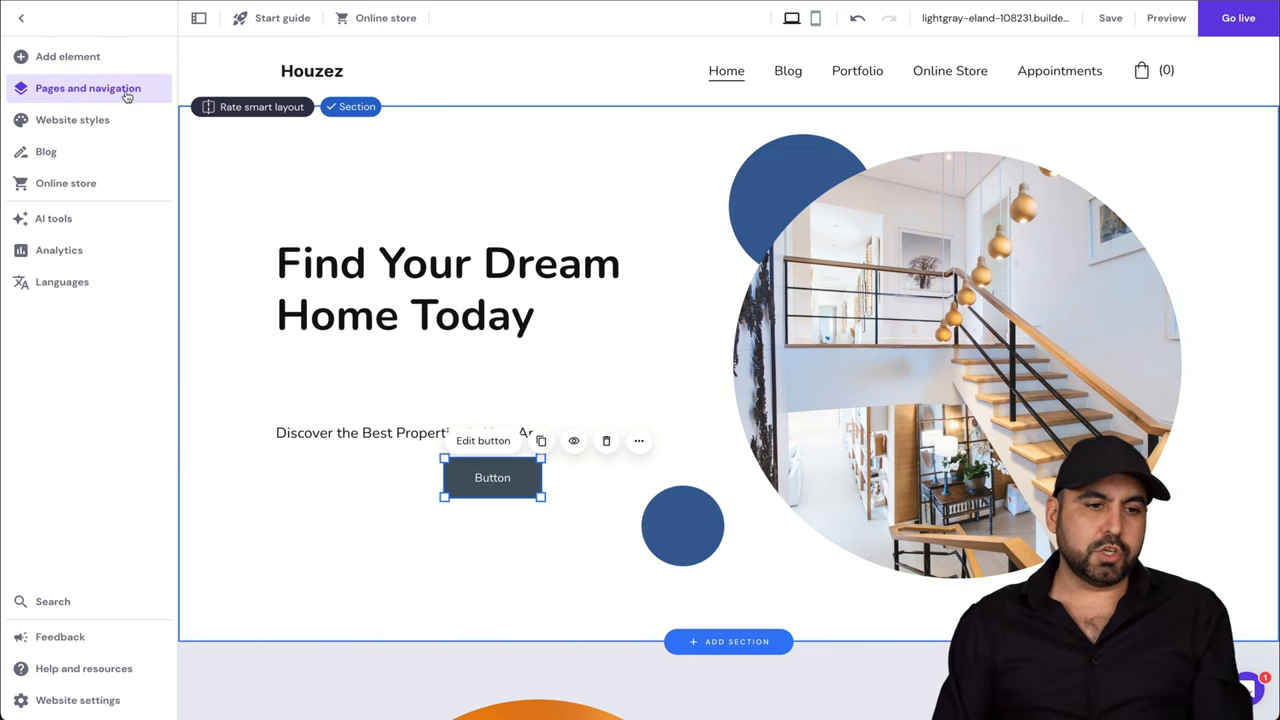
{"action": "left_click", "coordinate": [87, 88]}
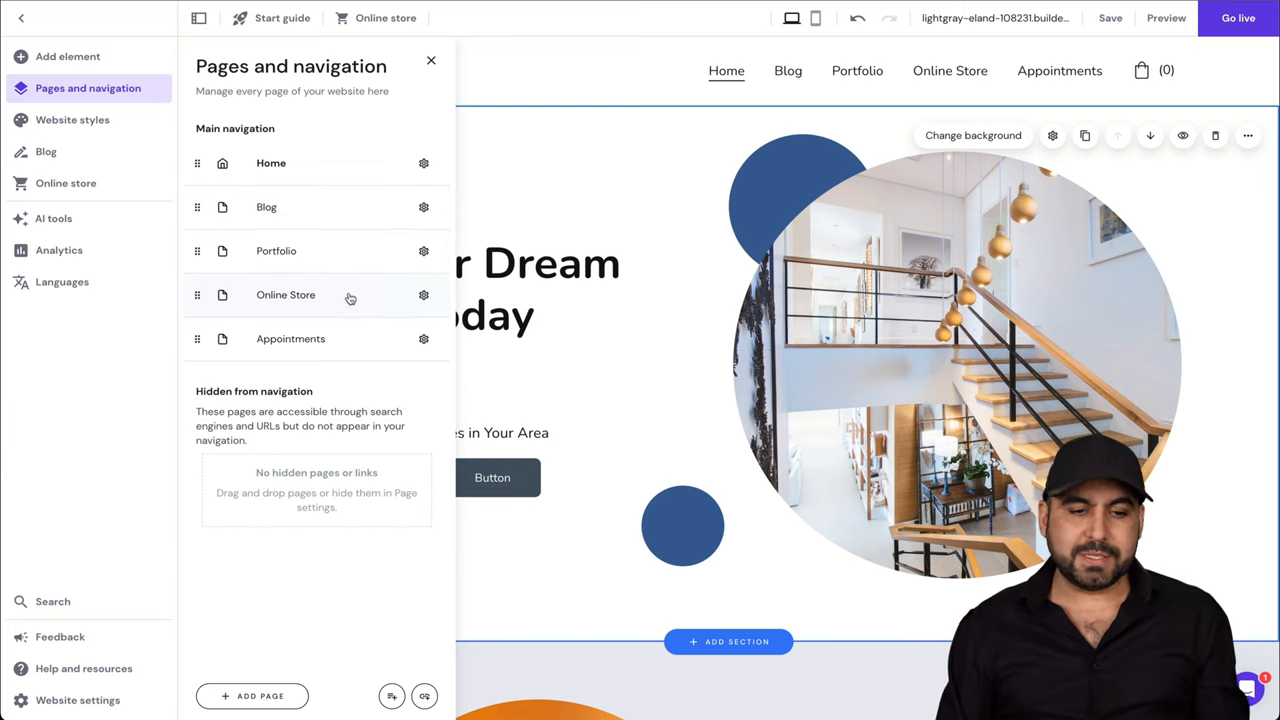
{"action": "mouse_move", "coordinate": [272, 222]}
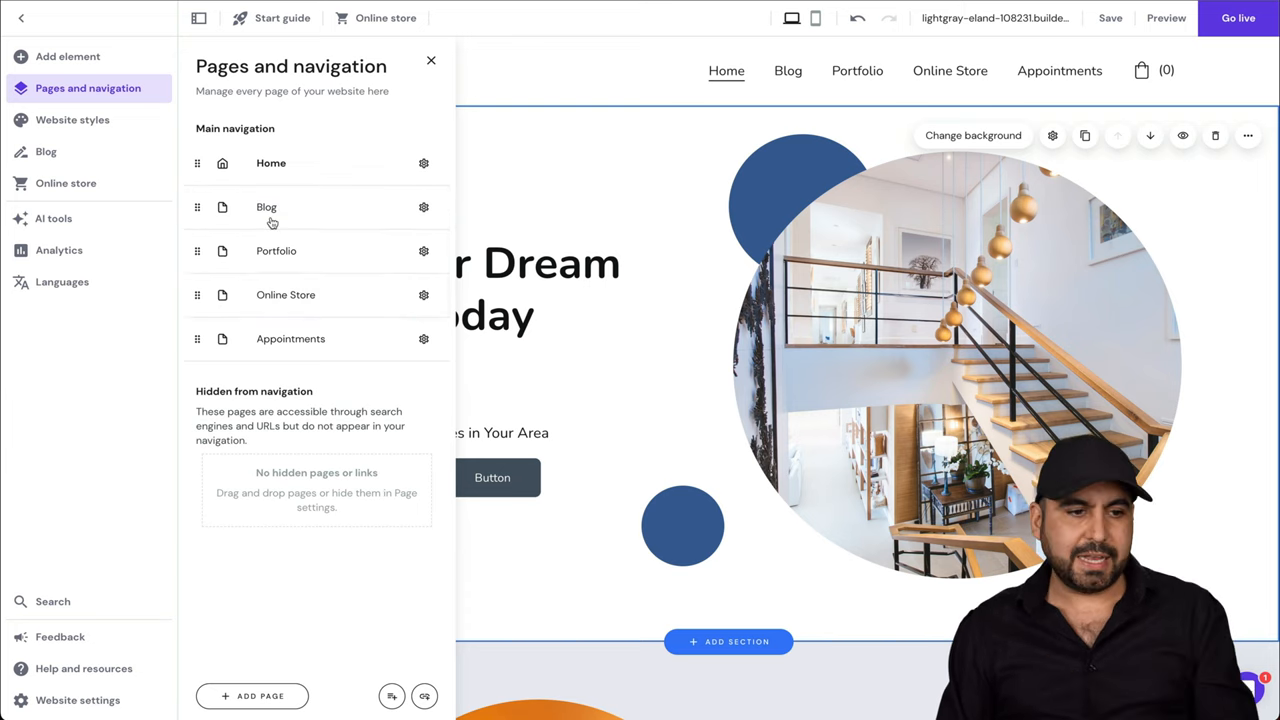
{"action": "left_click", "coordinate": [72, 119]}
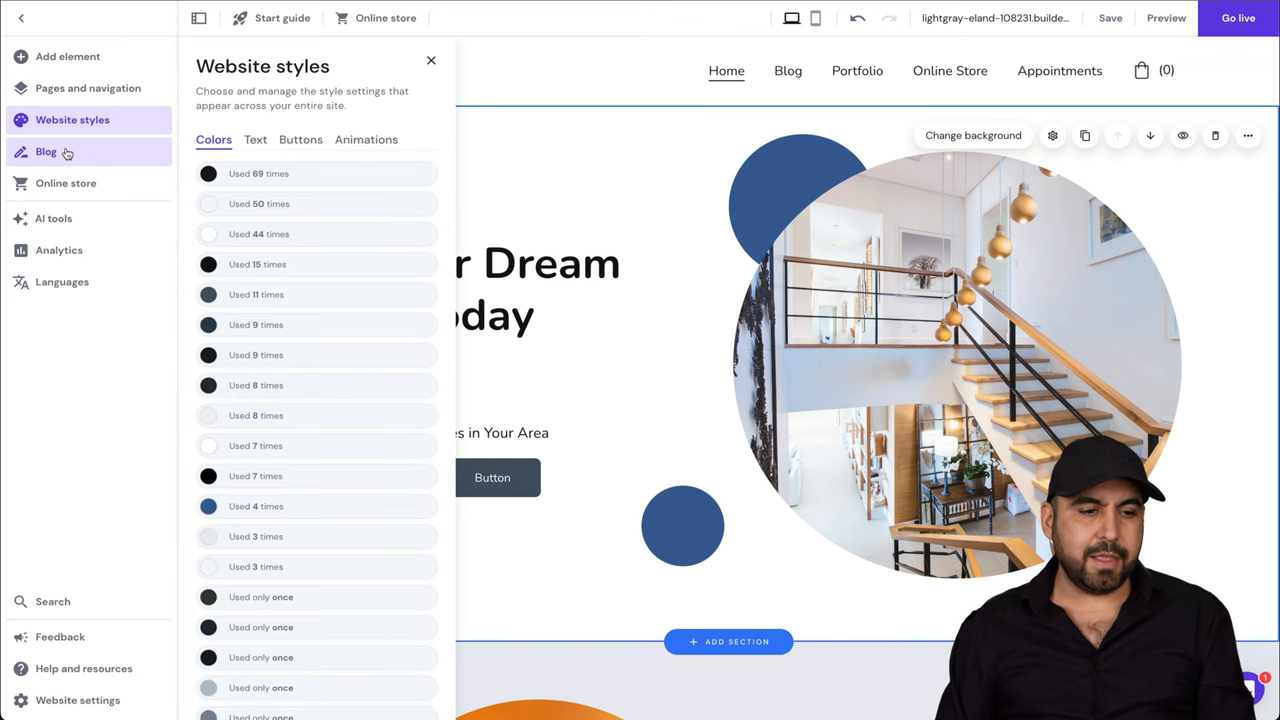
{"action": "left_click", "coordinate": [46, 151]}
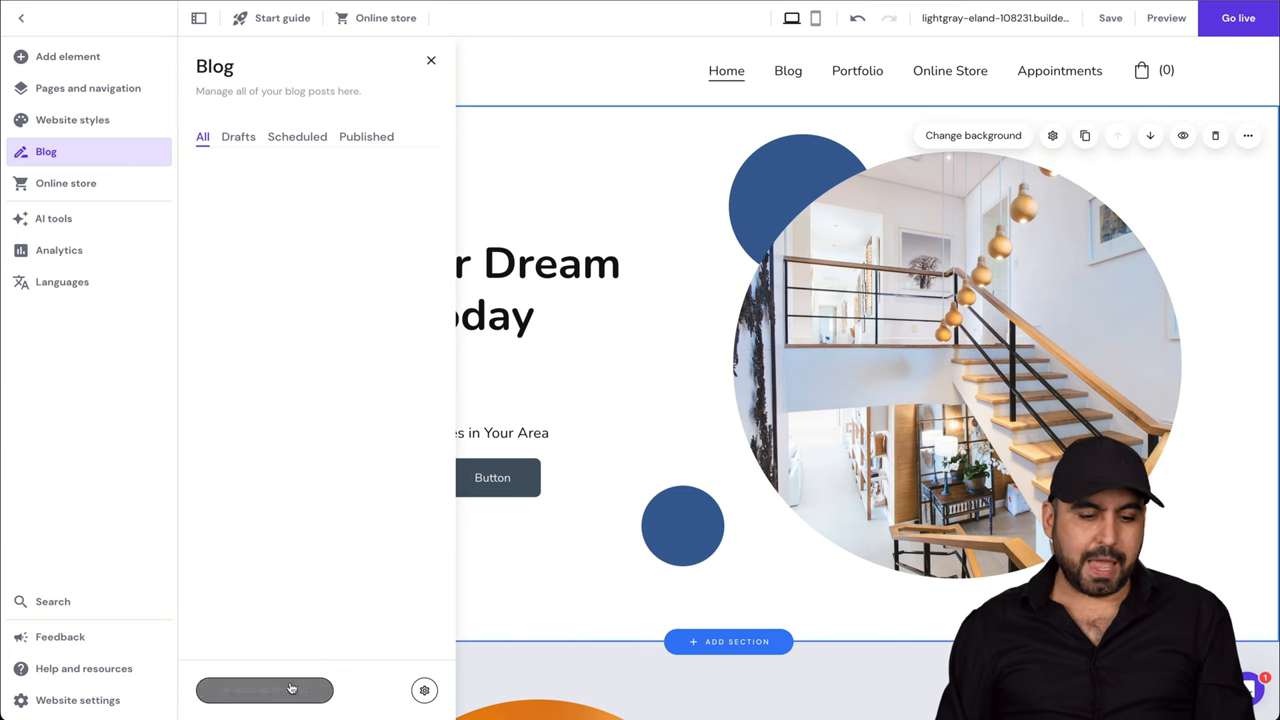
{"action": "left_click", "coordinate": [65, 183]}
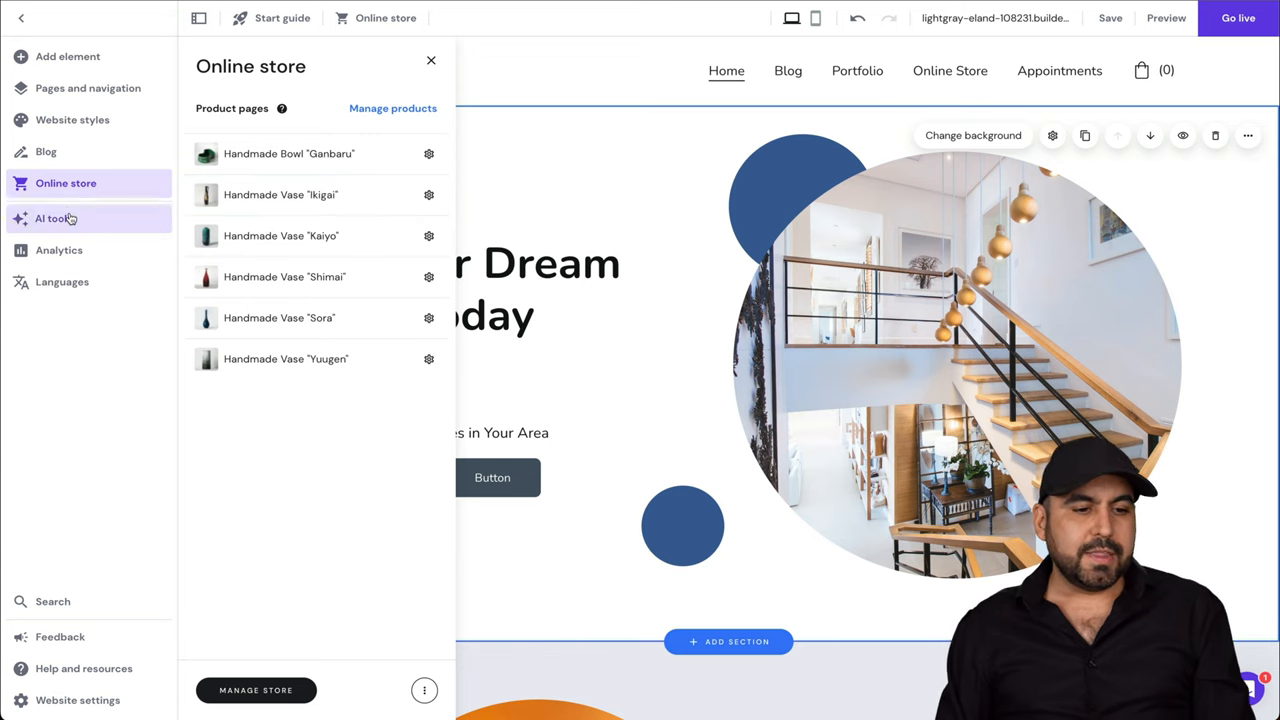
{"action": "left_click", "coordinate": [55, 218]}
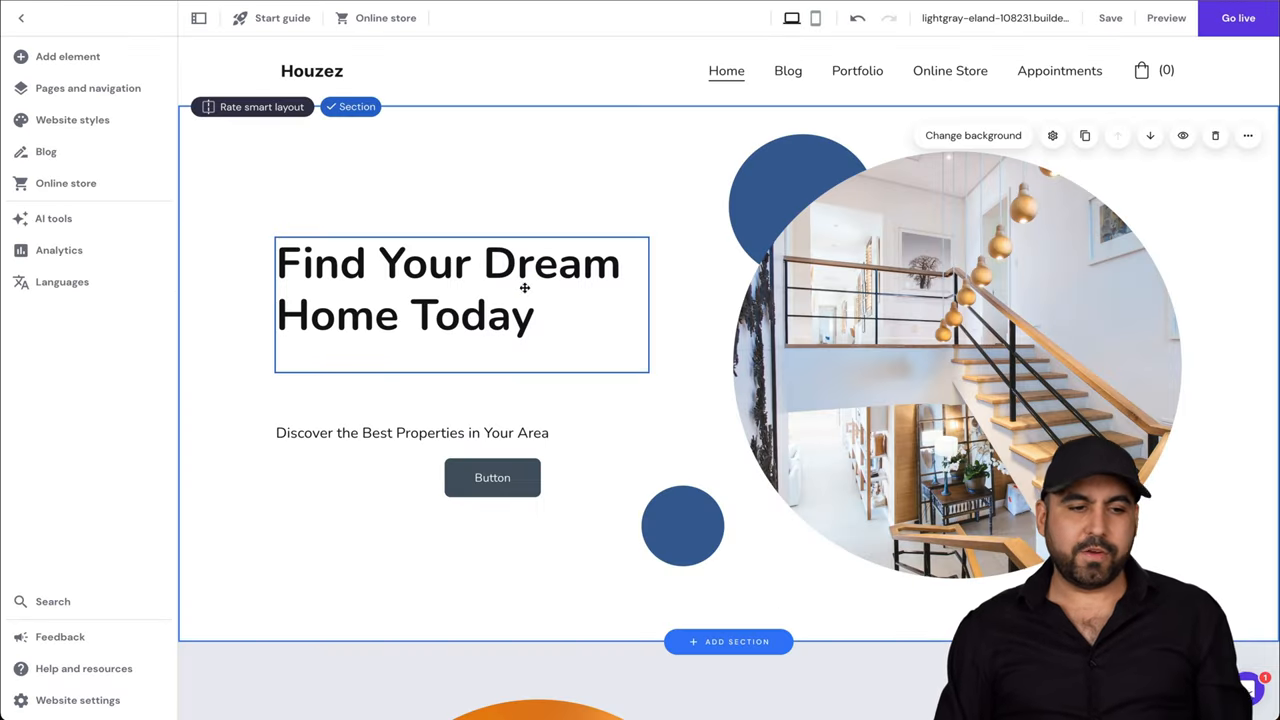
In AI Writer, choose Small Business topic, Real Estate category, About paragraph, English language.
{"action": "left_click", "coordinate": [53, 218]}
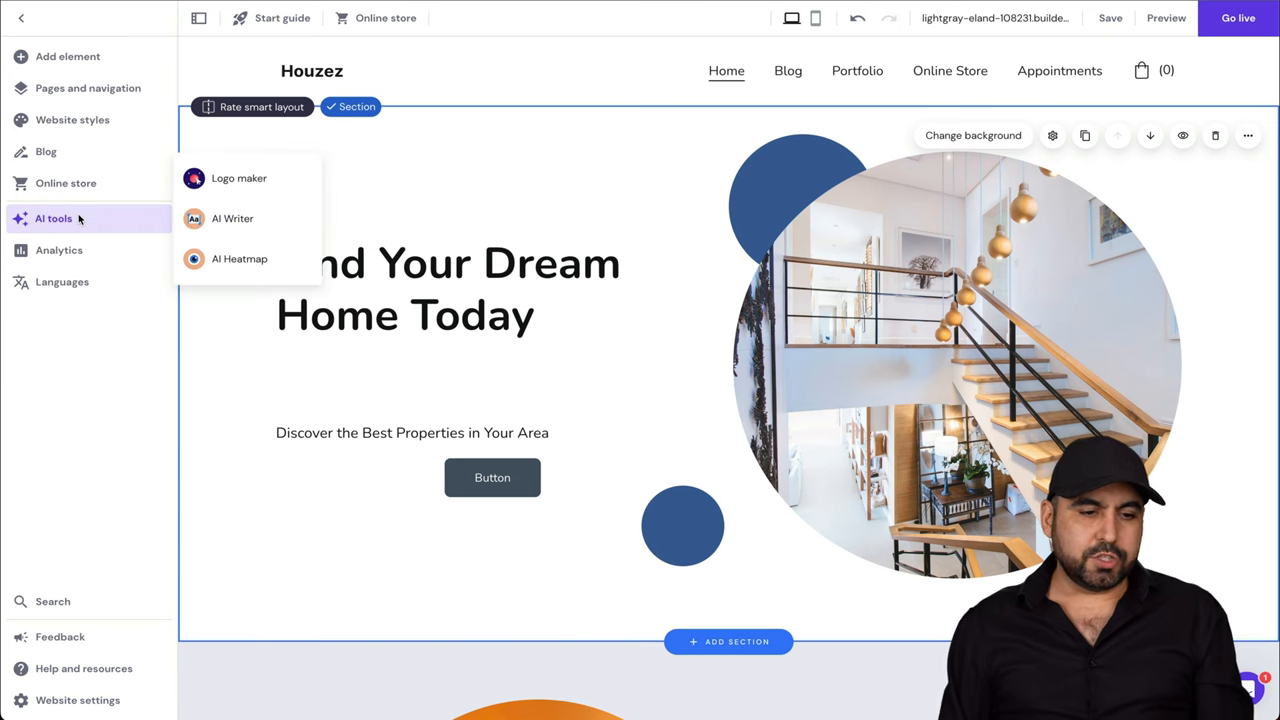
{"action": "left_click", "coordinate": [232, 218]}
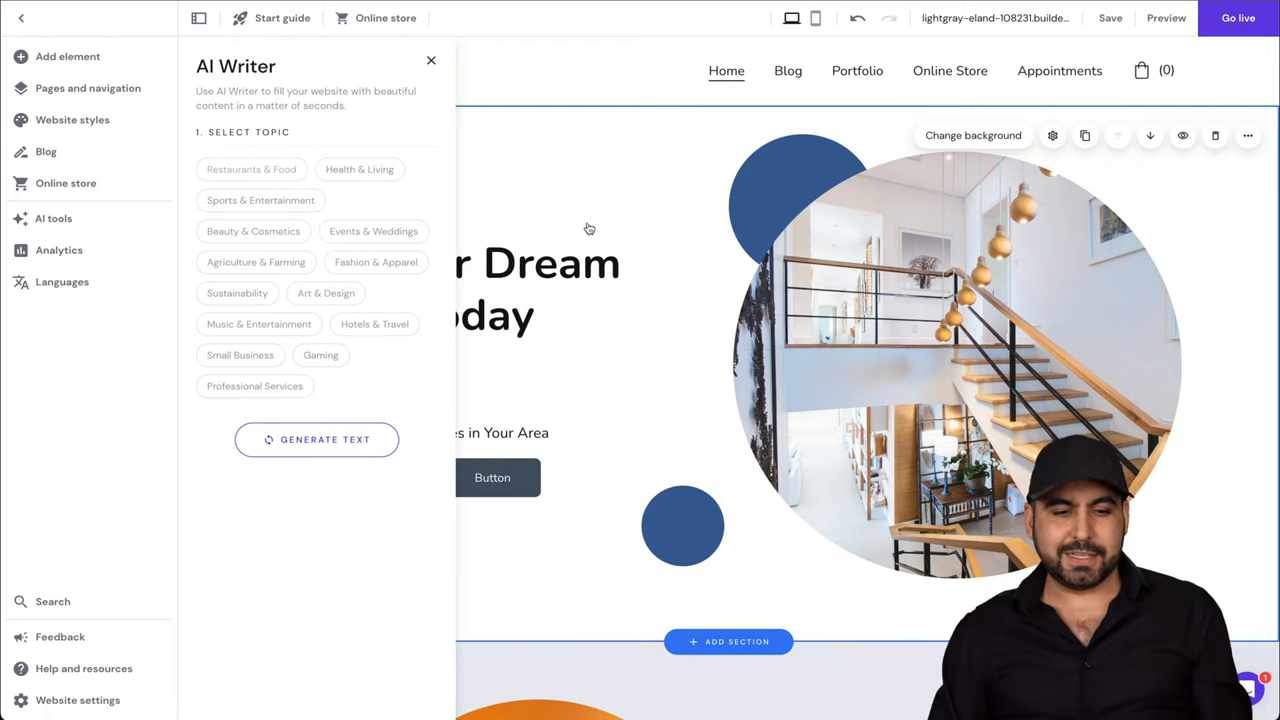
{"action": "scroll", "scroll_direction": "down", "scroll_amount": 3}
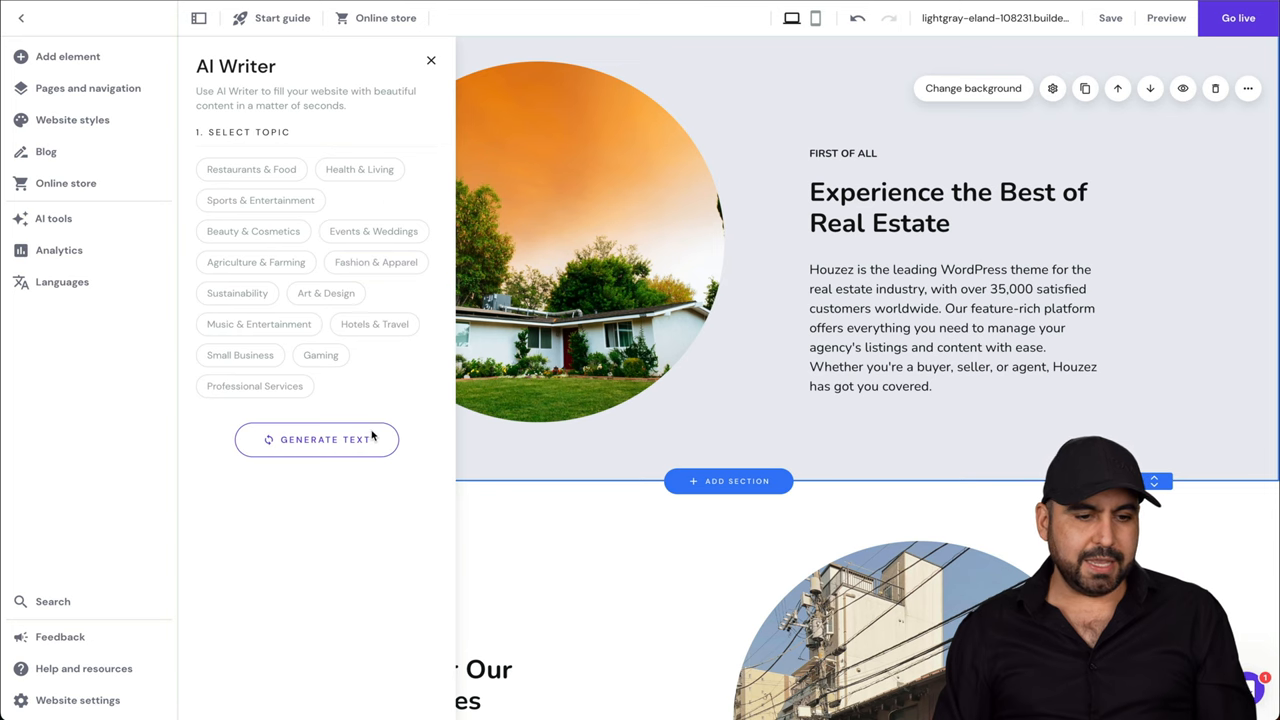
{"action": "left_click", "coordinate": [374, 323]}
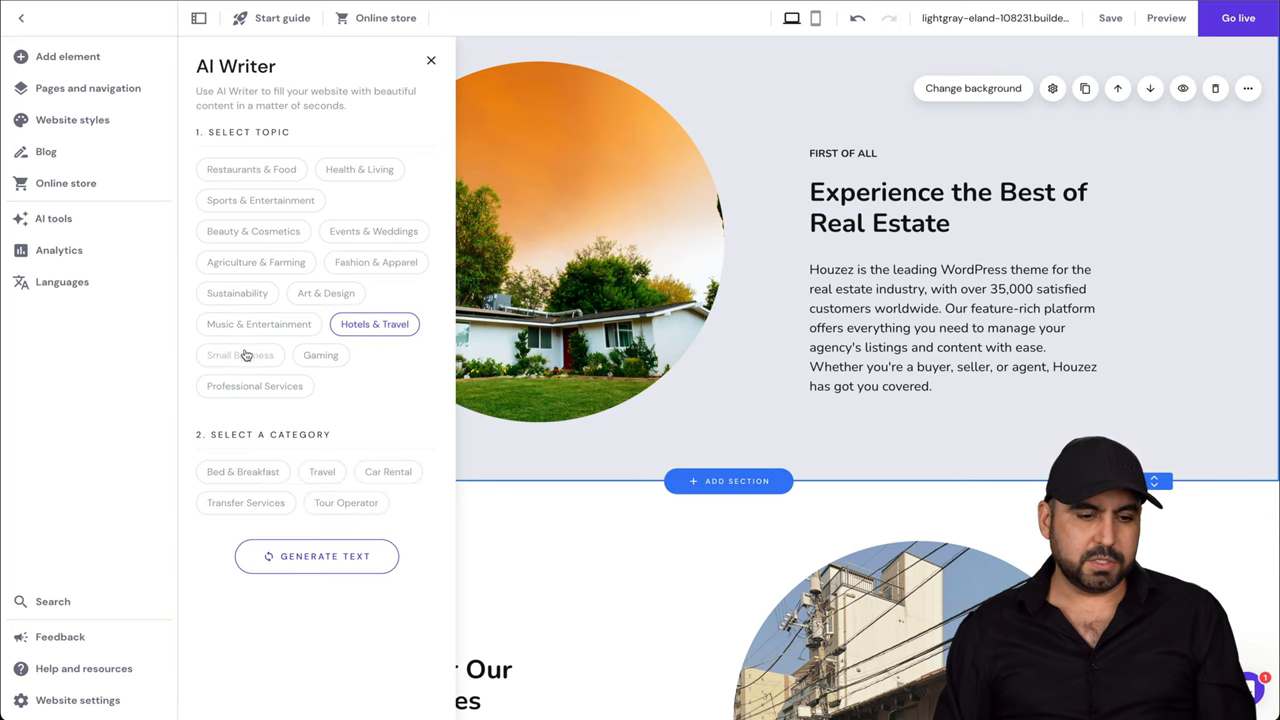
{"action": "left_click", "coordinate": [374, 323]}
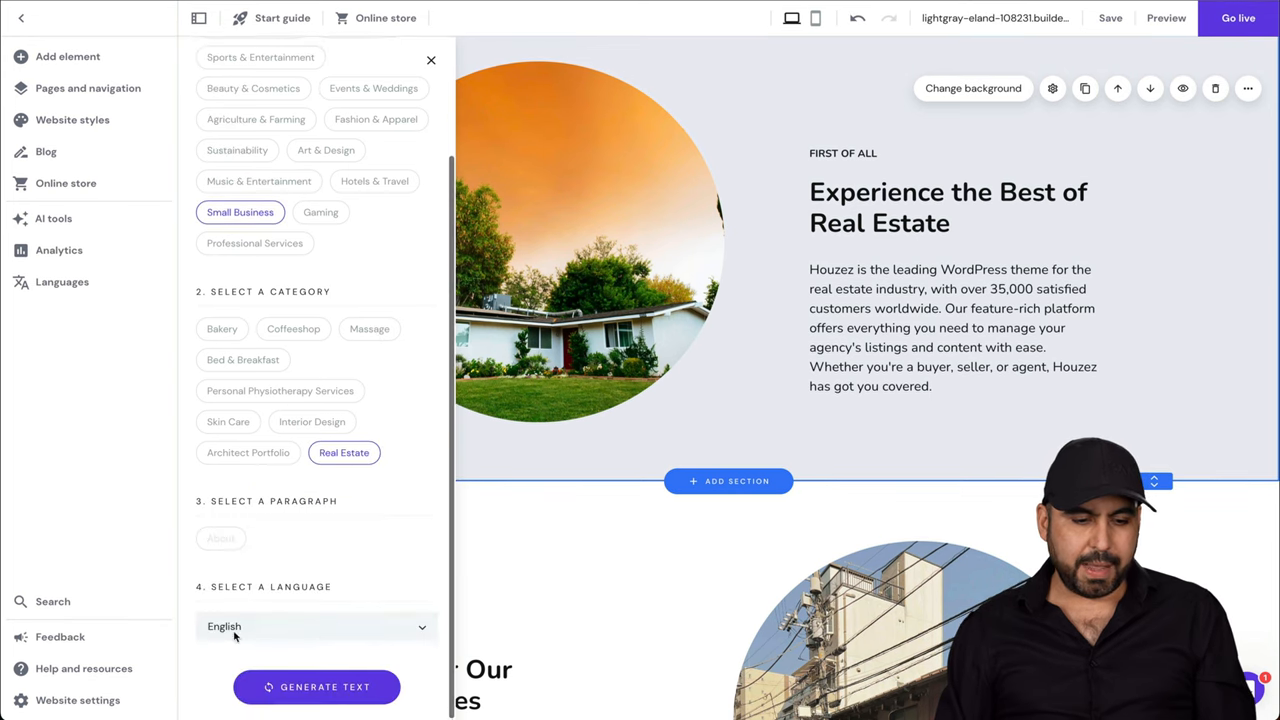
{"action": "left_click", "coordinate": [315, 626]}
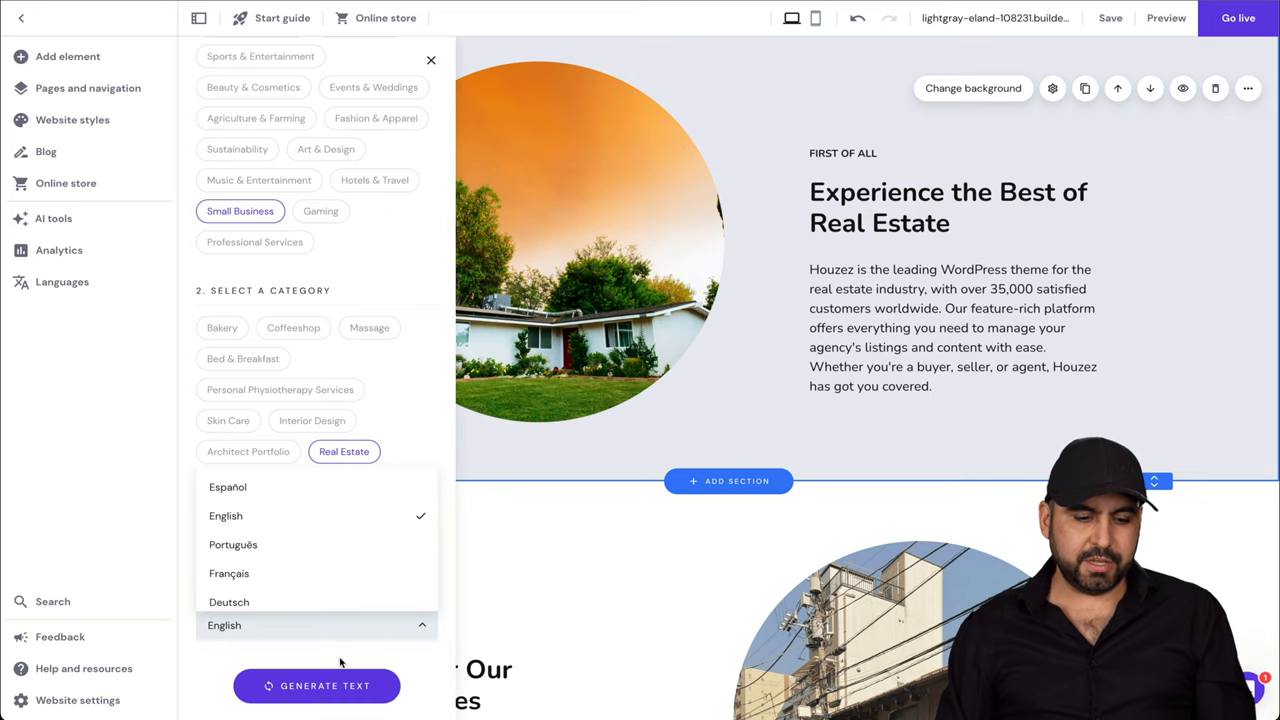
Generate English real estate About text, review the options, then close AI Writer and select the hero headline.
{"action": "left_click", "coordinate": [316, 685]}
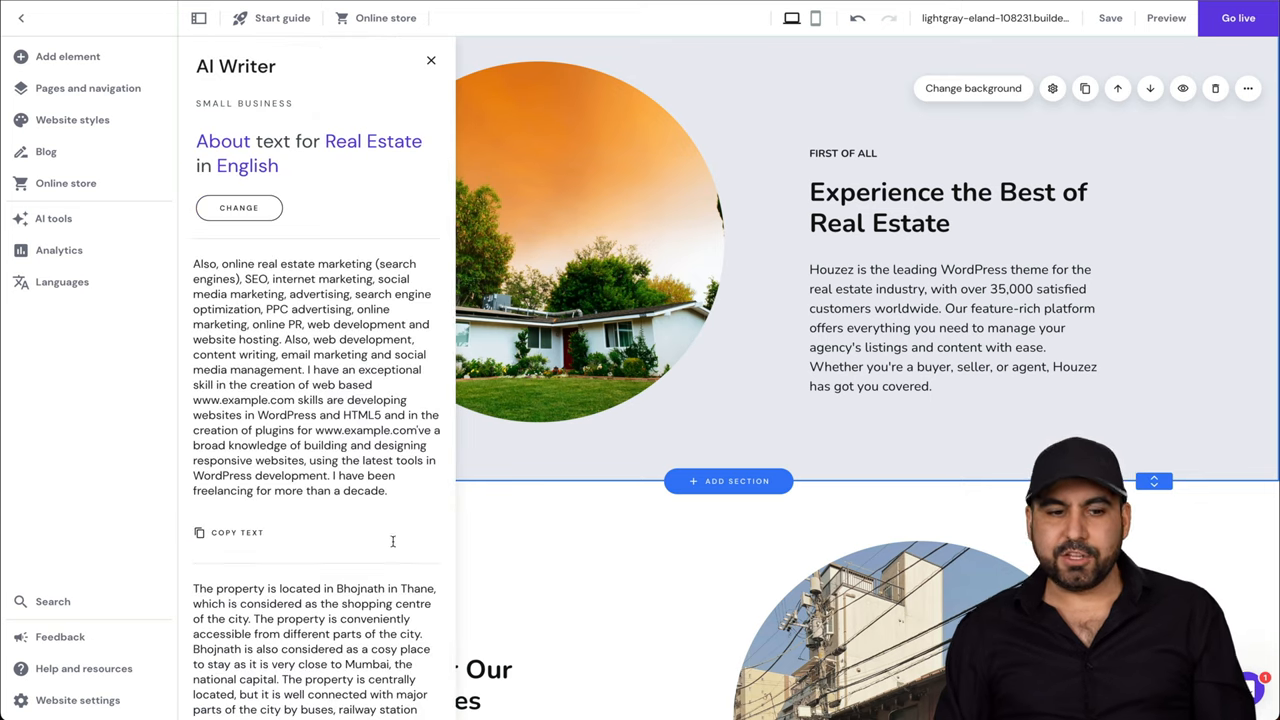
{"action": "scroll", "scroll_direction": "down", "scroll_amount": 3}
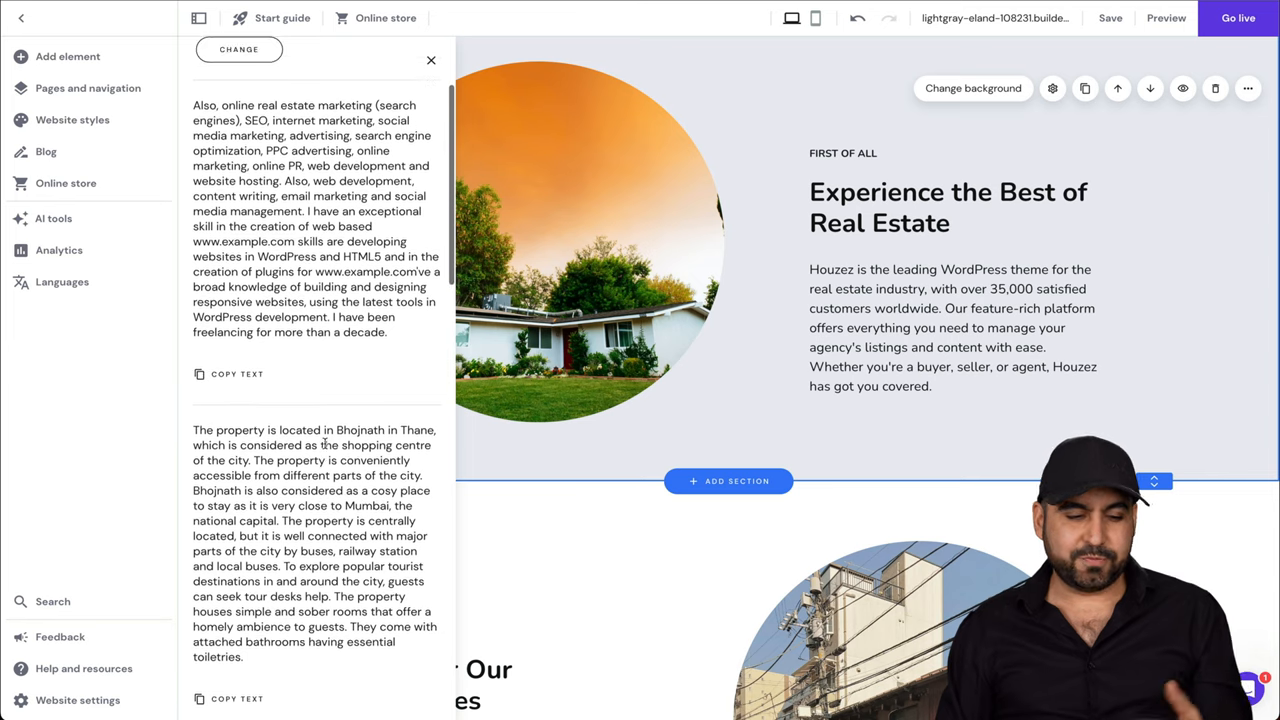
{"action": "scroll", "scroll_direction": "down", "scroll_amount": 3}
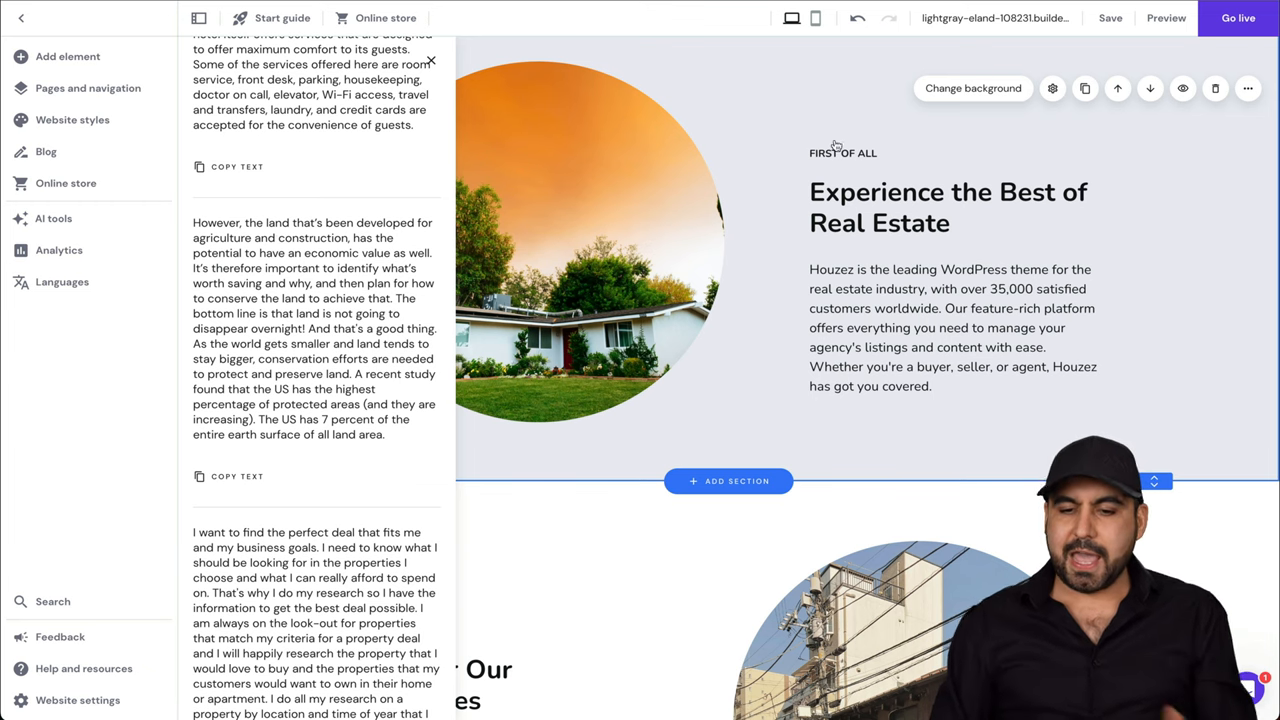
{"action": "left_click", "coordinate": [950, 327]}
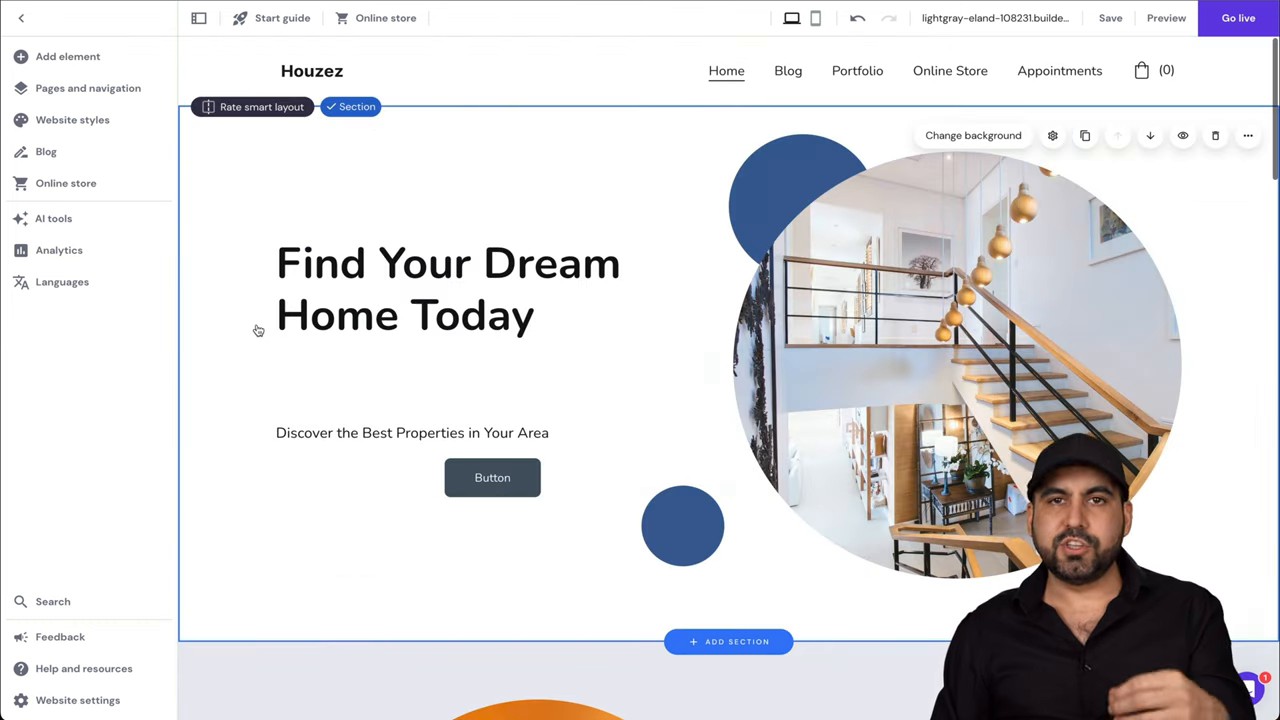
{"action": "left_click", "coordinate": [450, 290]}
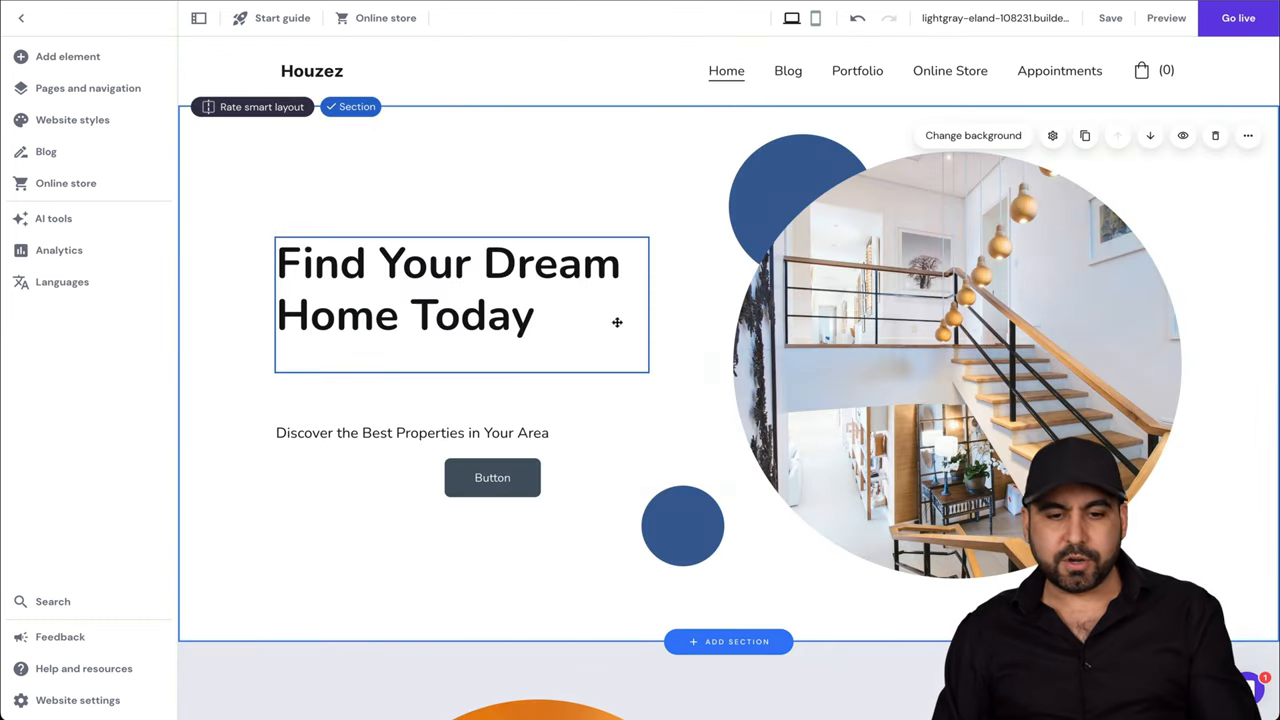